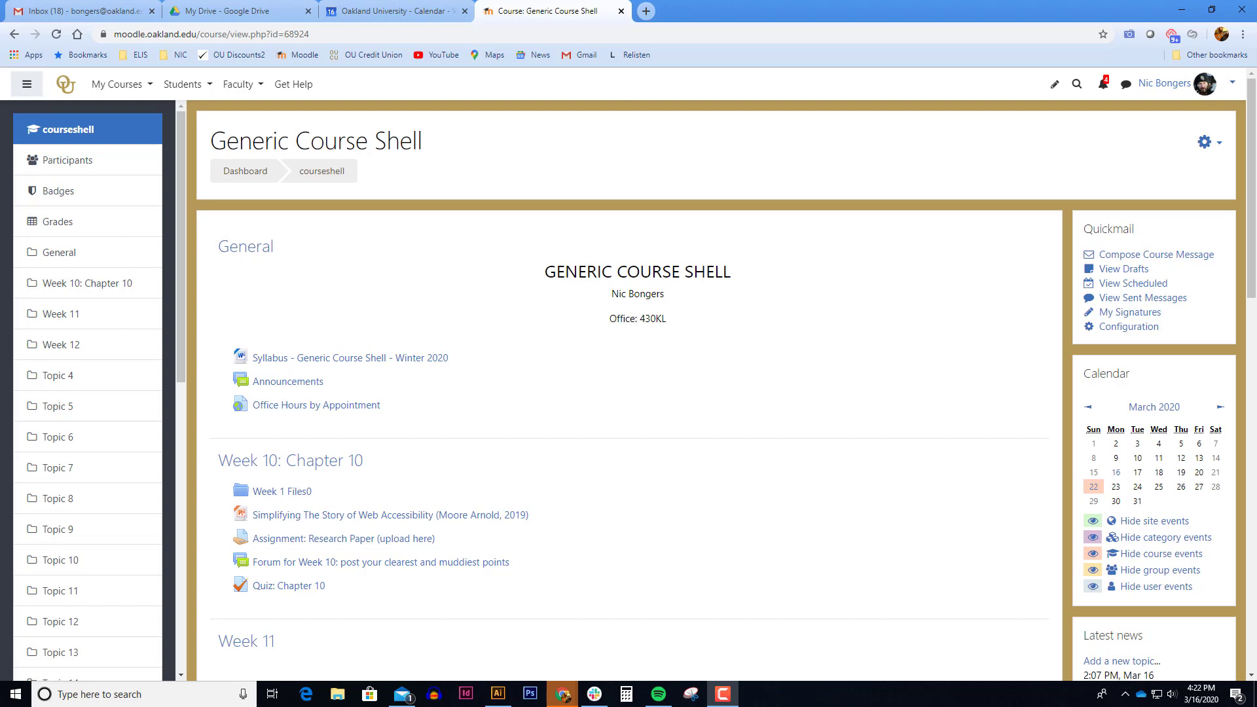
pyautogui.moveTo(992, 63)
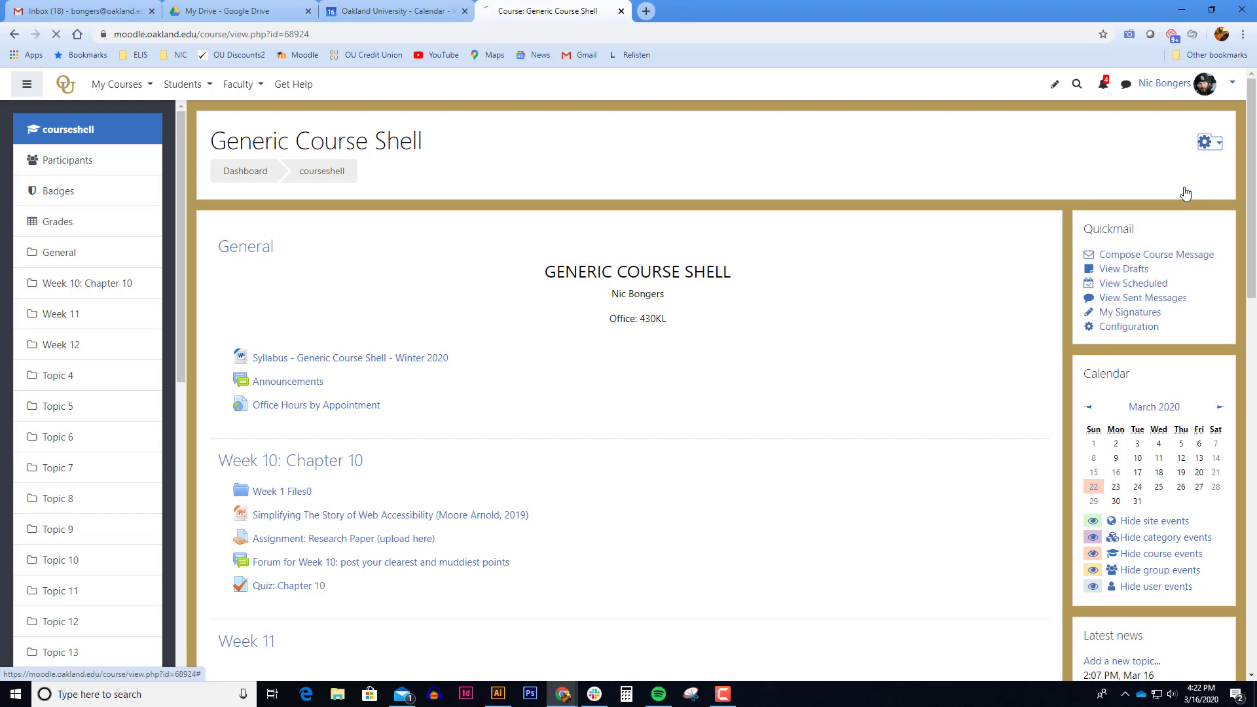
# Step: Turn on course editing and pick WebEx Meeting as Week 11's new activity
pyautogui.click(1210, 142)
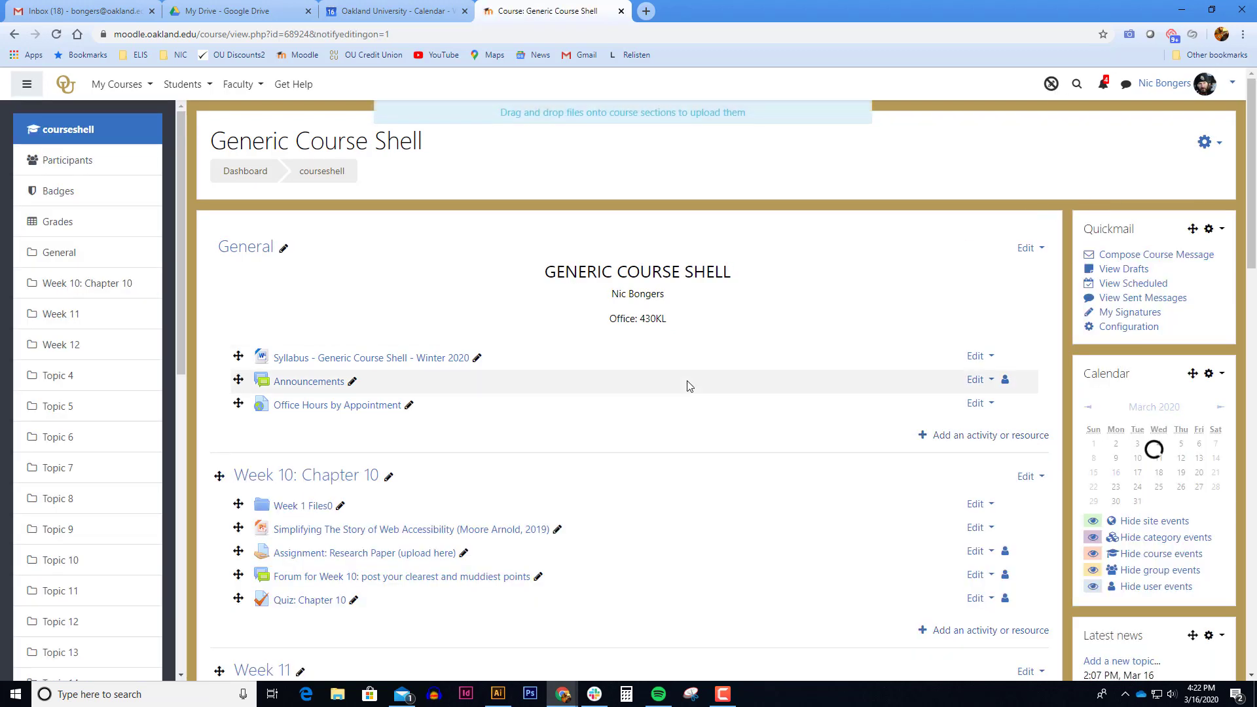
pyautogui.scroll(-3)
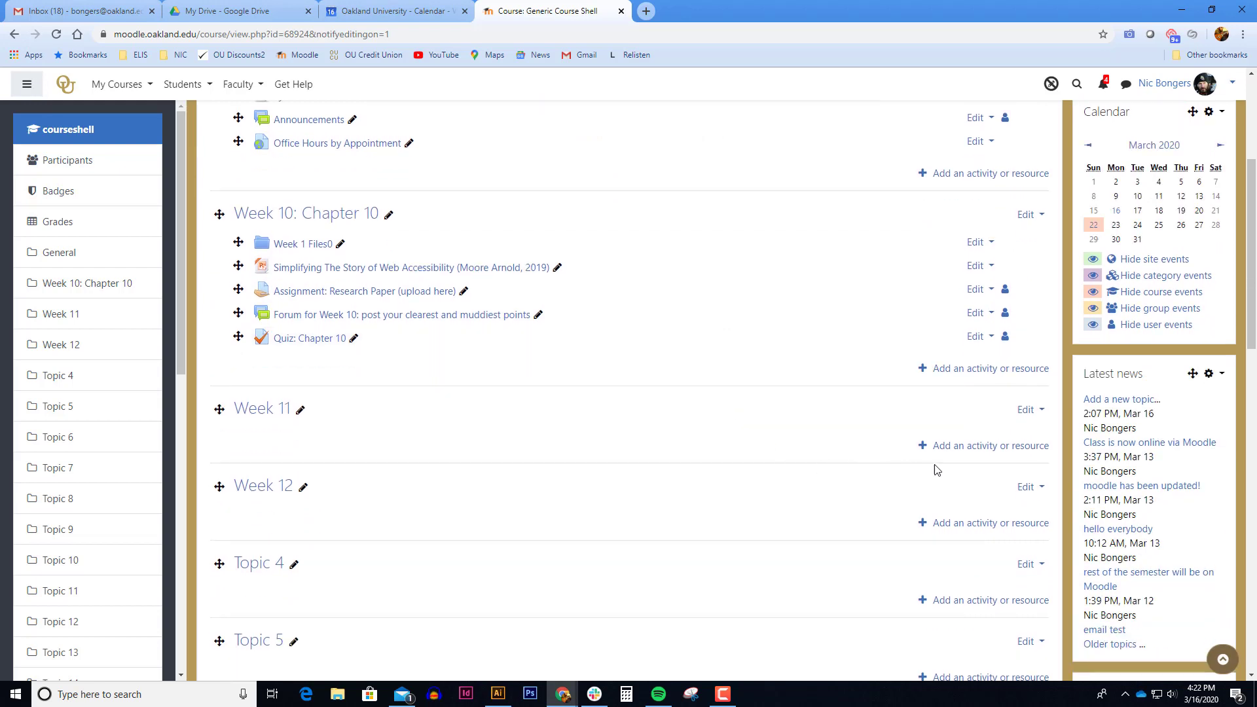
pyautogui.moveTo(990, 445)
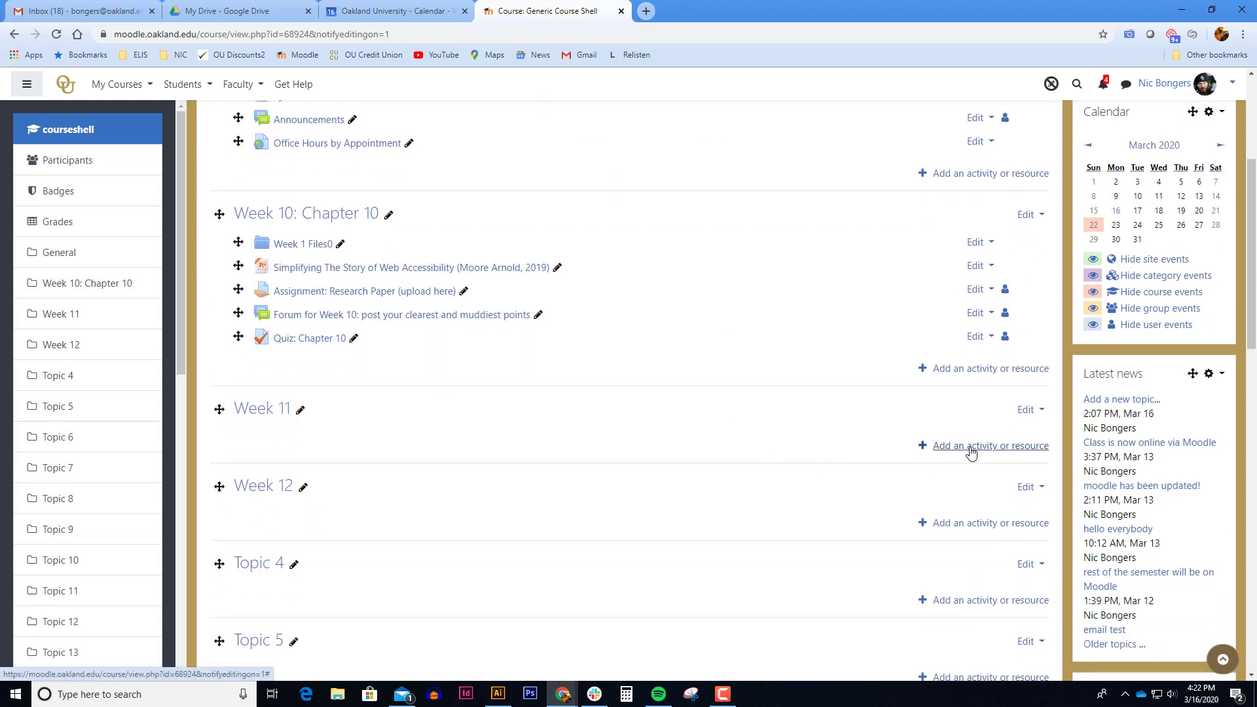
pyautogui.click(989, 446)
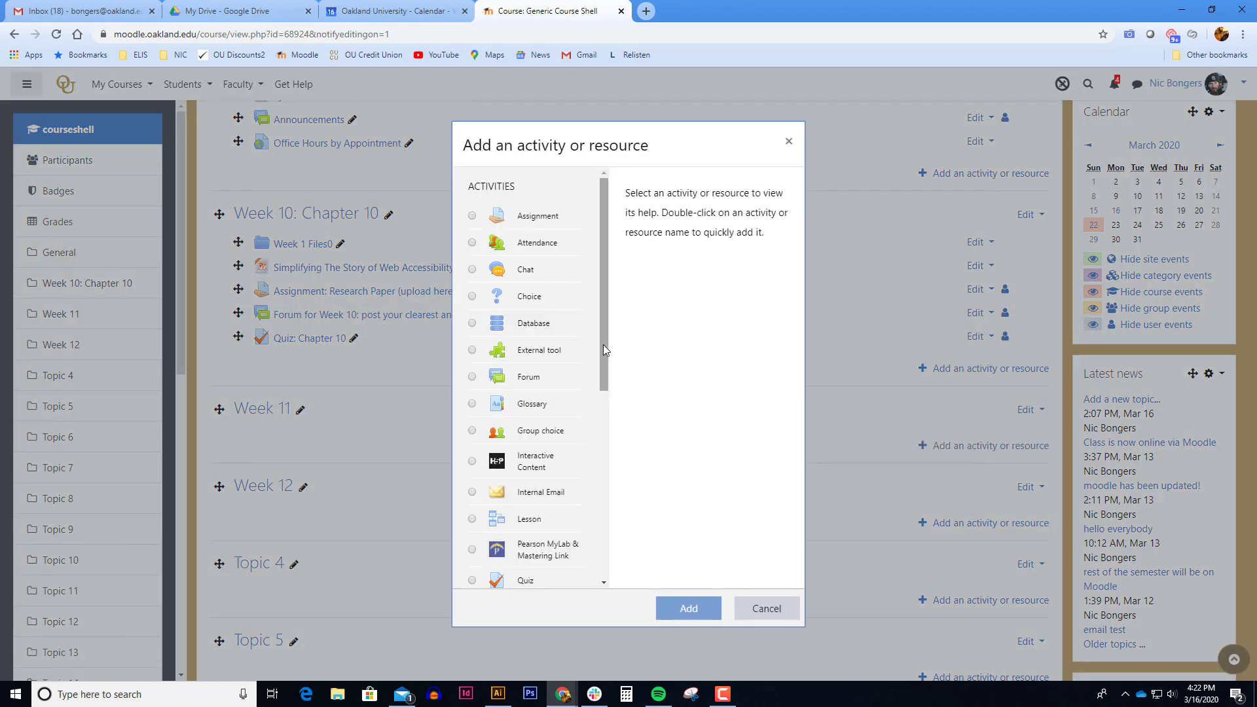
pyautogui.scroll(-3)
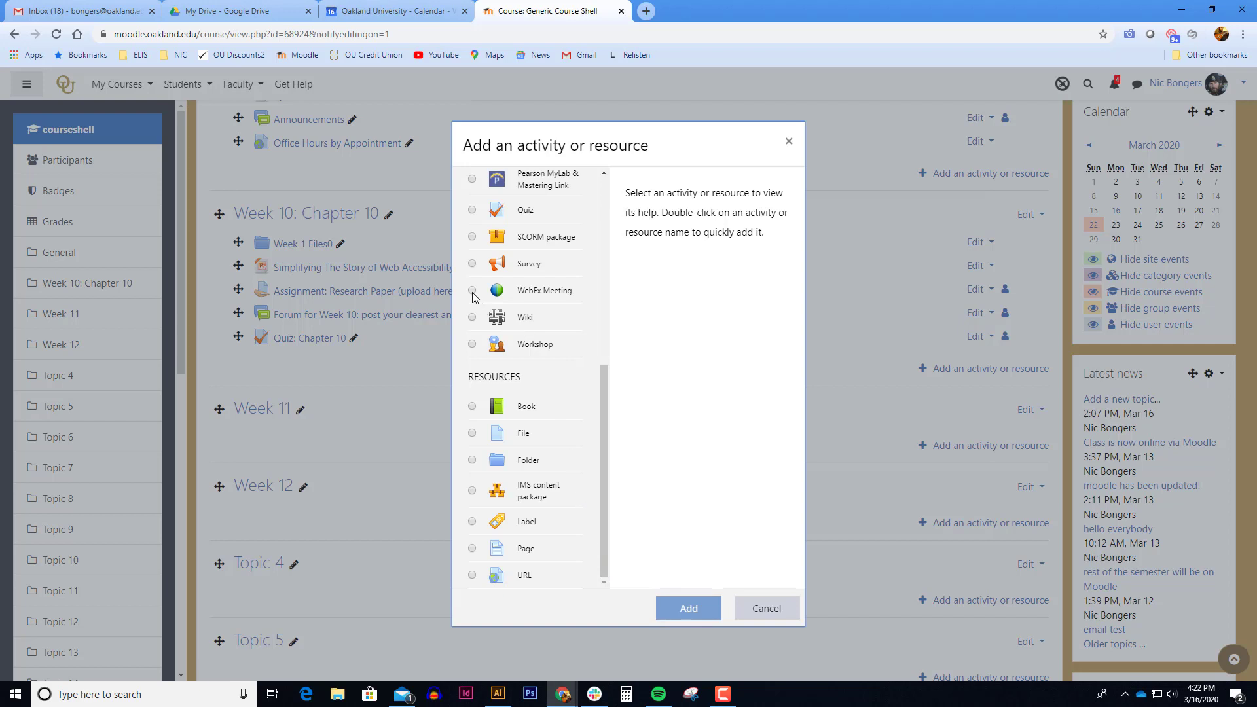
pyautogui.click(472, 290)
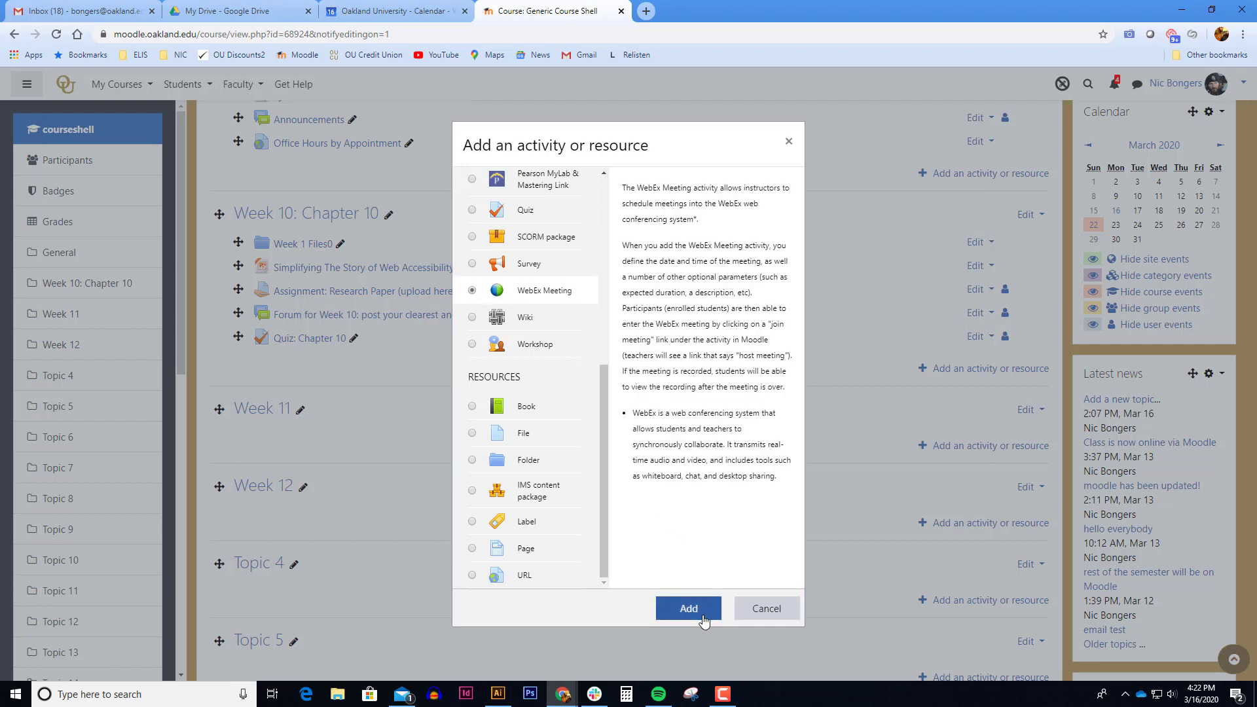
# Step: Create 'WebEx Meeting: Monday 3/16 at 4:00 PM' with a 60-minute duration and save it
pyautogui.click(688, 607)
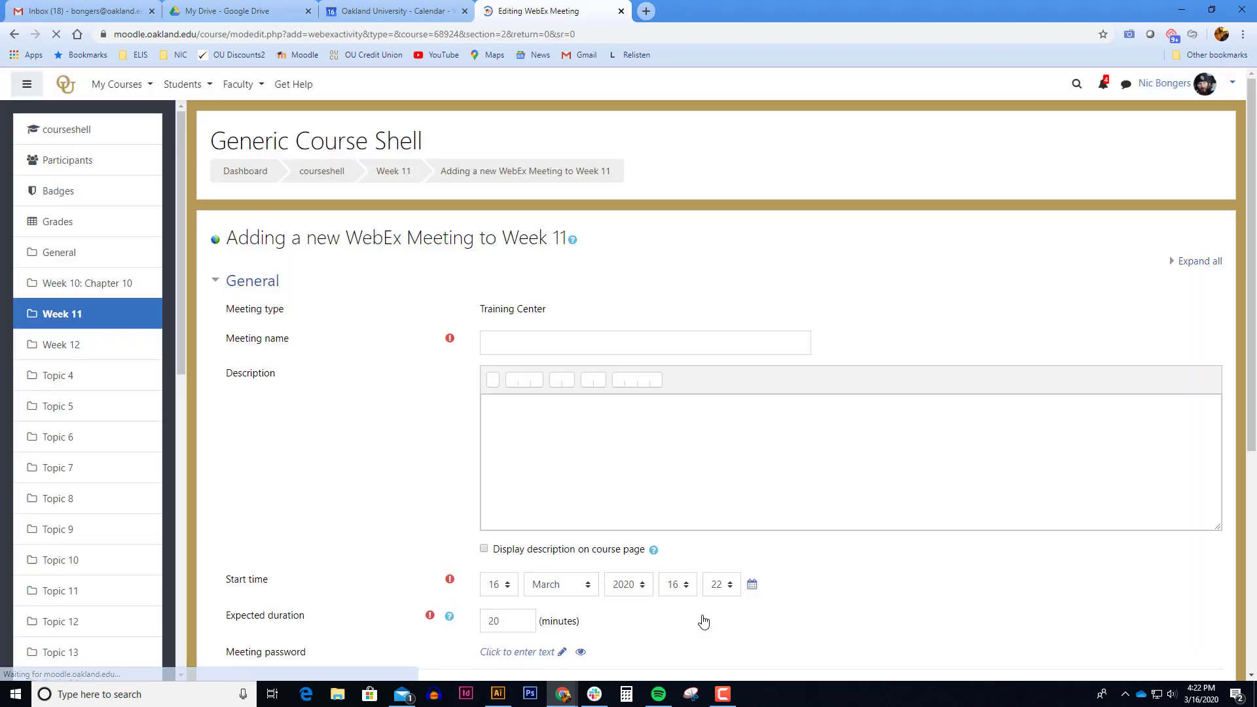
pyautogui.click(644, 342)
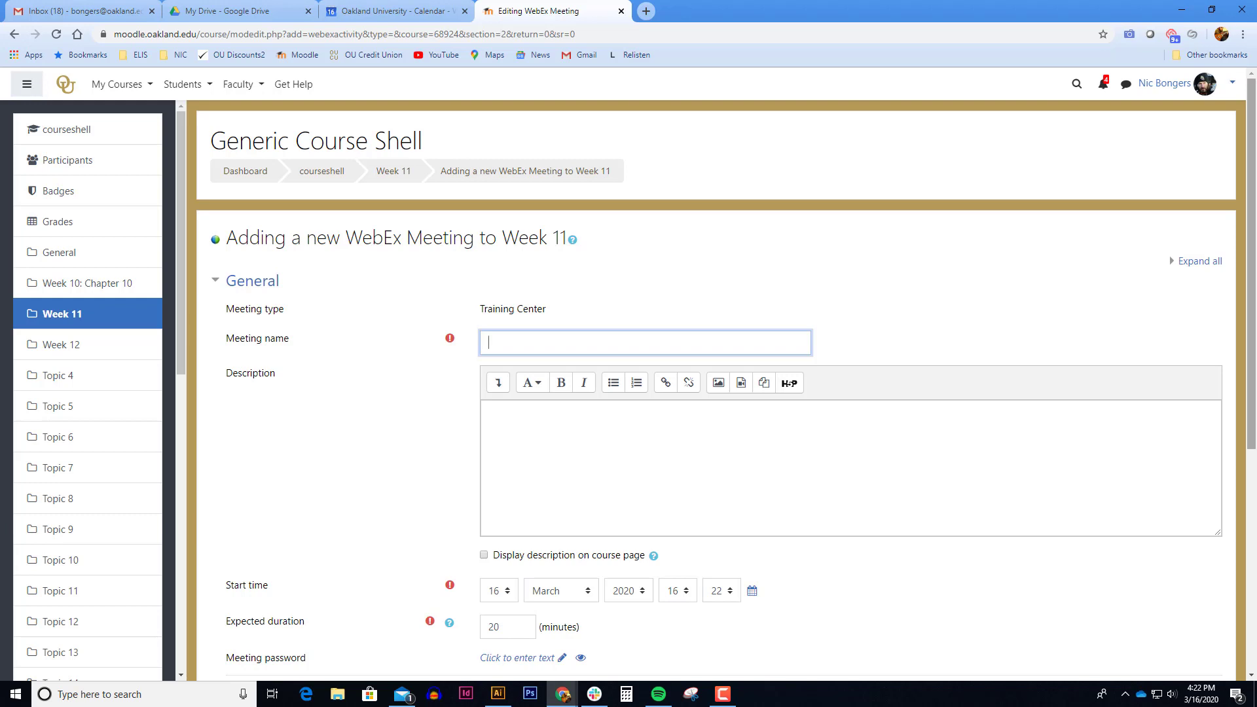
pyautogui.write('WebEx Meeting: Monday 3/16 at 4:00 PM')
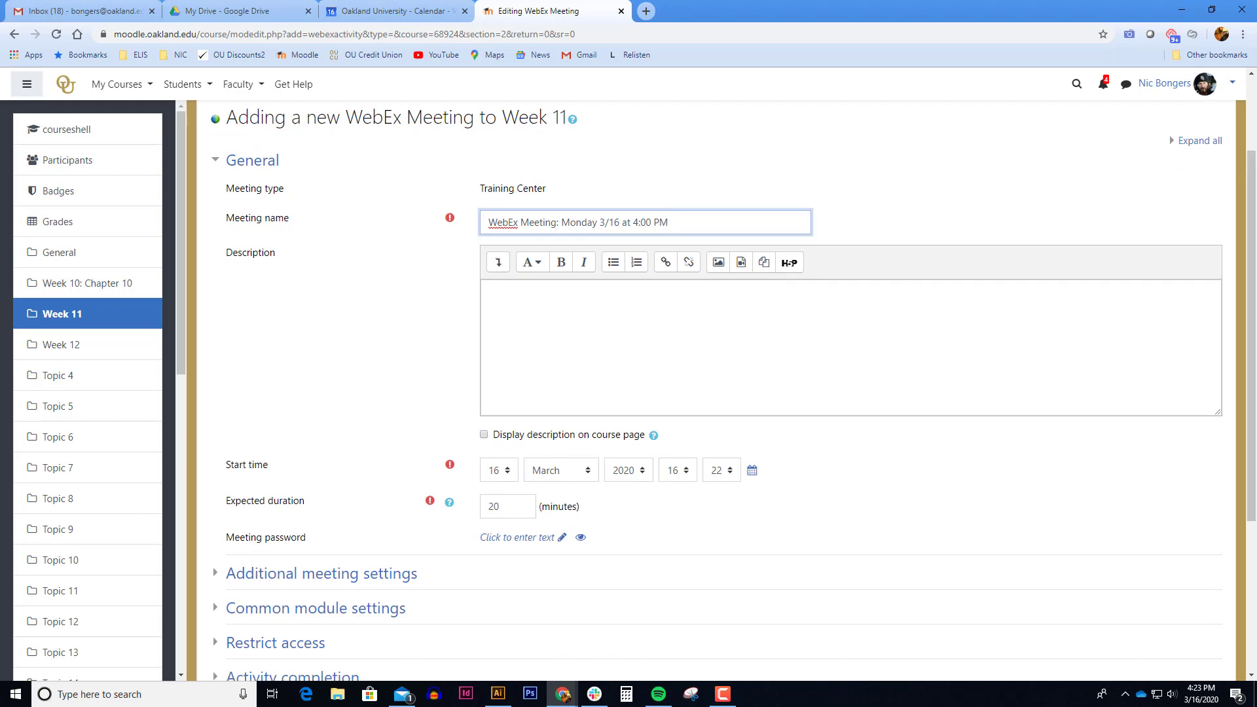
pyautogui.click(667, 222)
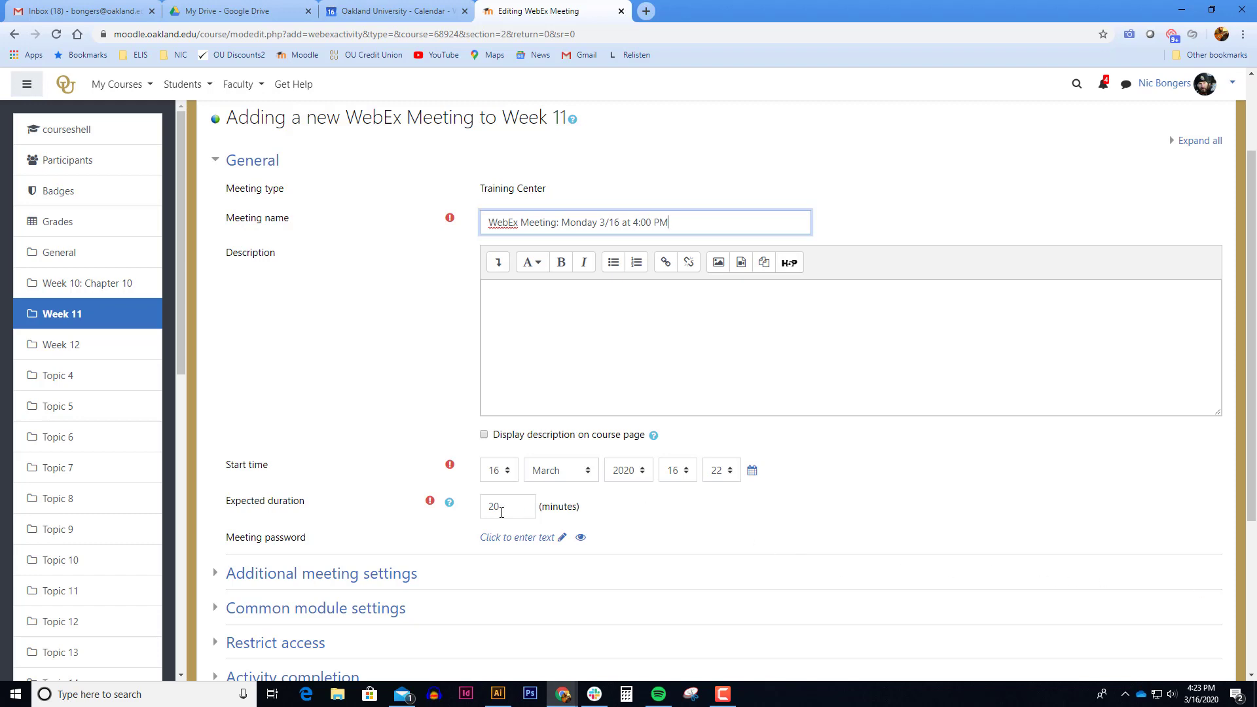
pyautogui.write('60')
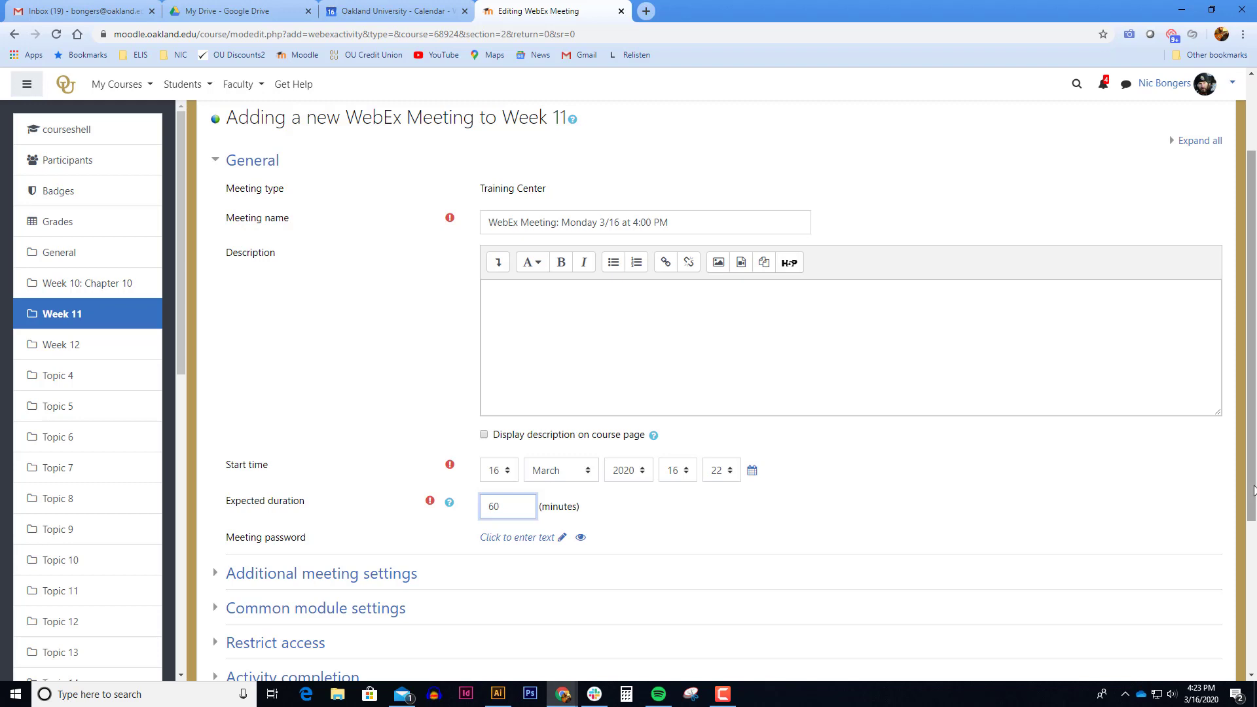
pyautogui.scroll(-3)
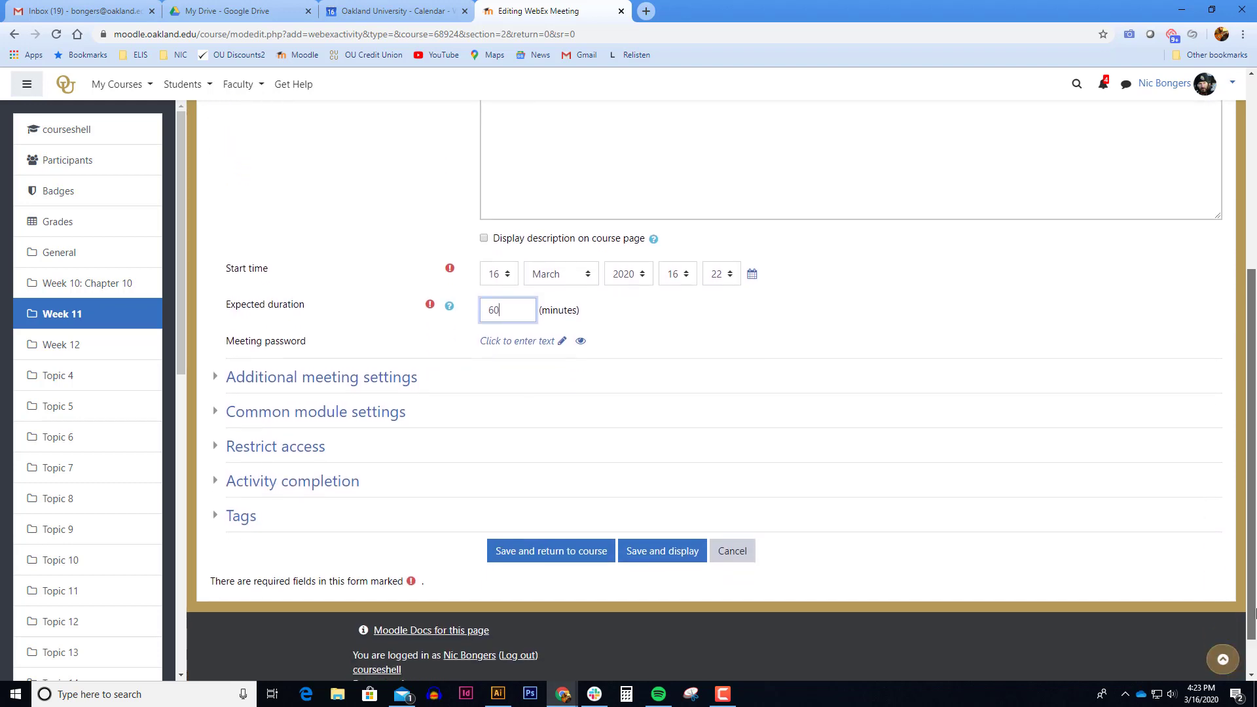
pyautogui.scroll(-3)
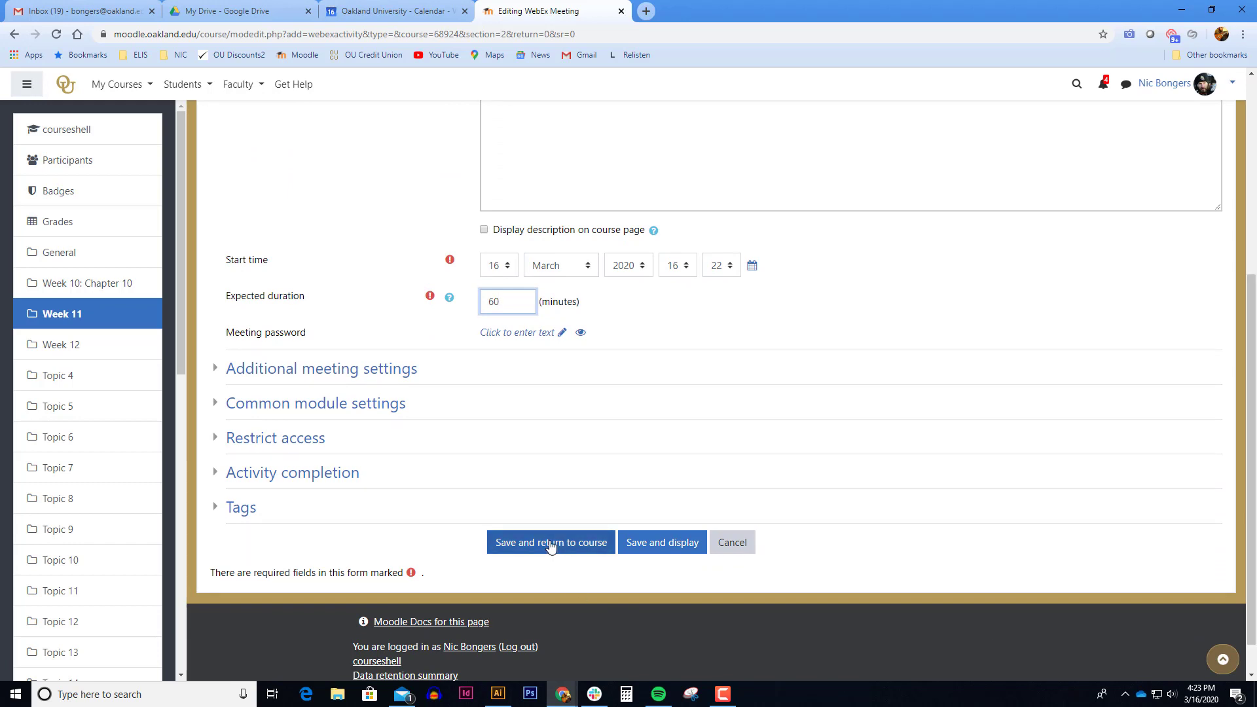
pyautogui.click(550, 542)
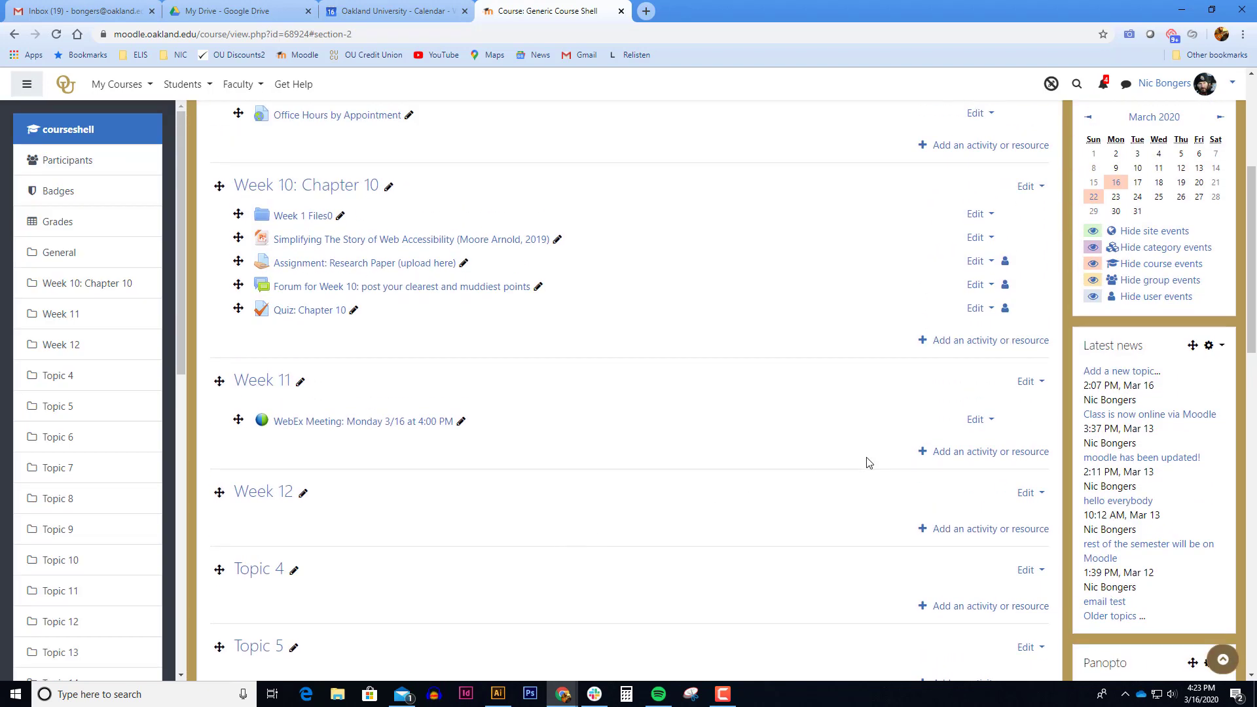
pyautogui.moveTo(379, 438)
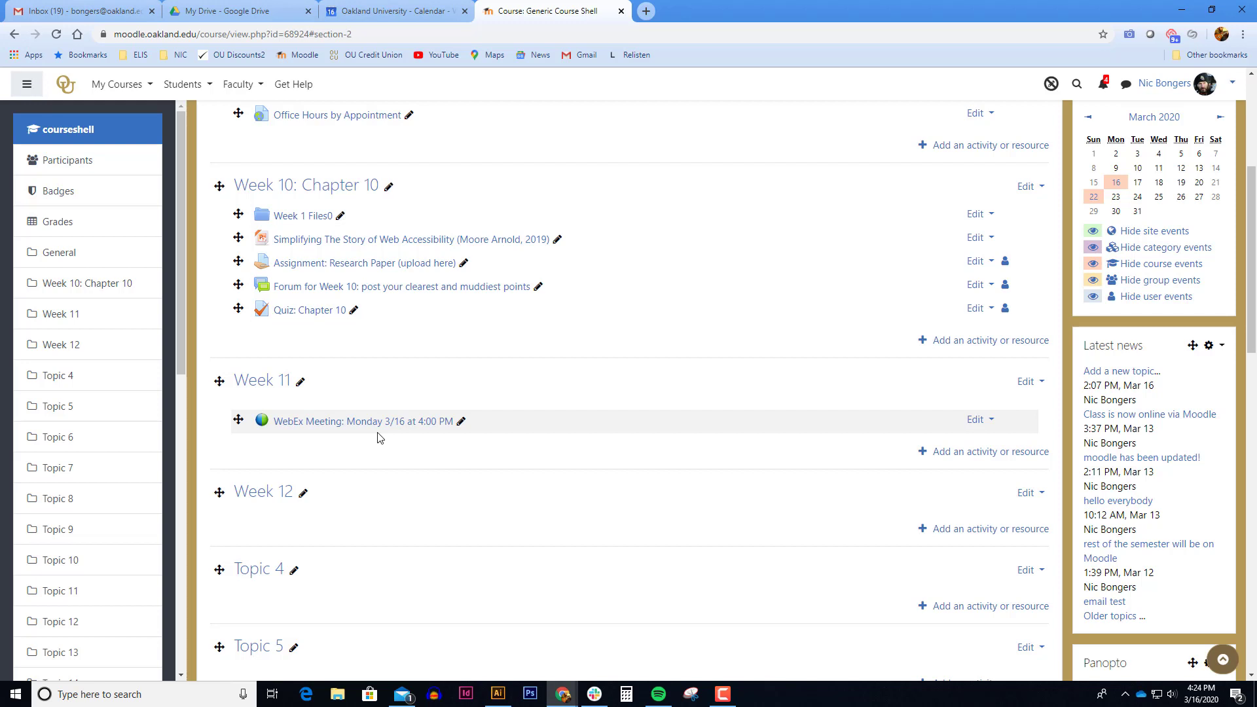
pyautogui.moveTo(364, 421)
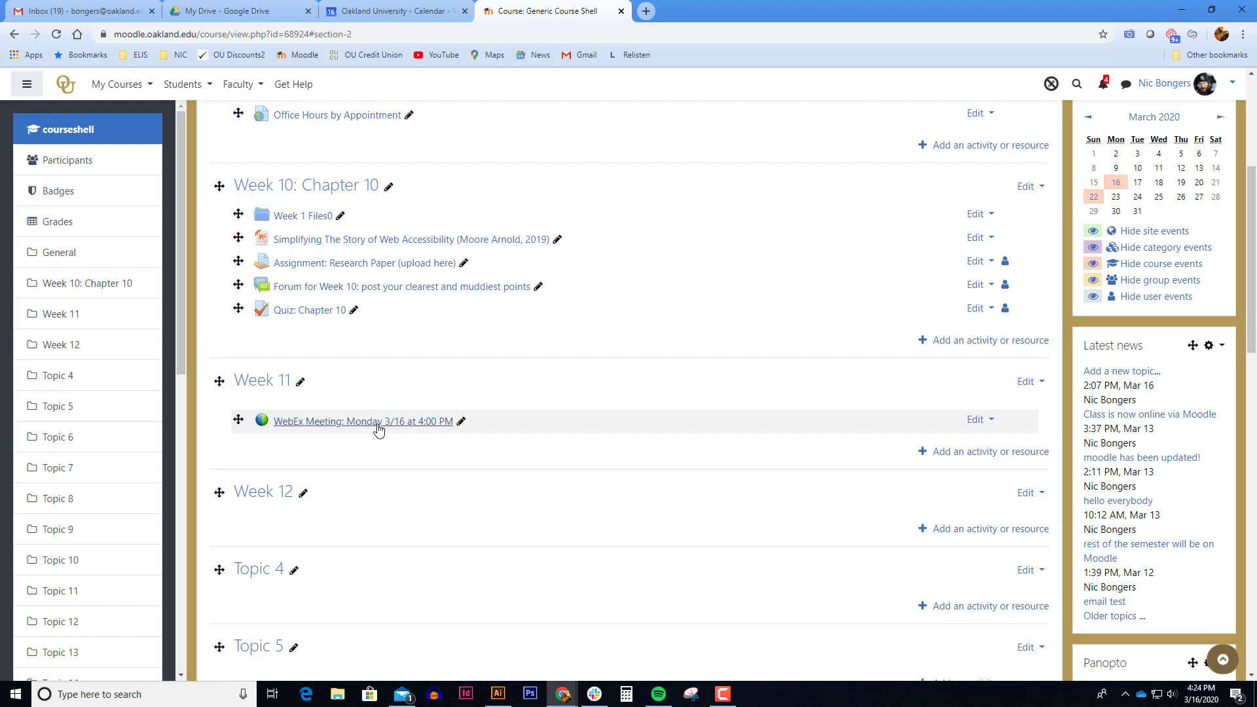
pyautogui.click(362, 421)
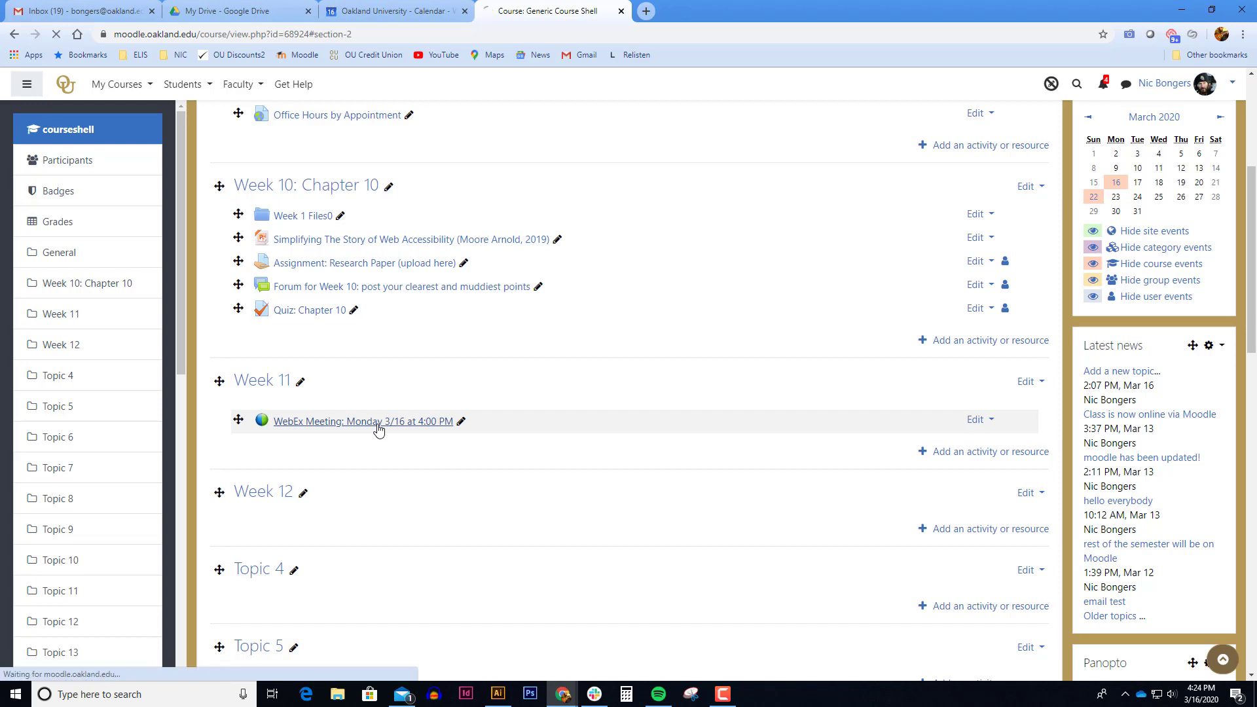
# Step: Open the WebEx Meeting activity page from Week 11
pyautogui.click(361, 421)
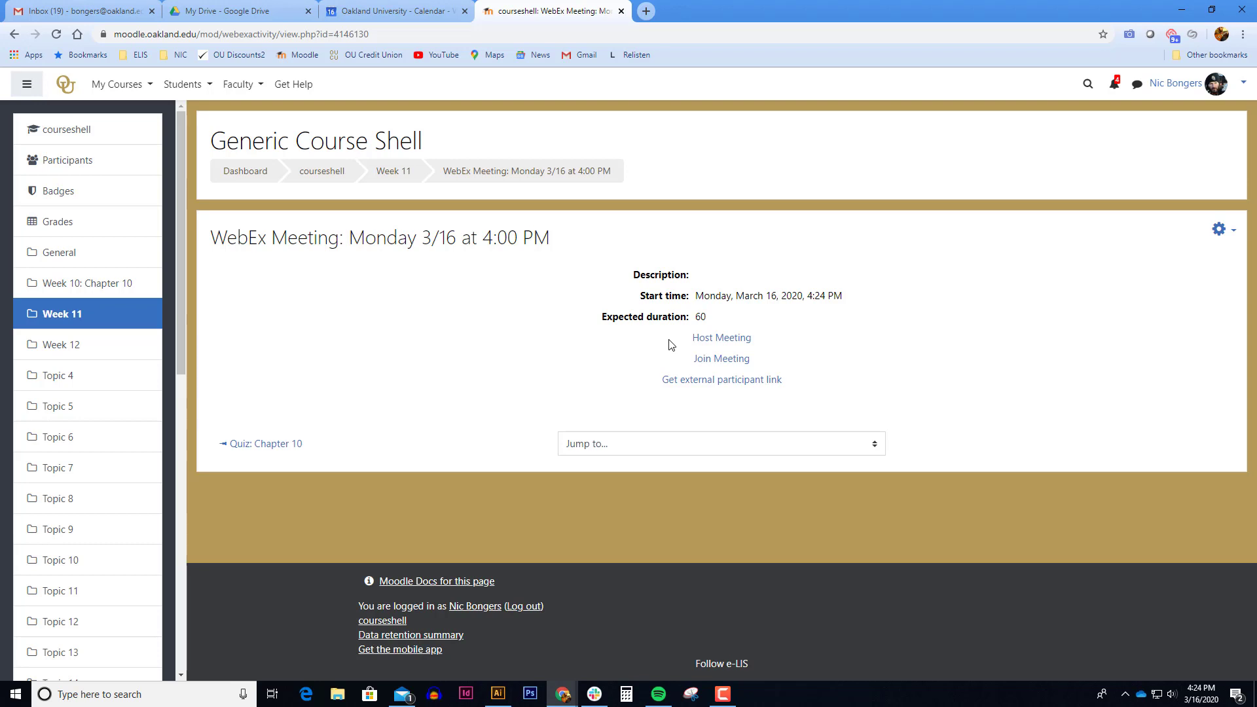
pyautogui.moveTo(767, 354)
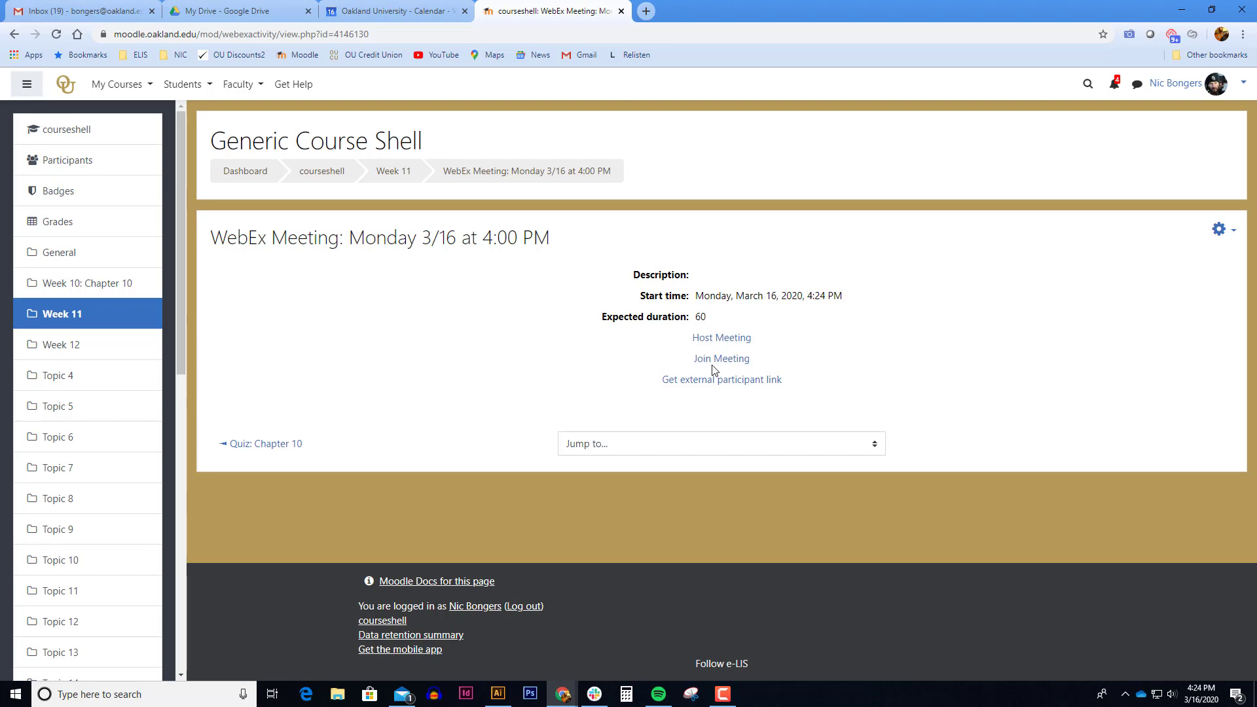
pyautogui.moveTo(720, 379)
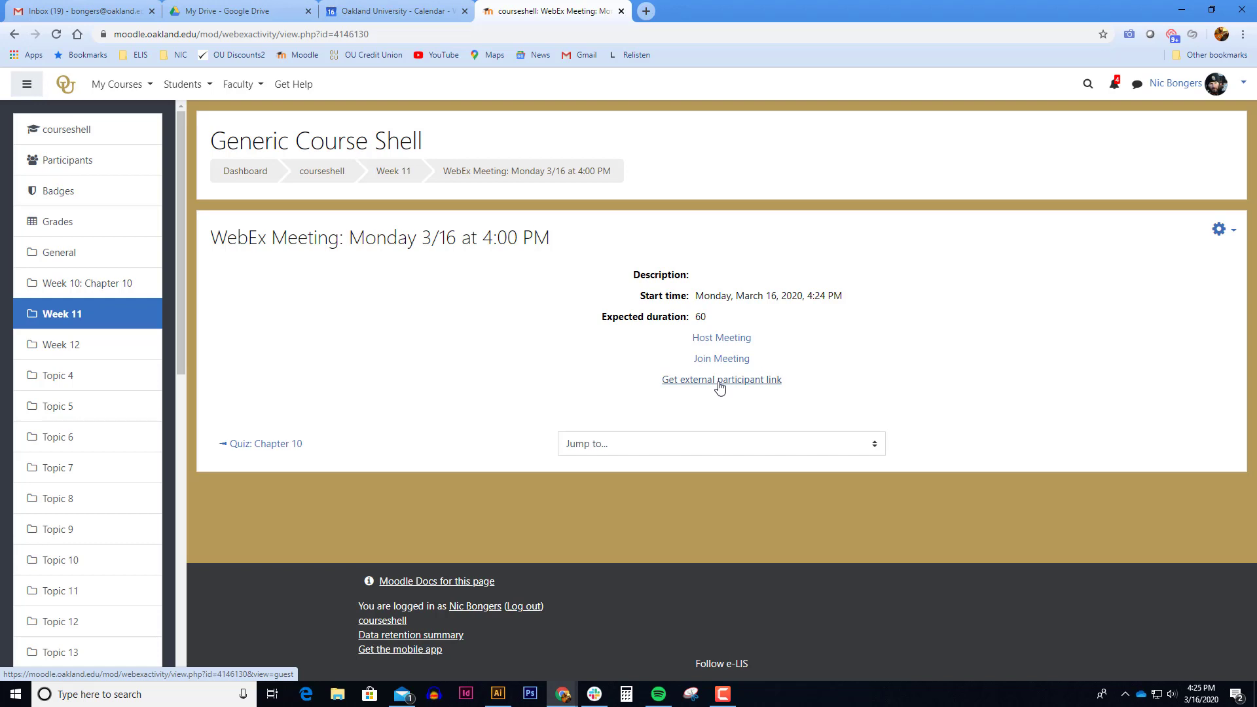
pyautogui.click(721, 379)
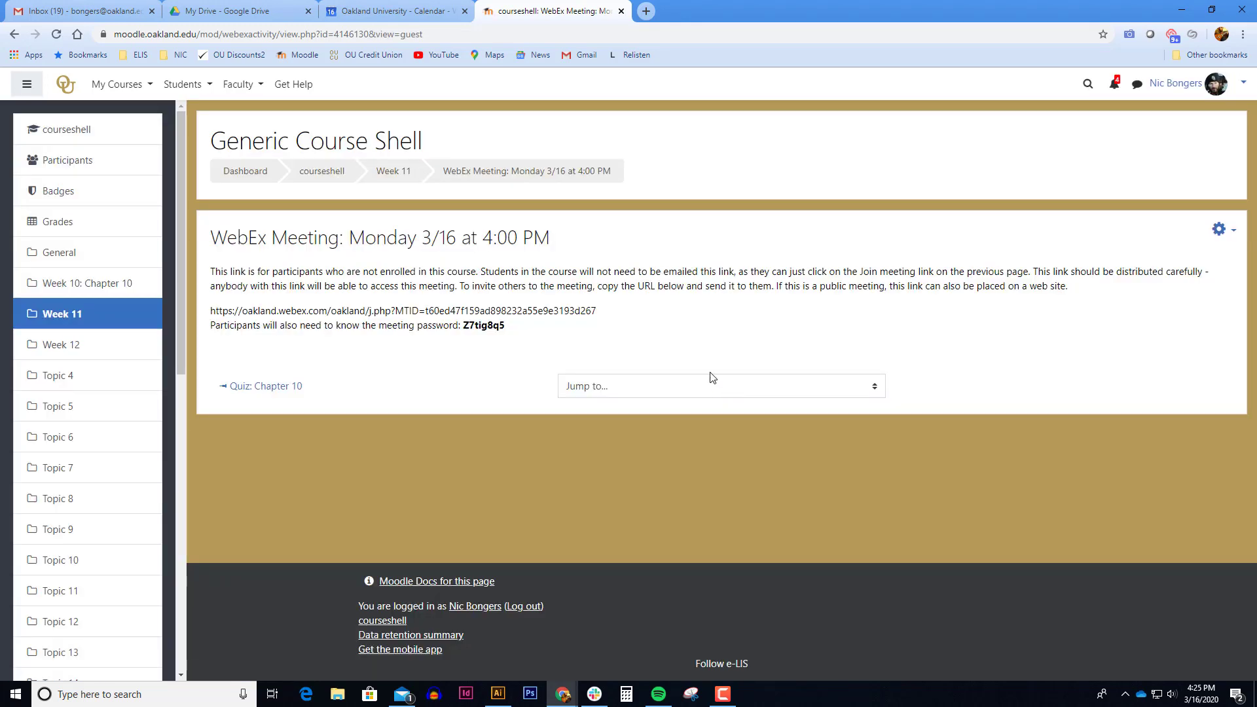
pyautogui.moveTo(308, 325); pyautogui.dragTo(505, 325)
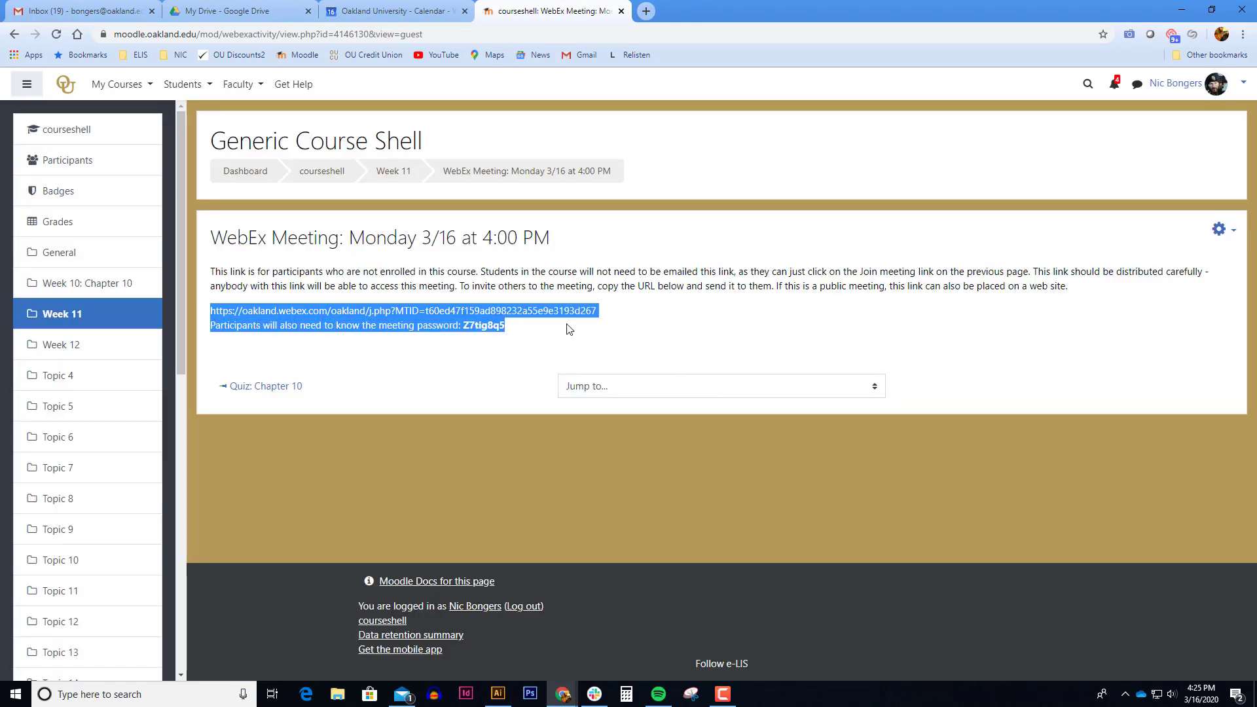
pyautogui.moveTo(526, 331)
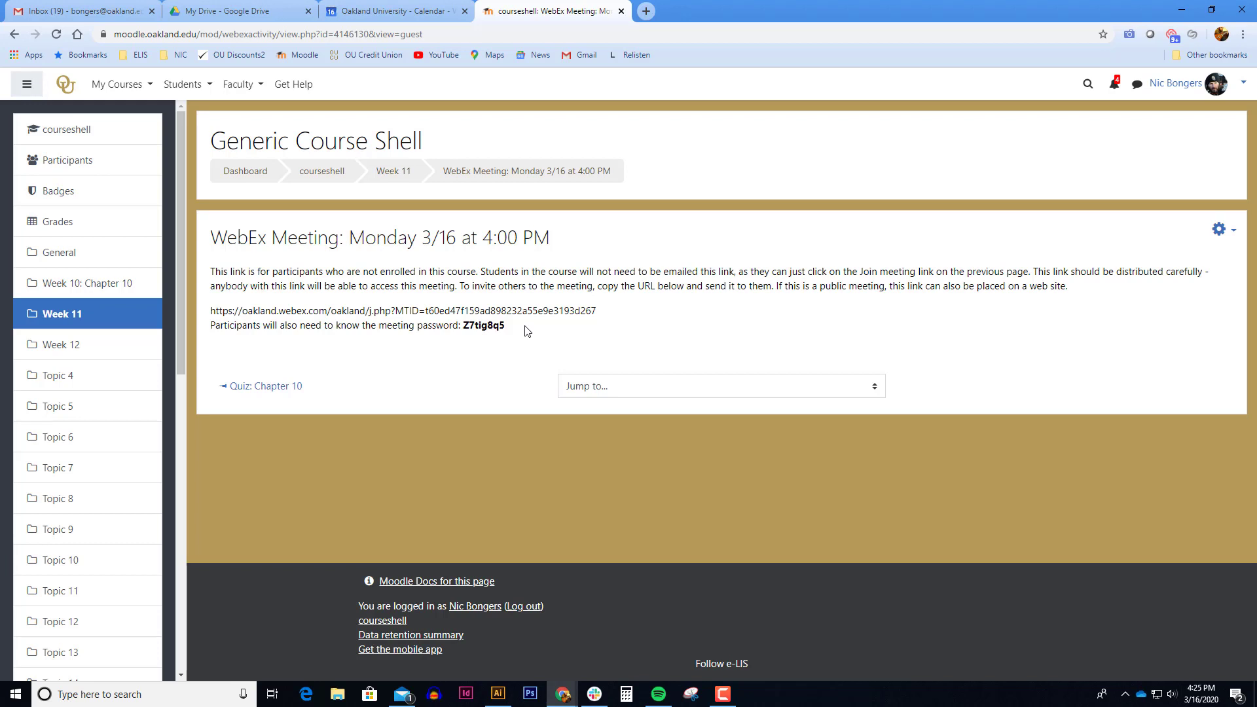
pyautogui.moveTo(516, 330)
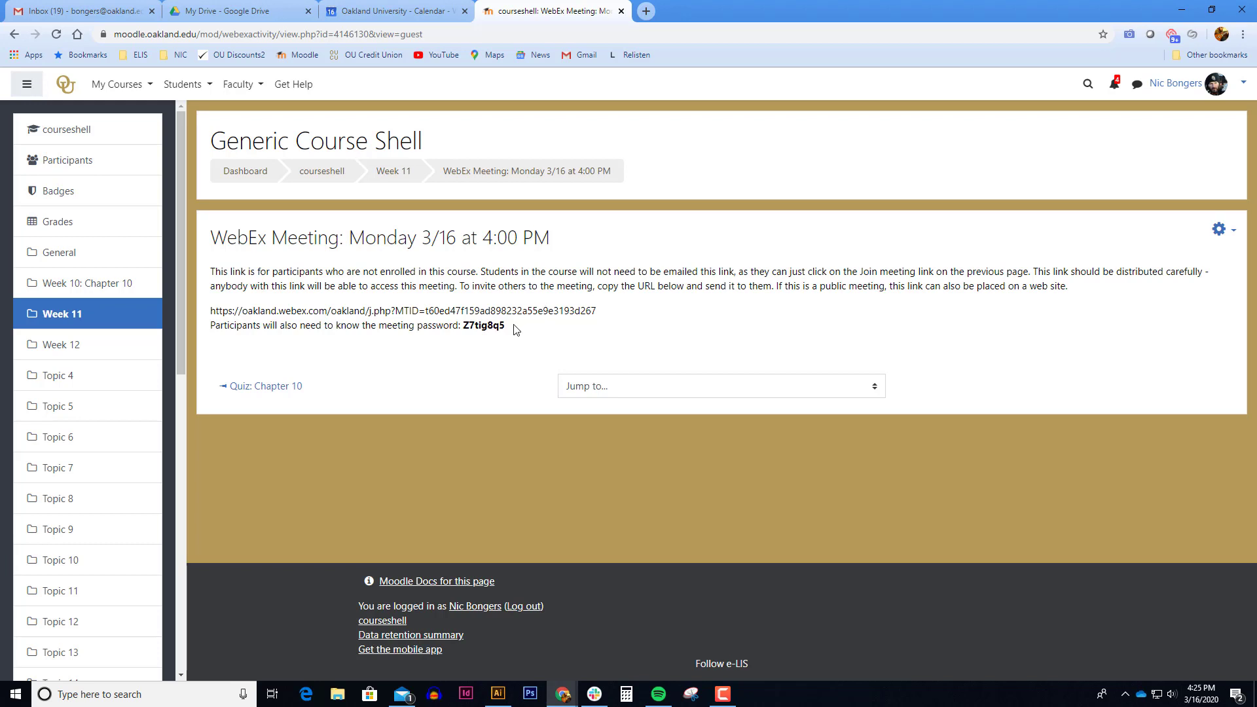
pyautogui.moveTo(525, 210)
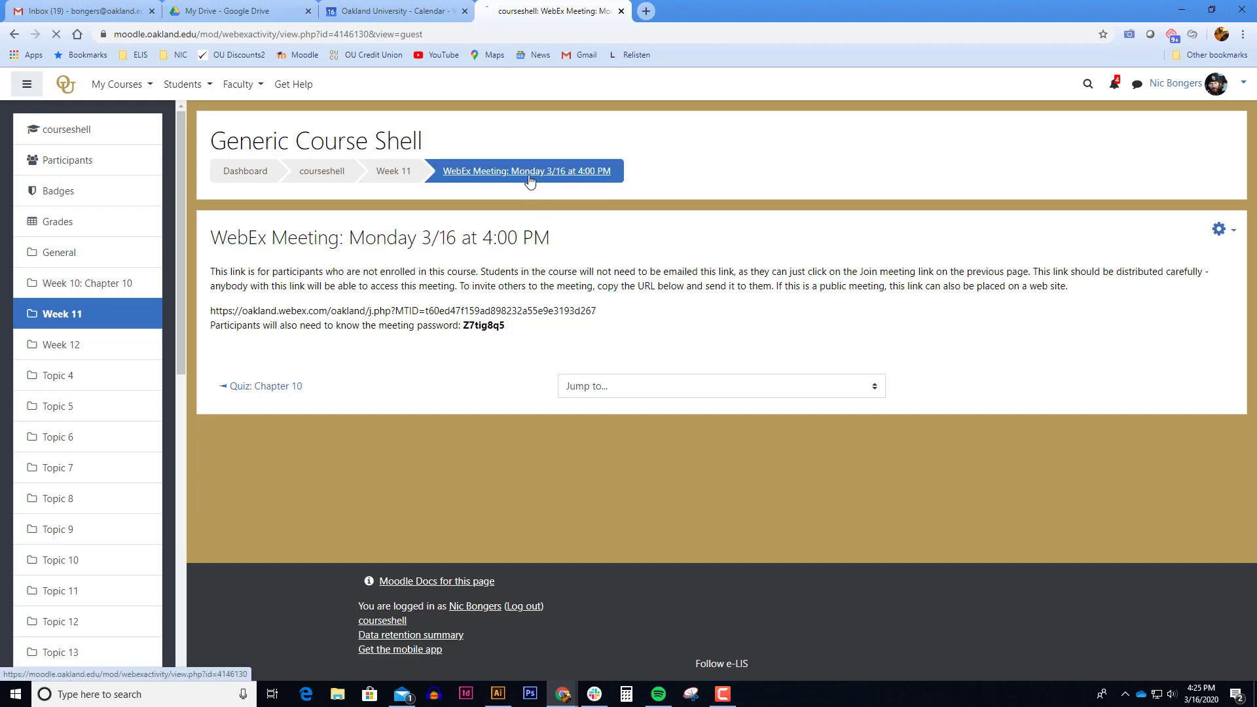
pyautogui.click(522, 171)
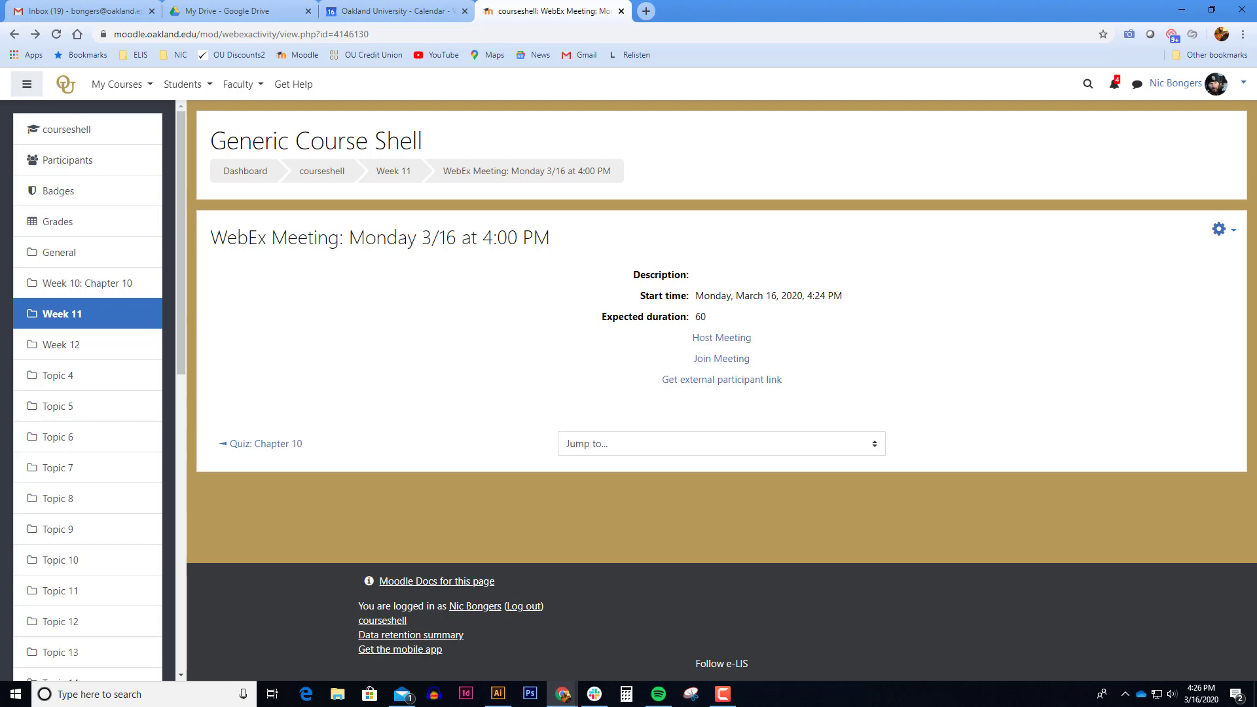
pyautogui.moveTo(721, 338)
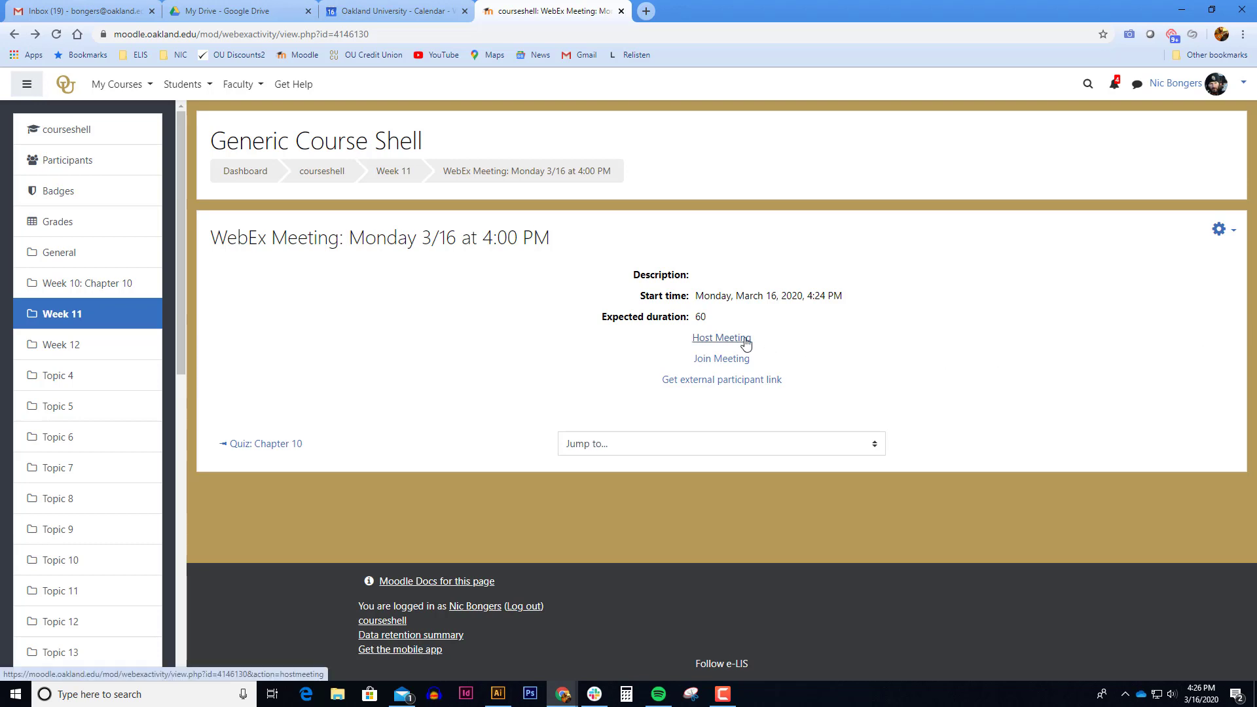
# Step: Start hosting the meeting and switch the audio test input to Desktop Microphone
pyautogui.click(720, 338)
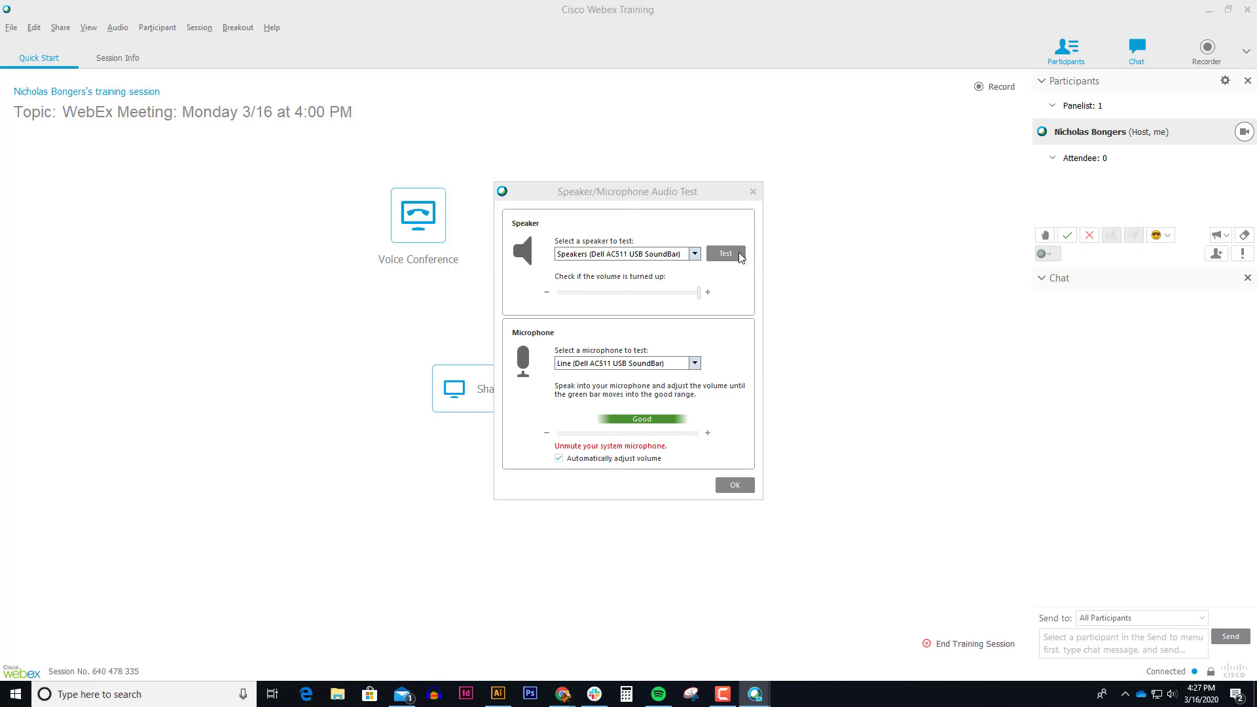
pyautogui.click(724, 253)
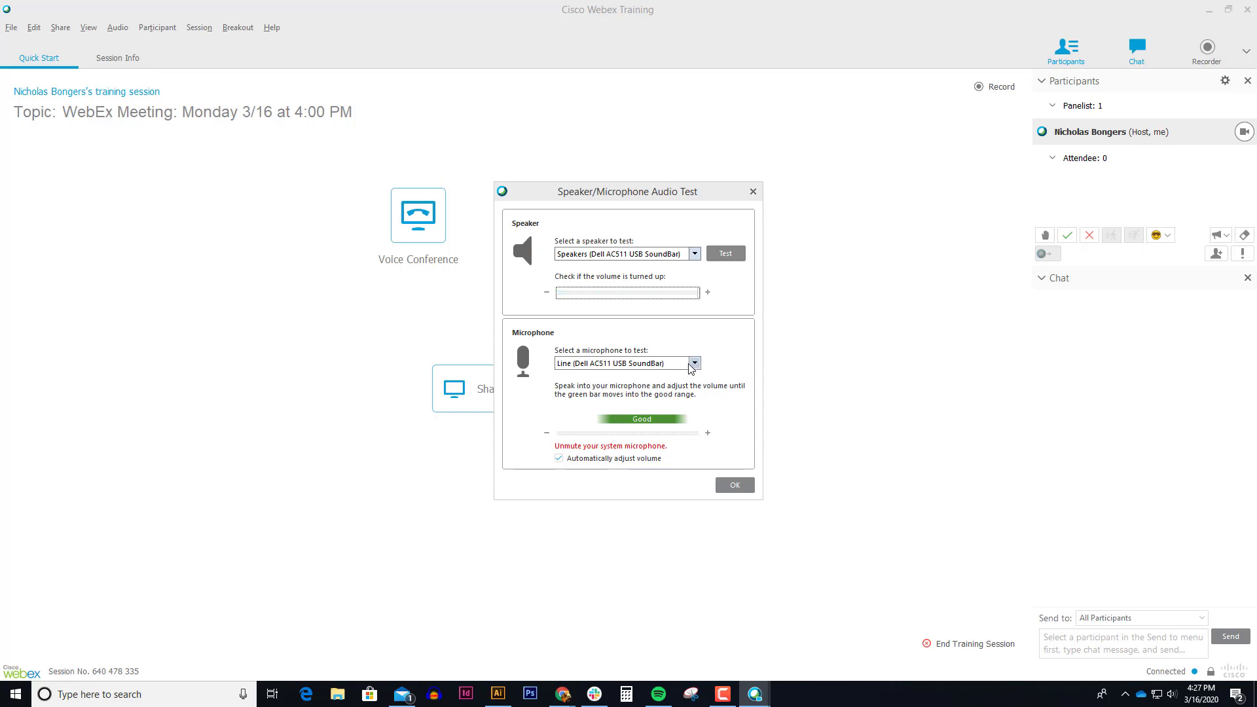
pyautogui.moveTo(696, 371)
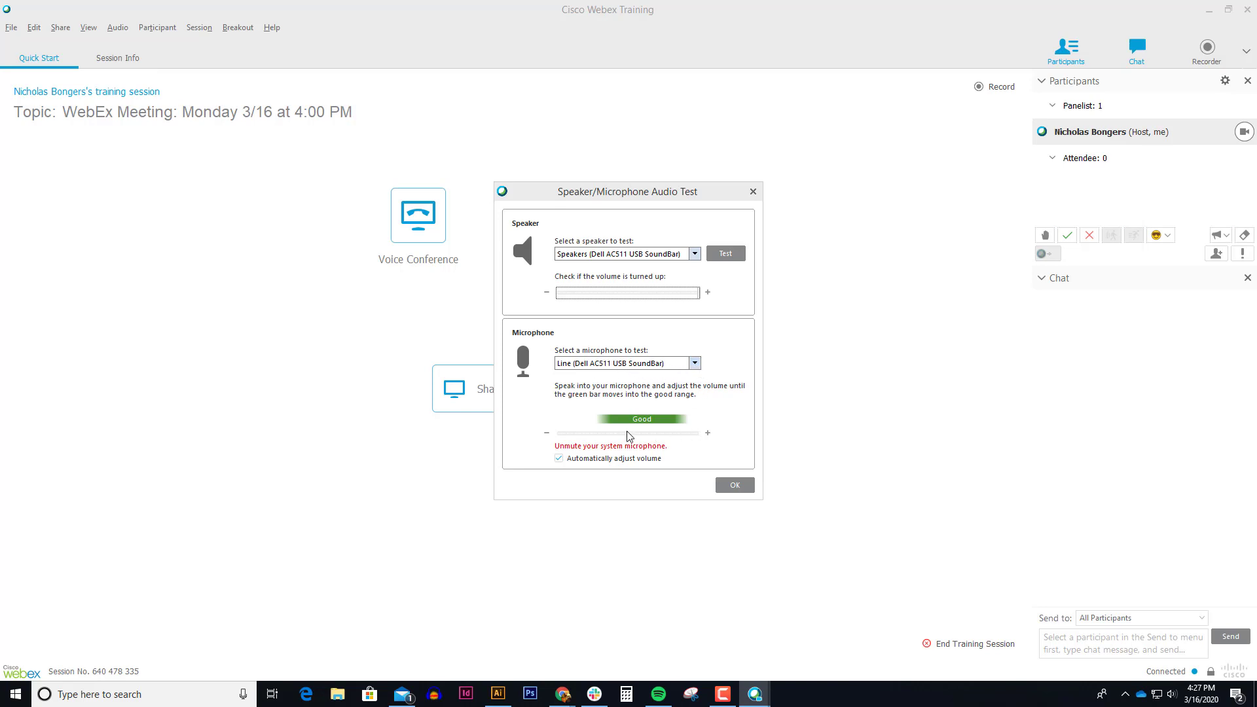
pyautogui.moveTo(647, 439)
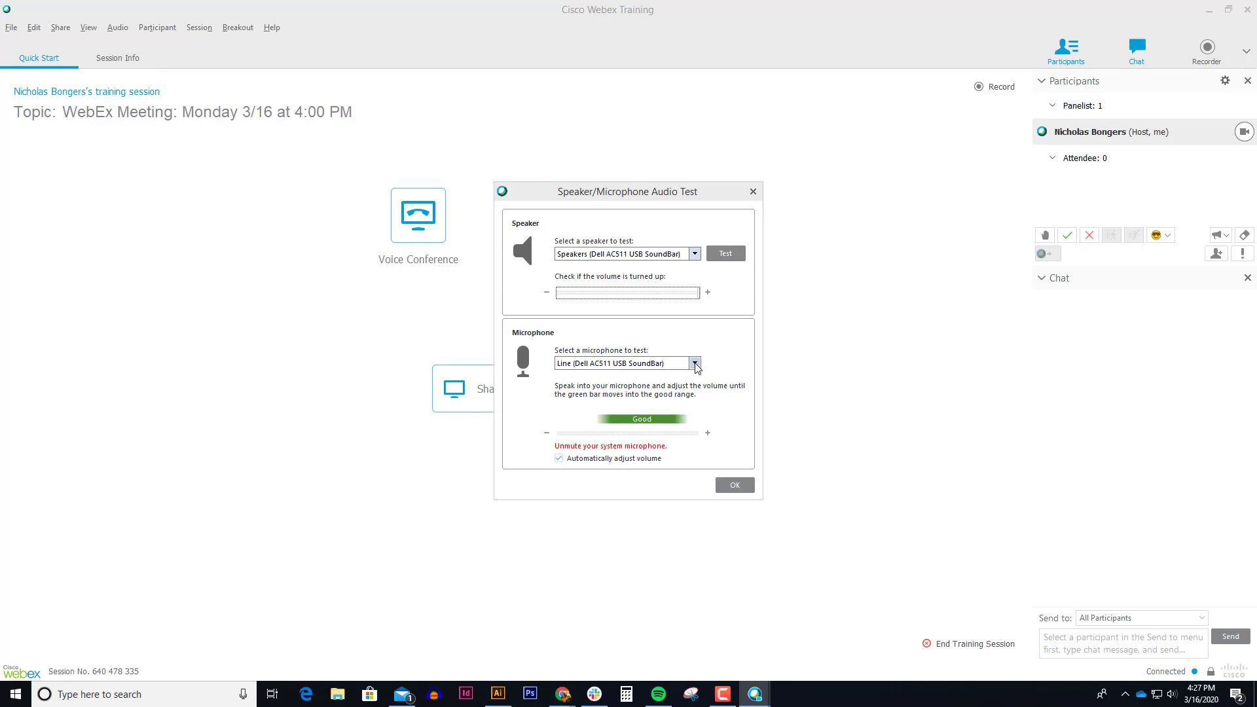
pyautogui.click(694, 363)
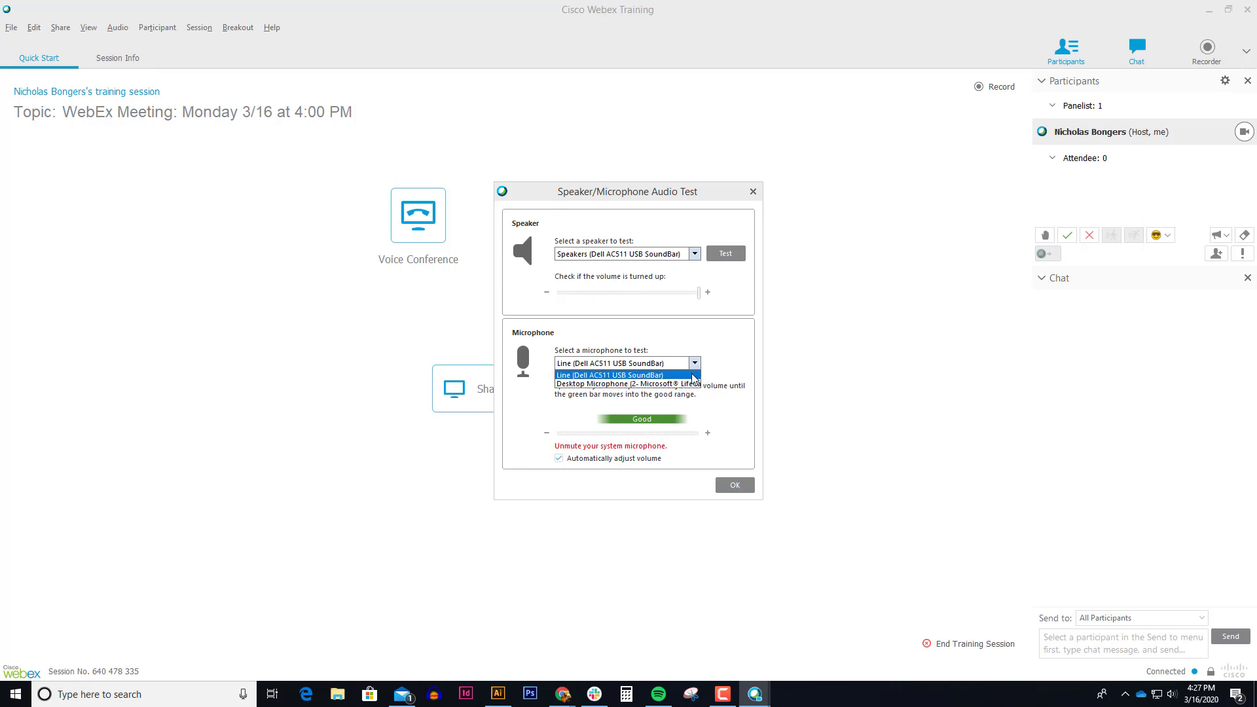
pyautogui.moveTo(627, 383)
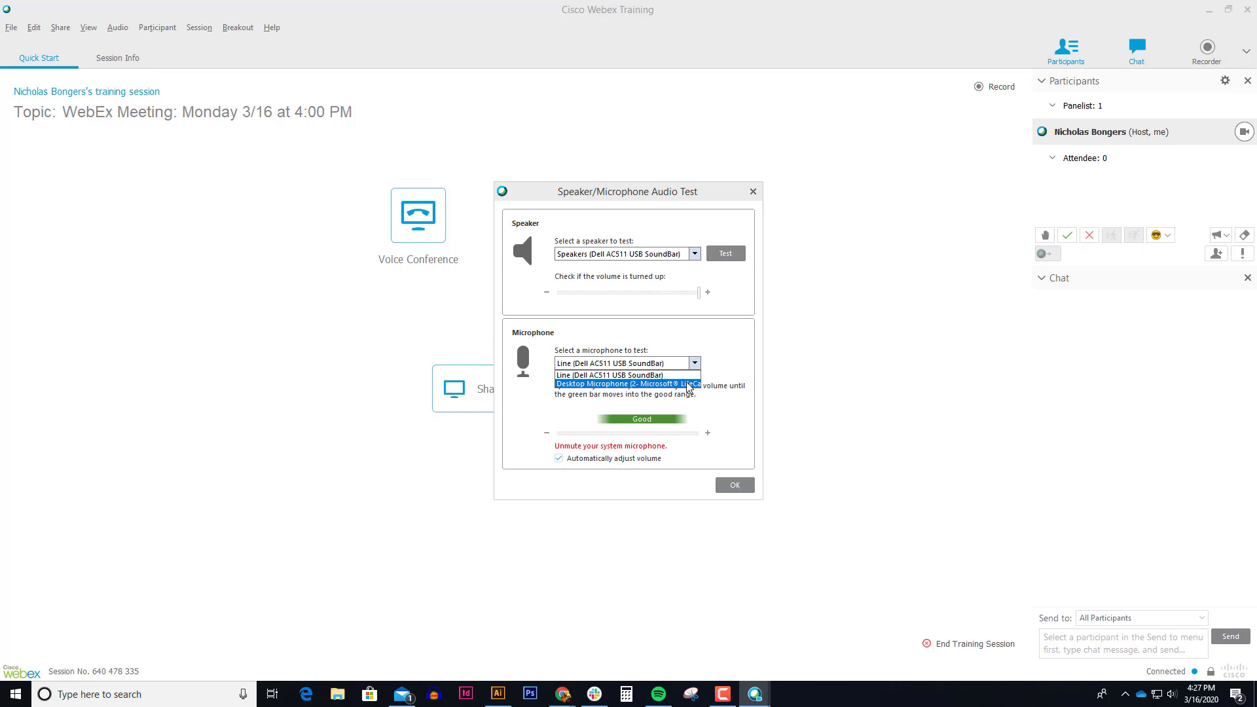
pyautogui.click(625, 385)
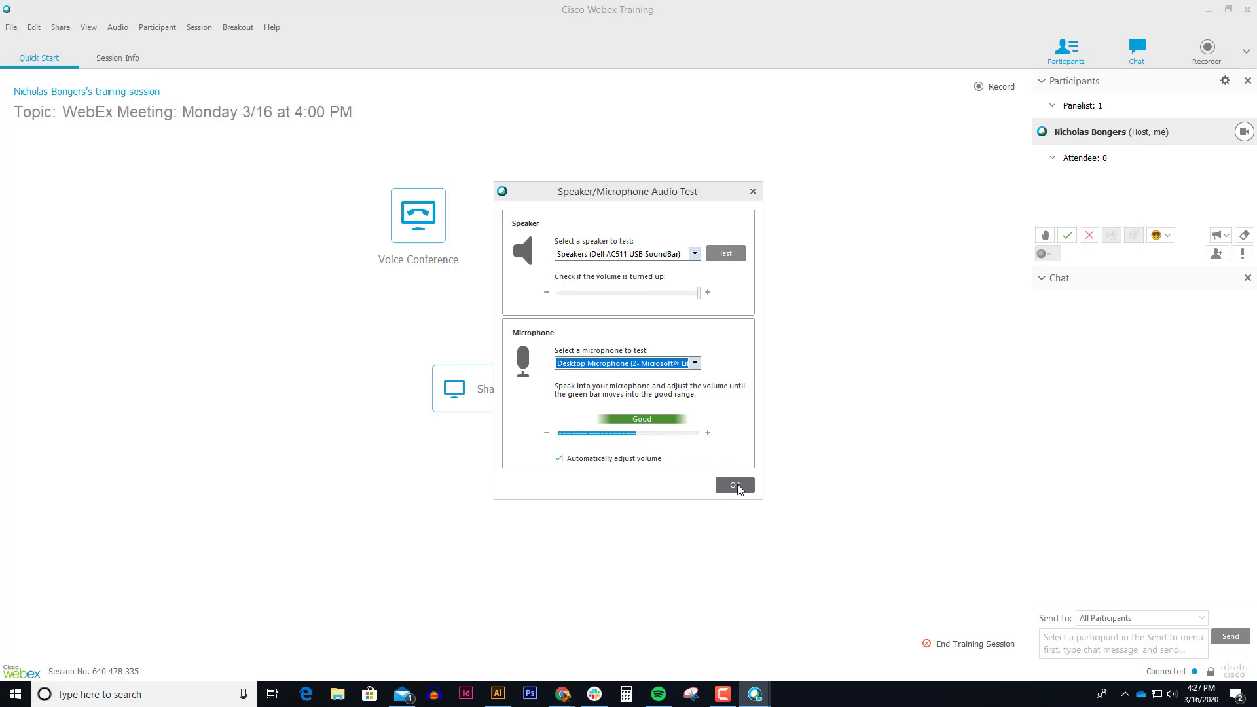
# Step: Confirm the audio settings, then move the Volume window aside and close it
pyautogui.click(732, 485)
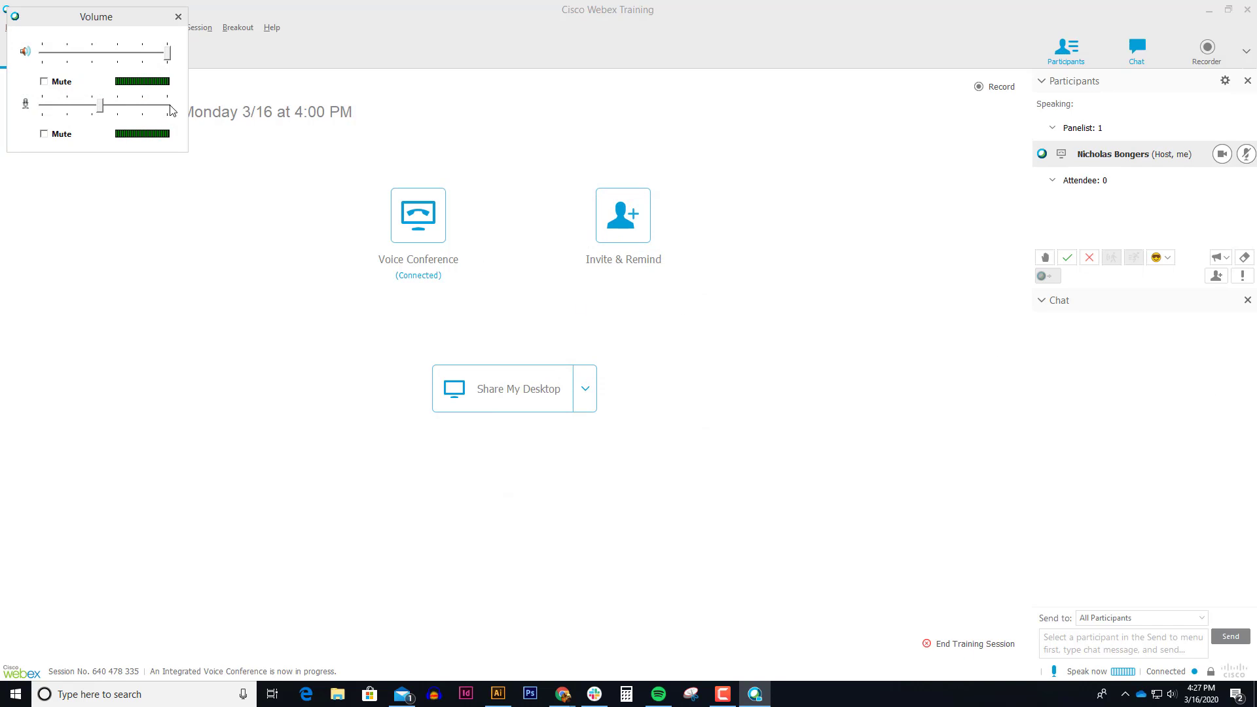
pyautogui.moveTo(96, 15); pyautogui.dragTo(212, 276)
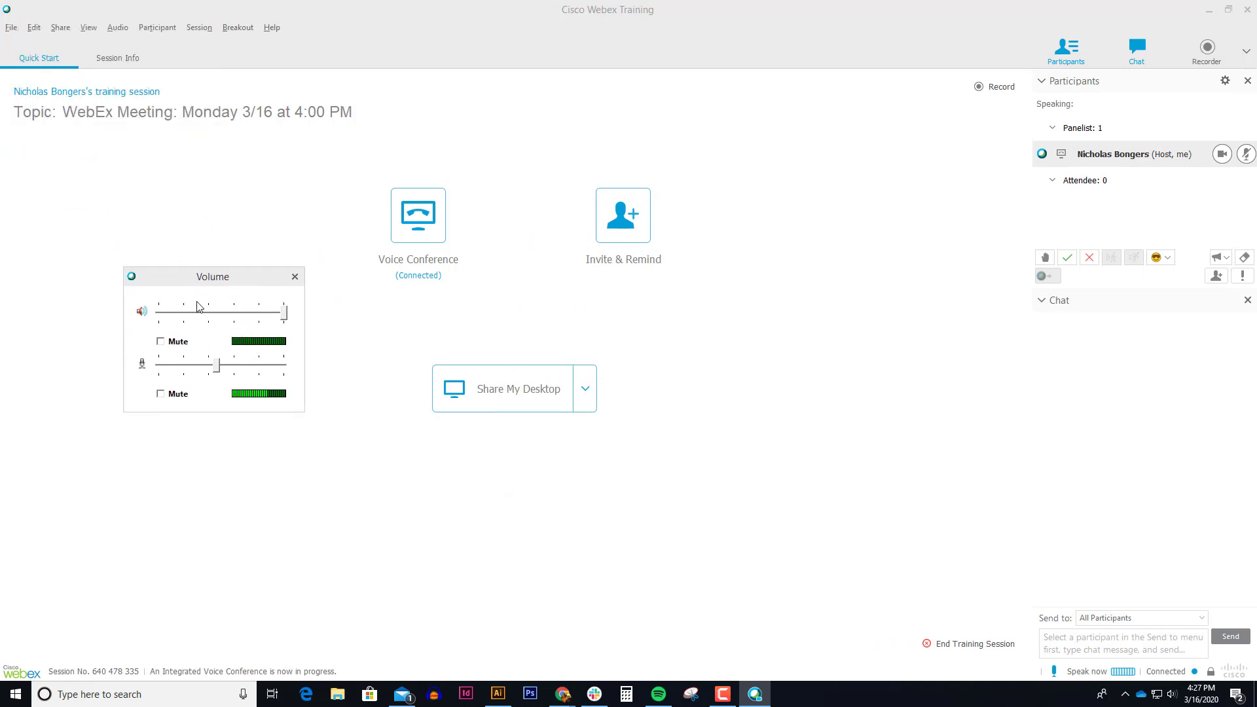
pyautogui.moveTo(212, 275); pyautogui.dragTo(277, 338)
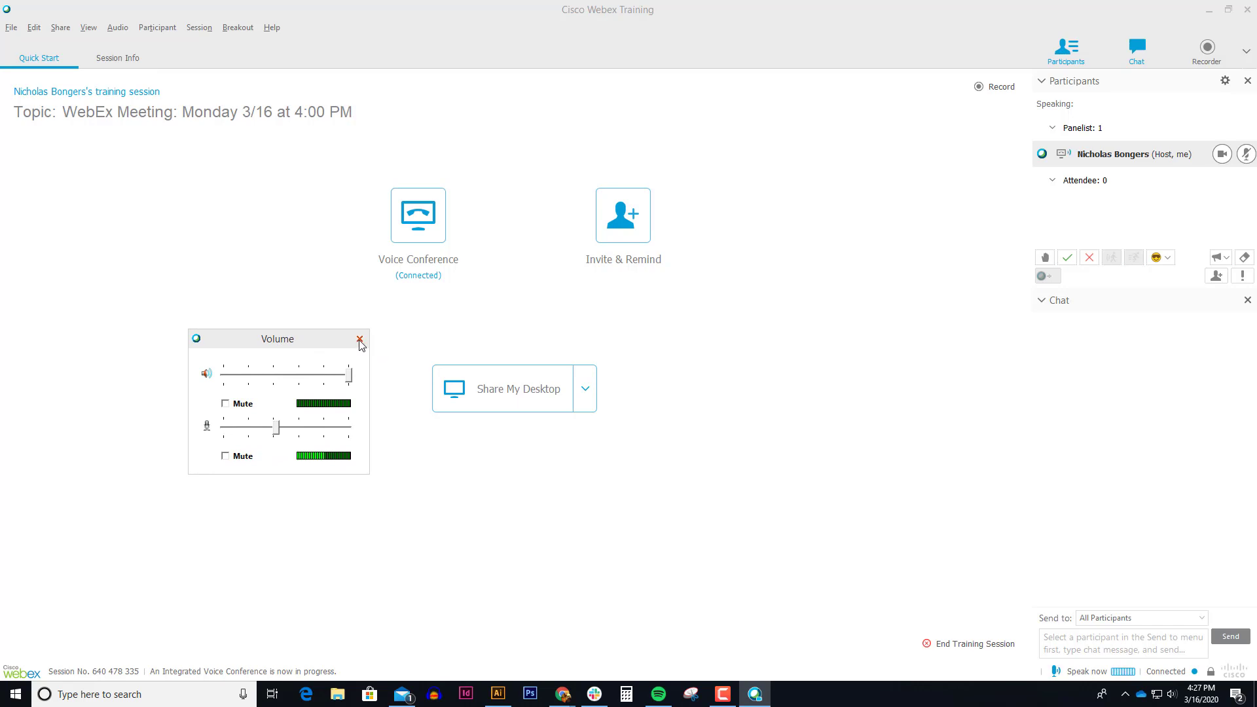
pyautogui.click(360, 339)
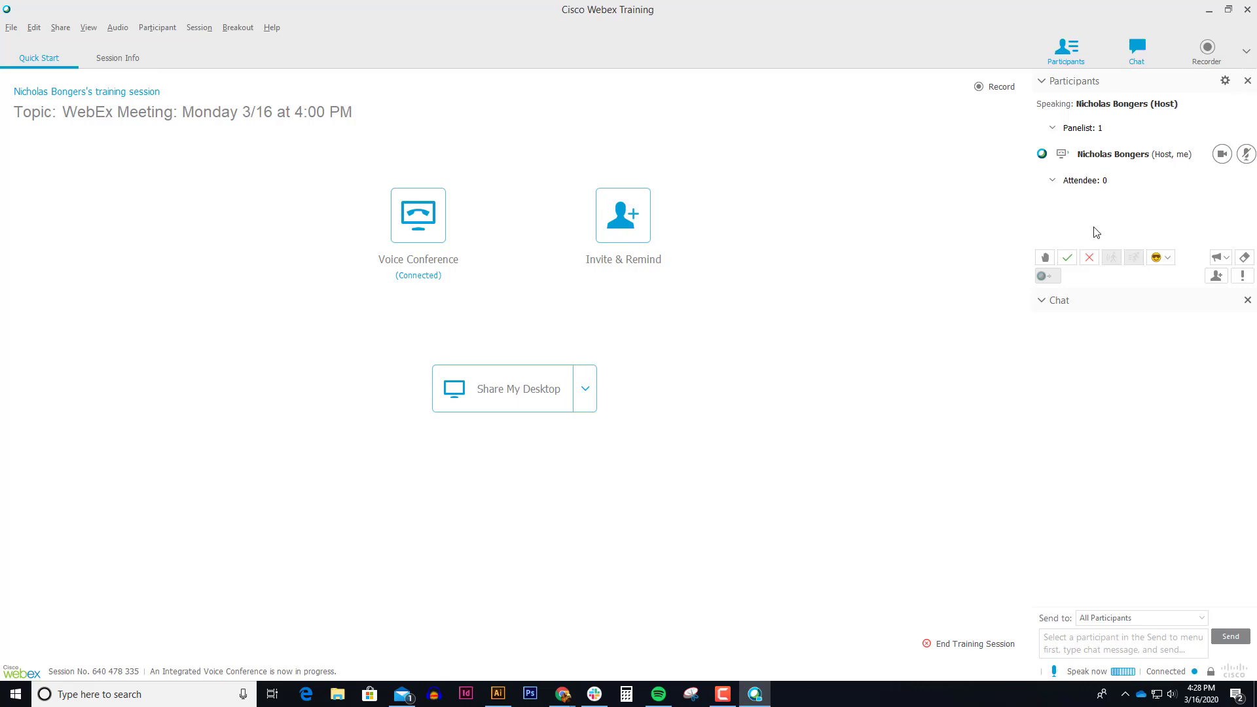
pyautogui.moveTo(1104, 207)
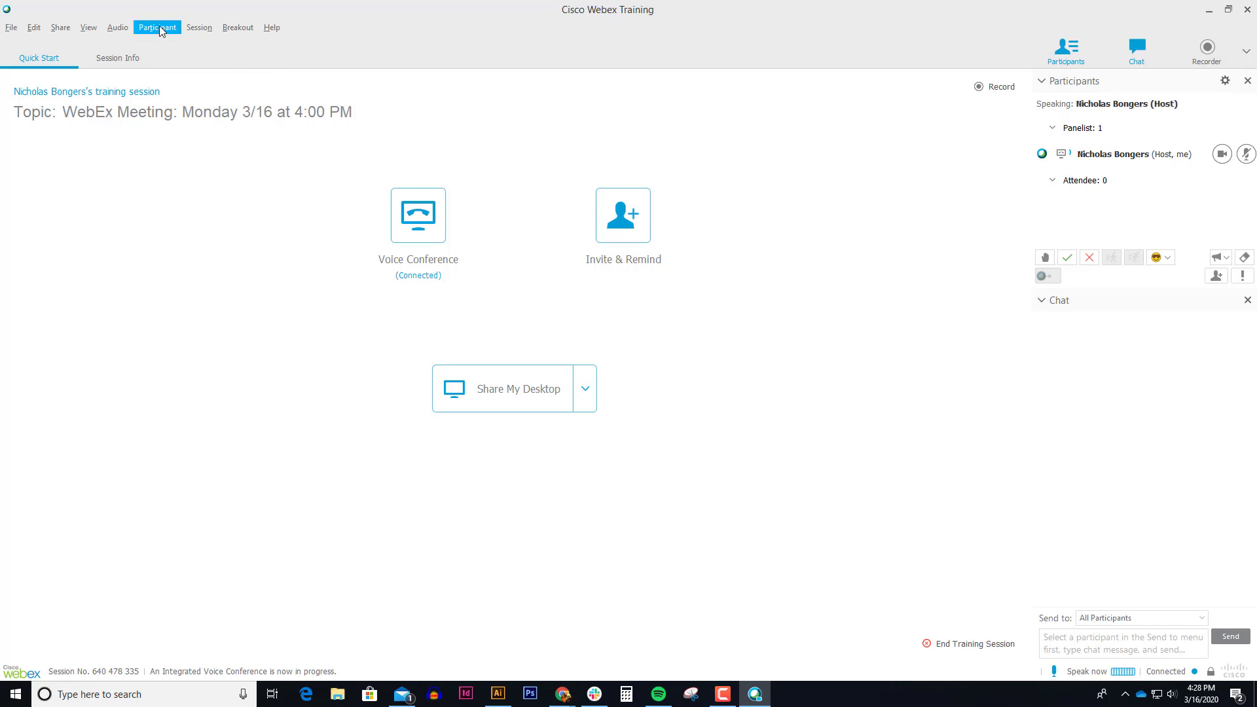
# Step: Open the Participant menu to view mute, invite, privilege and role options
pyautogui.click(157, 26)
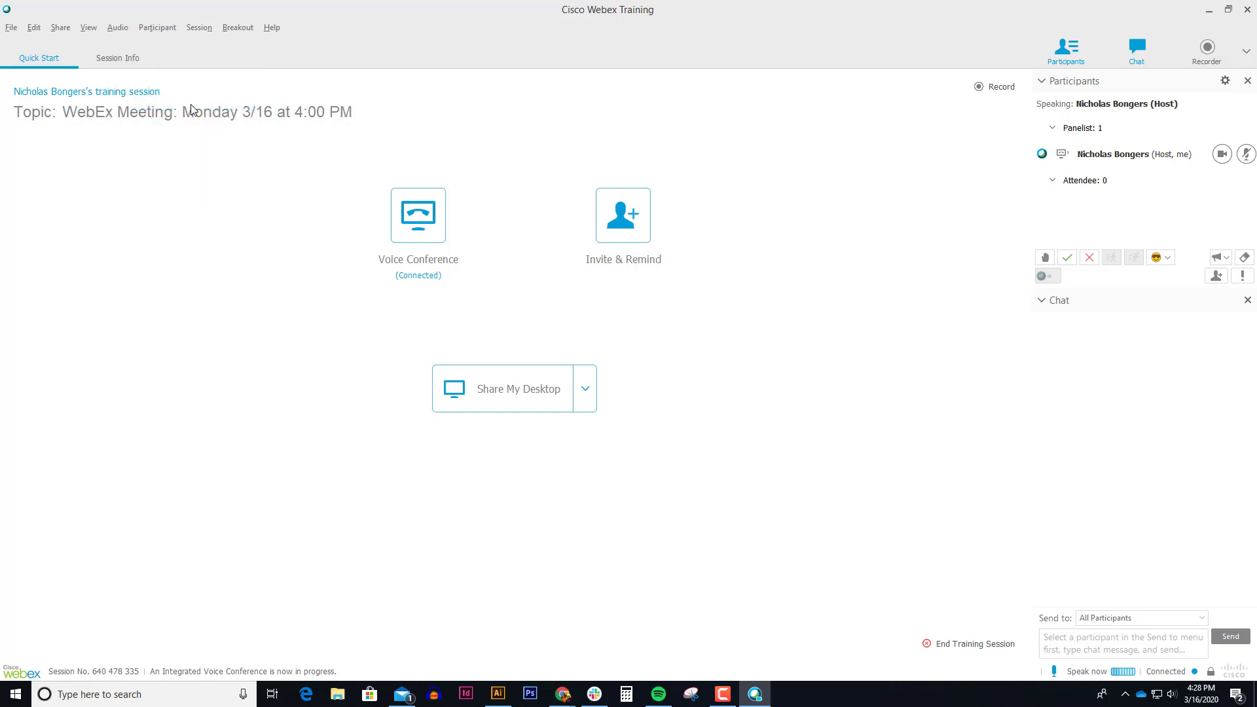
pyautogui.click(156, 26)
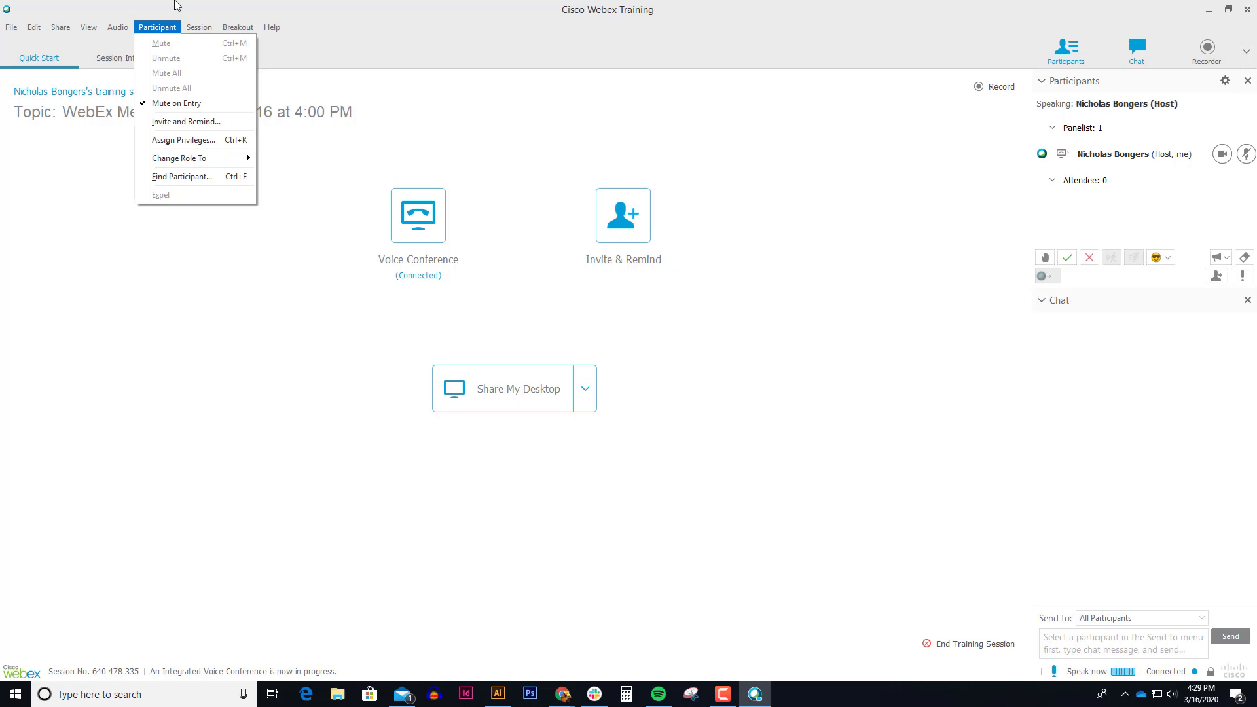
pyautogui.moveTo(174, 72)
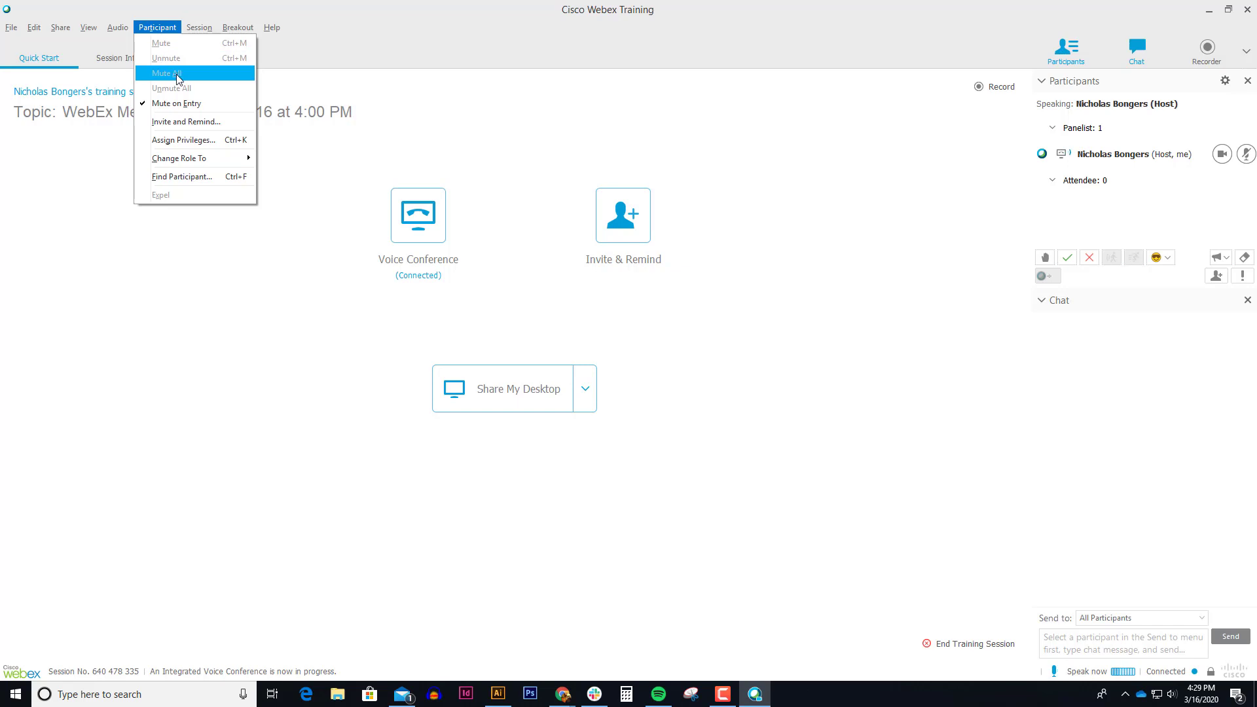
pyautogui.moveTo(200, 81)
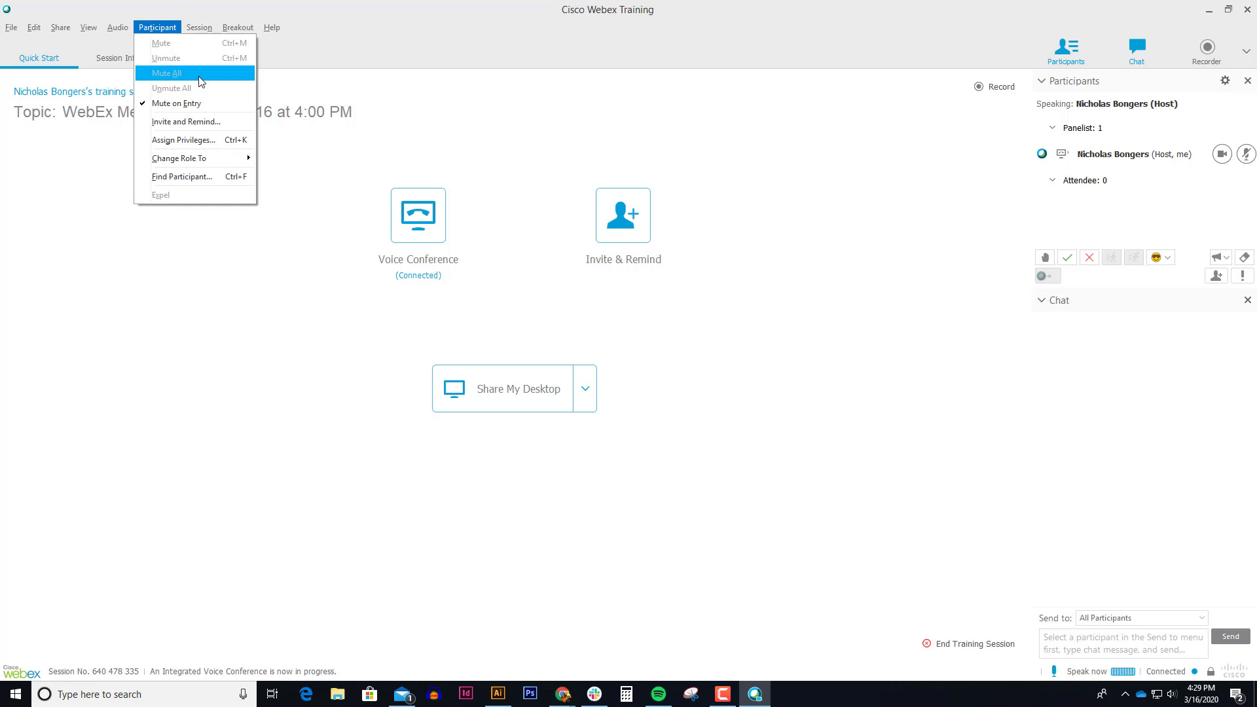
pyautogui.moveTo(200, 86)
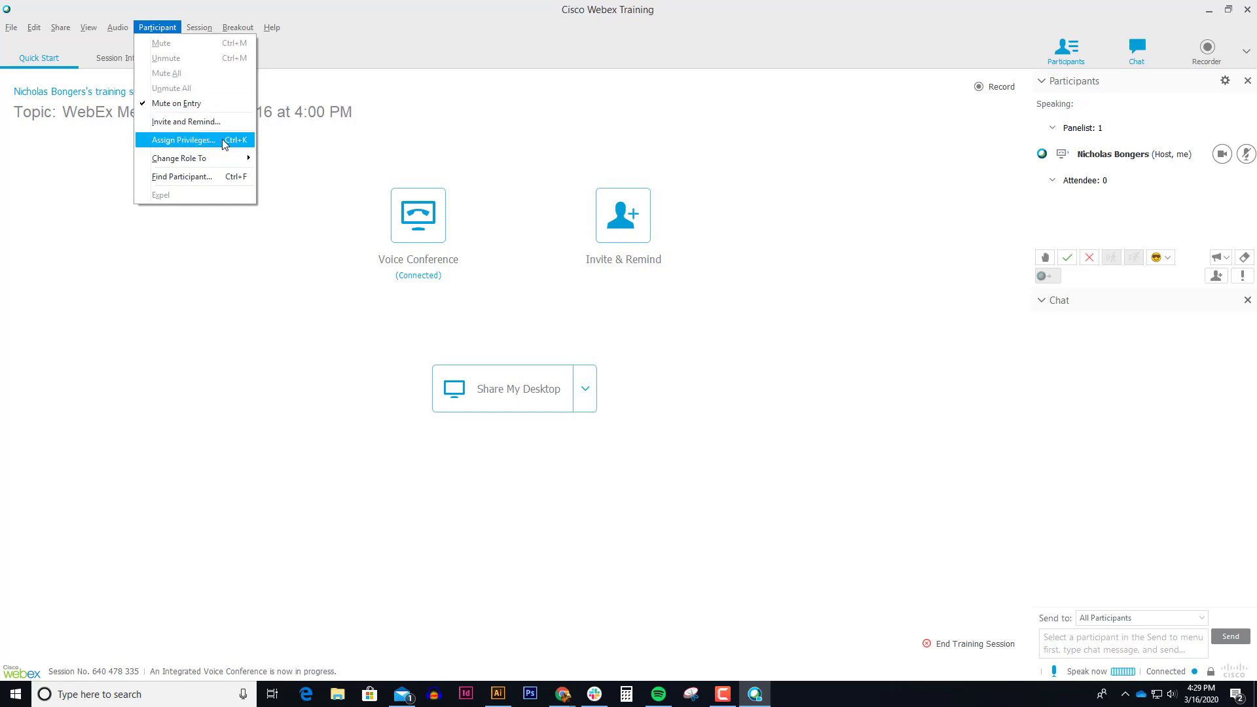
# Step: Grant attendees all attendee privileges via Participant > Assign Privileges
pyautogui.click(183, 140)
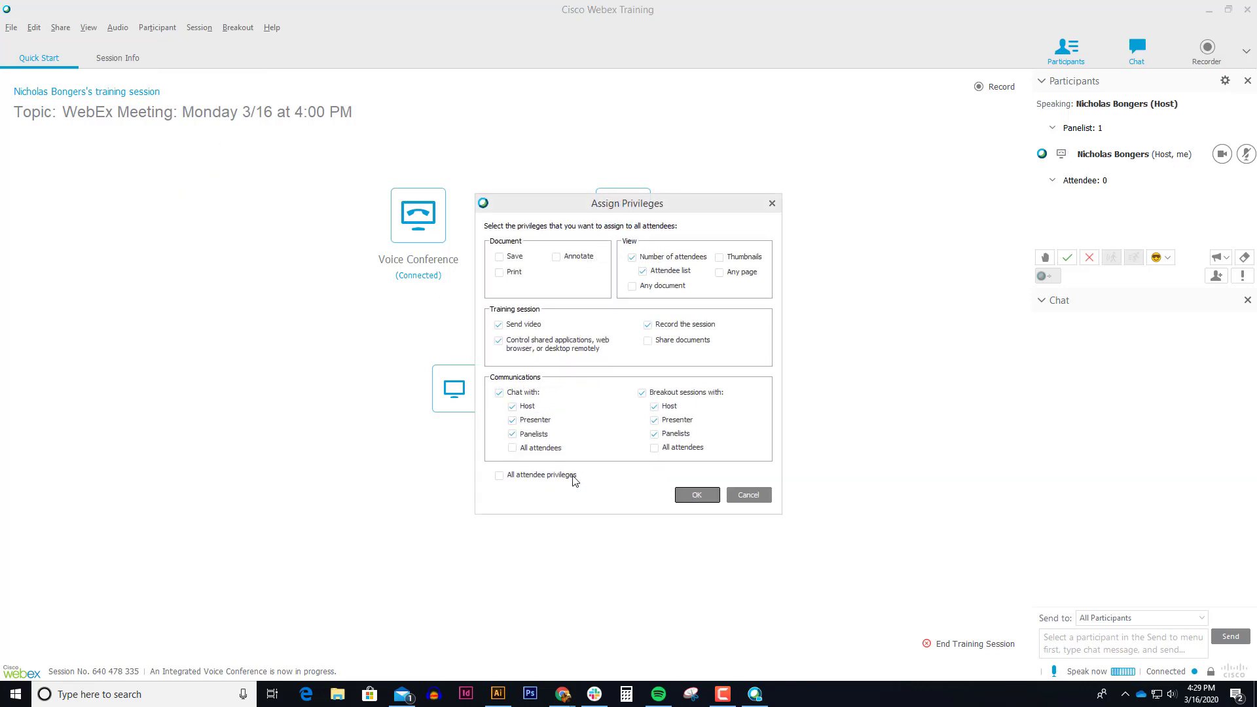
pyautogui.click(499, 475)
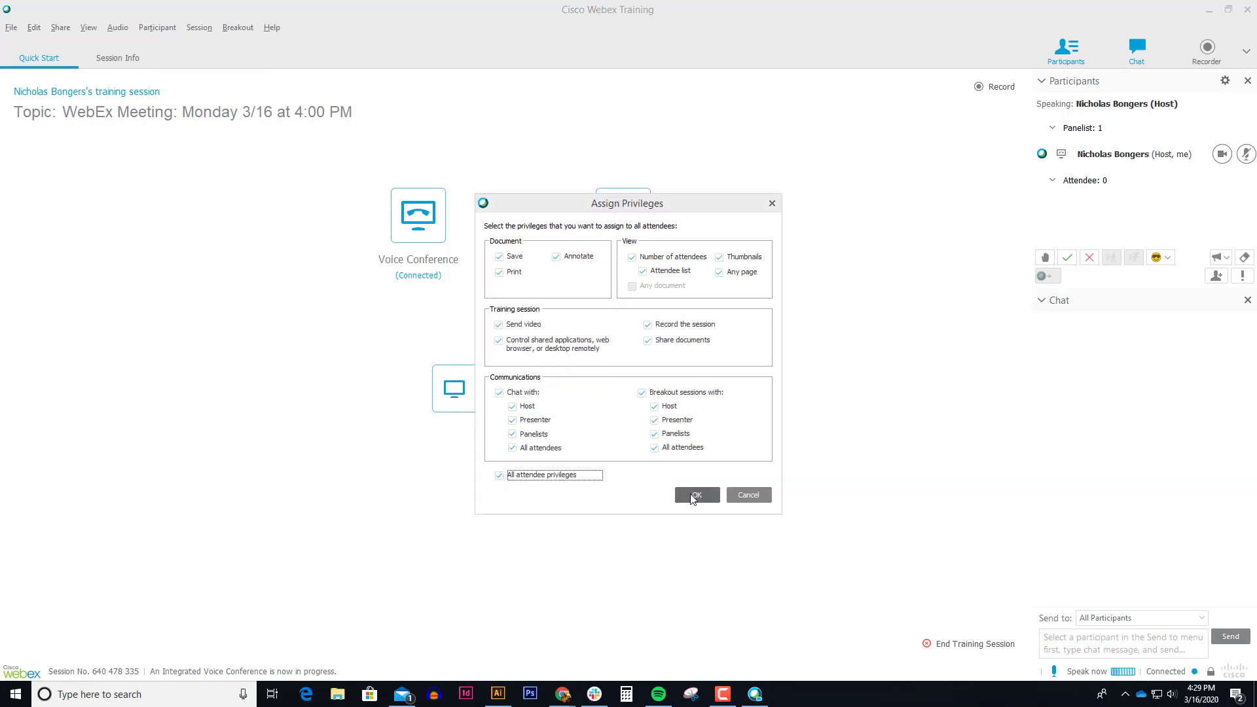
pyautogui.click(696, 495)
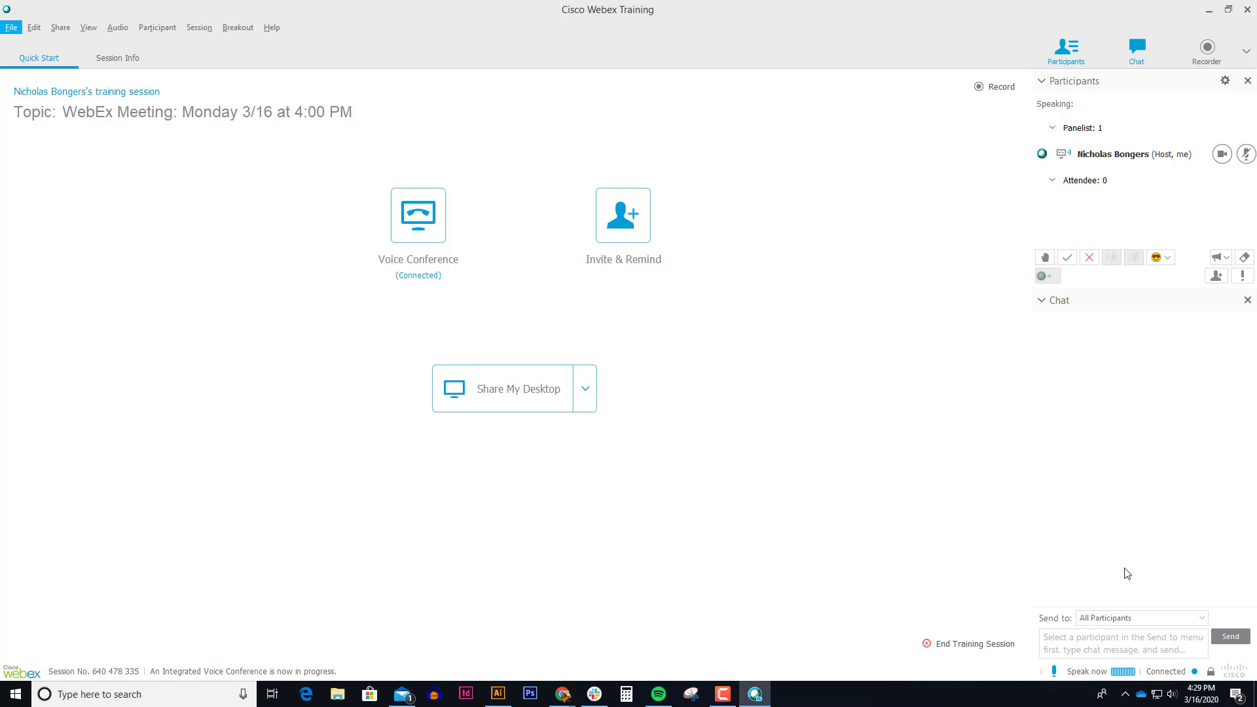
# Step: Send the chat message 'they can type' to all participants
pyautogui.click(1122, 642)
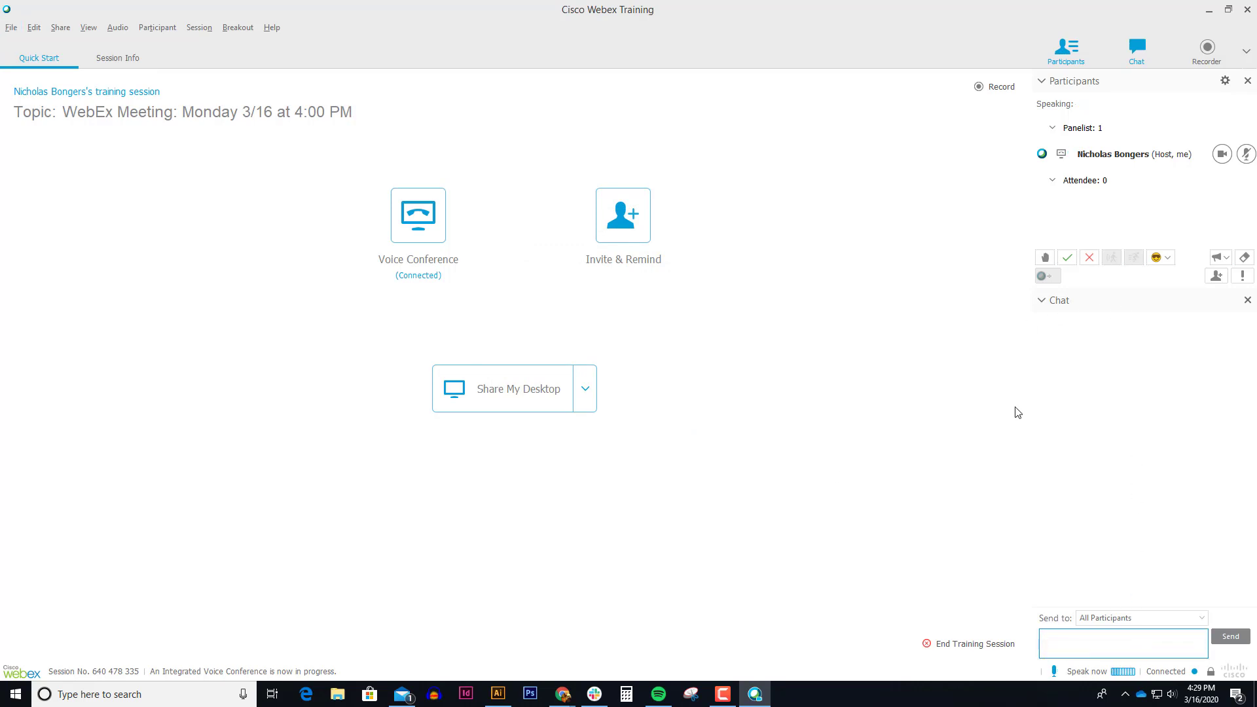
pyautogui.write('the')
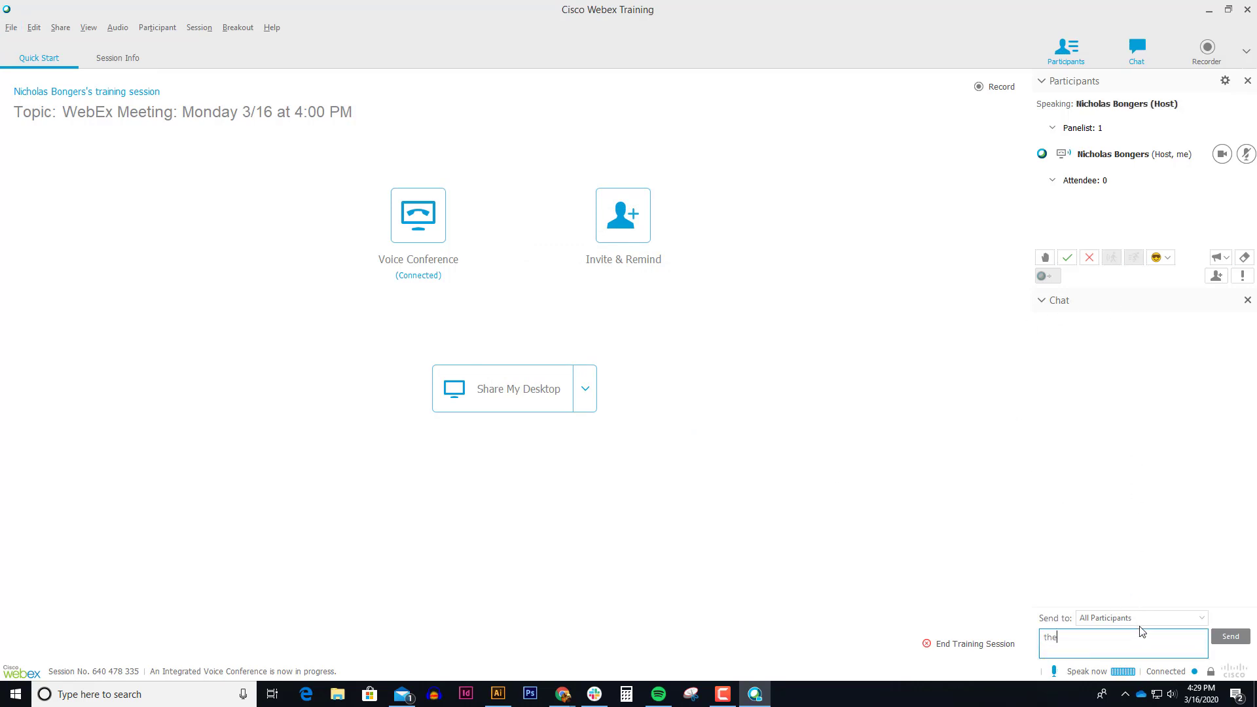
pyautogui.write('they can typ')
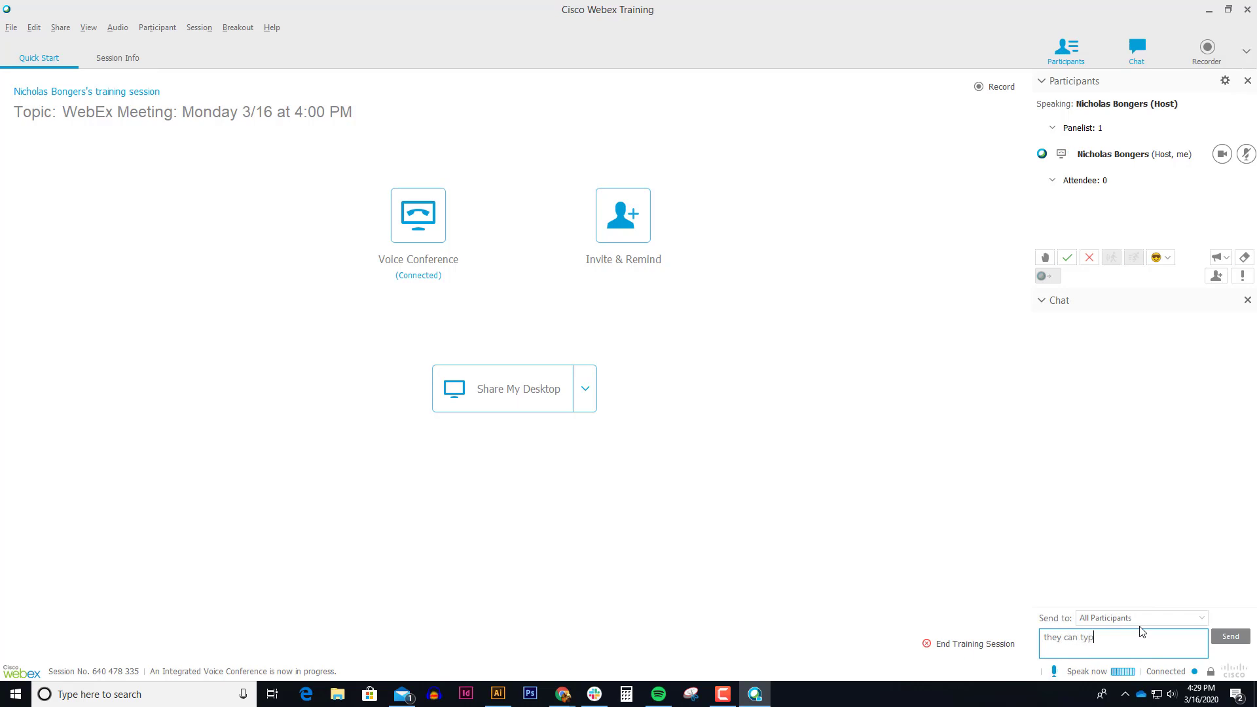
pyautogui.click(1229, 635)
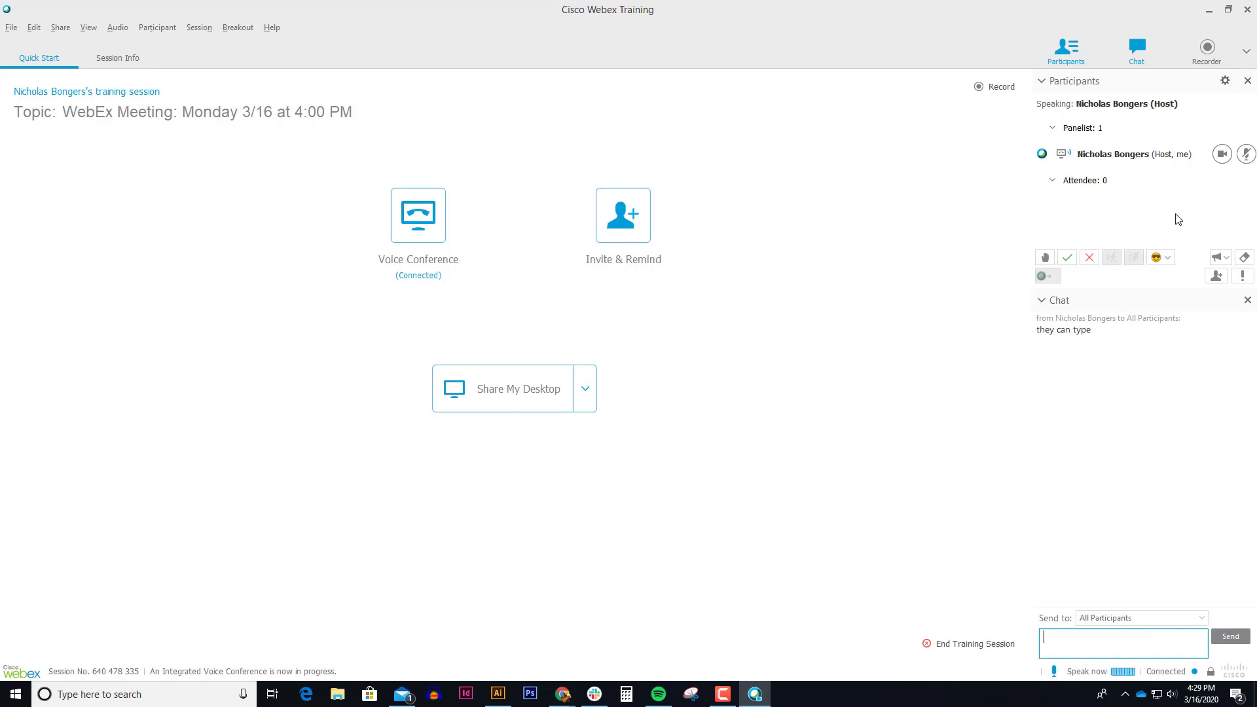
pyautogui.moveTo(1206, 47)
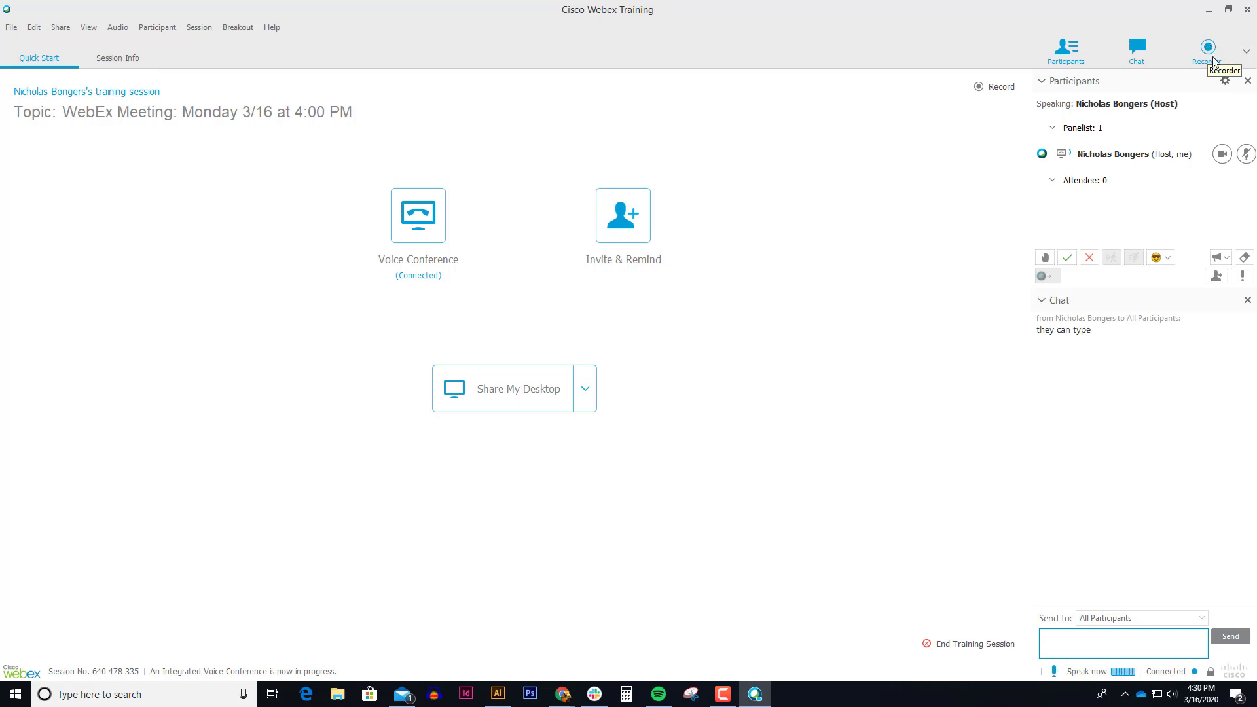
# Step: Start a server recording of the session from the Recorder panel
pyautogui.click(1208, 48)
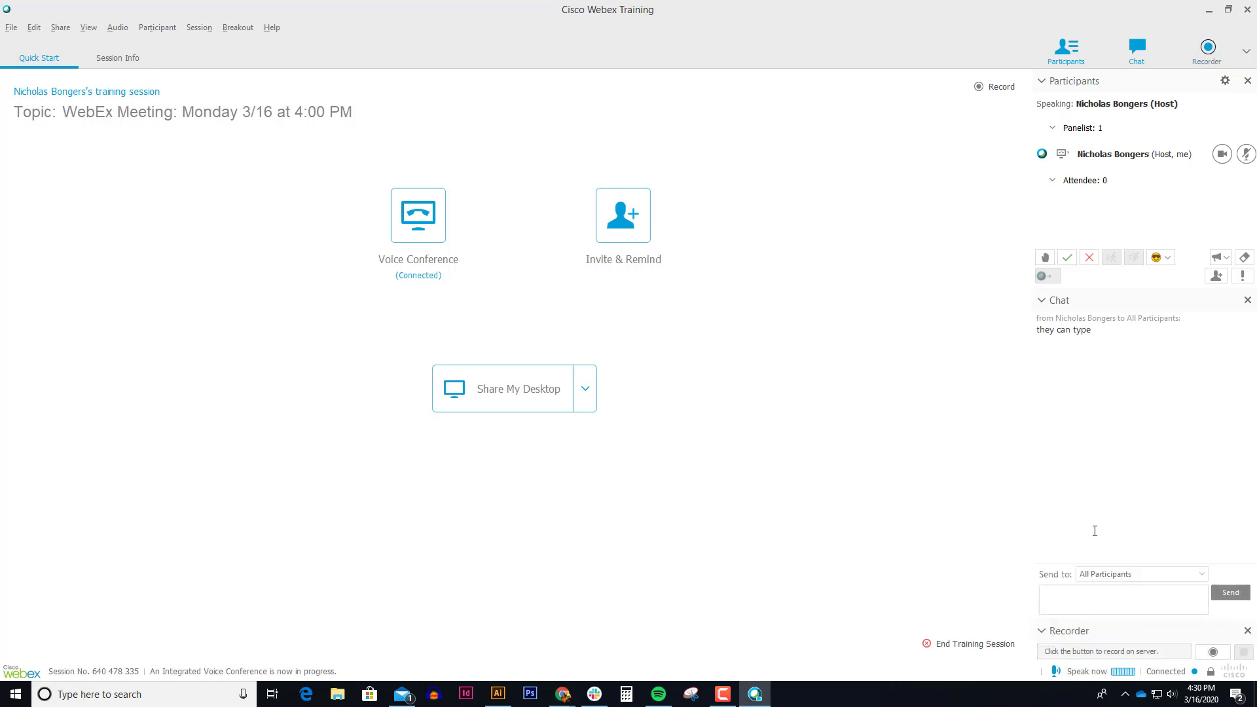
pyautogui.moveTo(1192, 643)
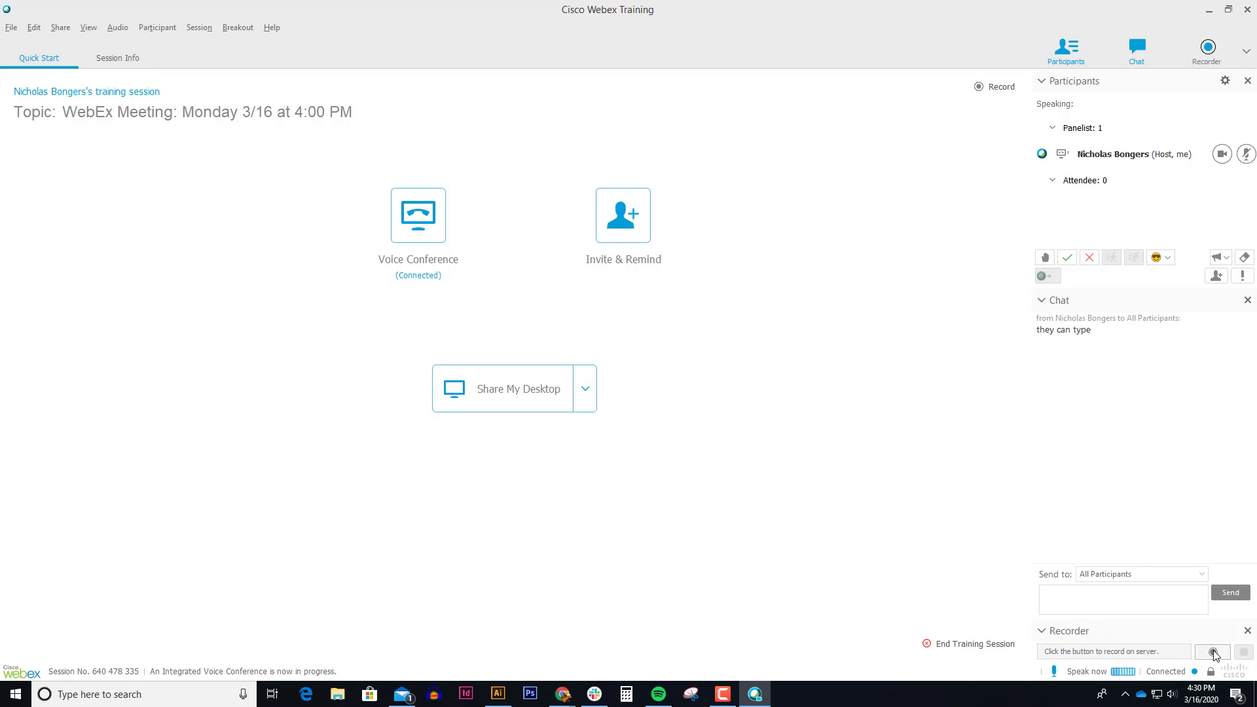
pyautogui.moveTo(1211, 651)
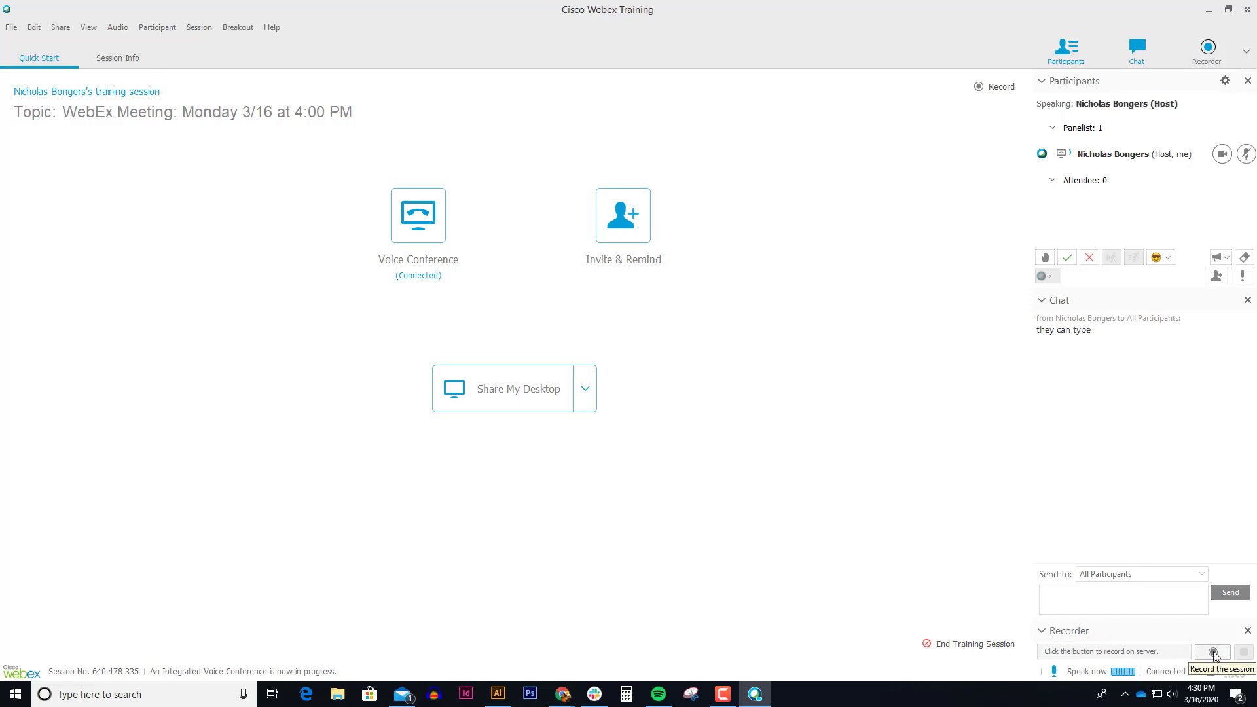
pyautogui.click(1211, 652)
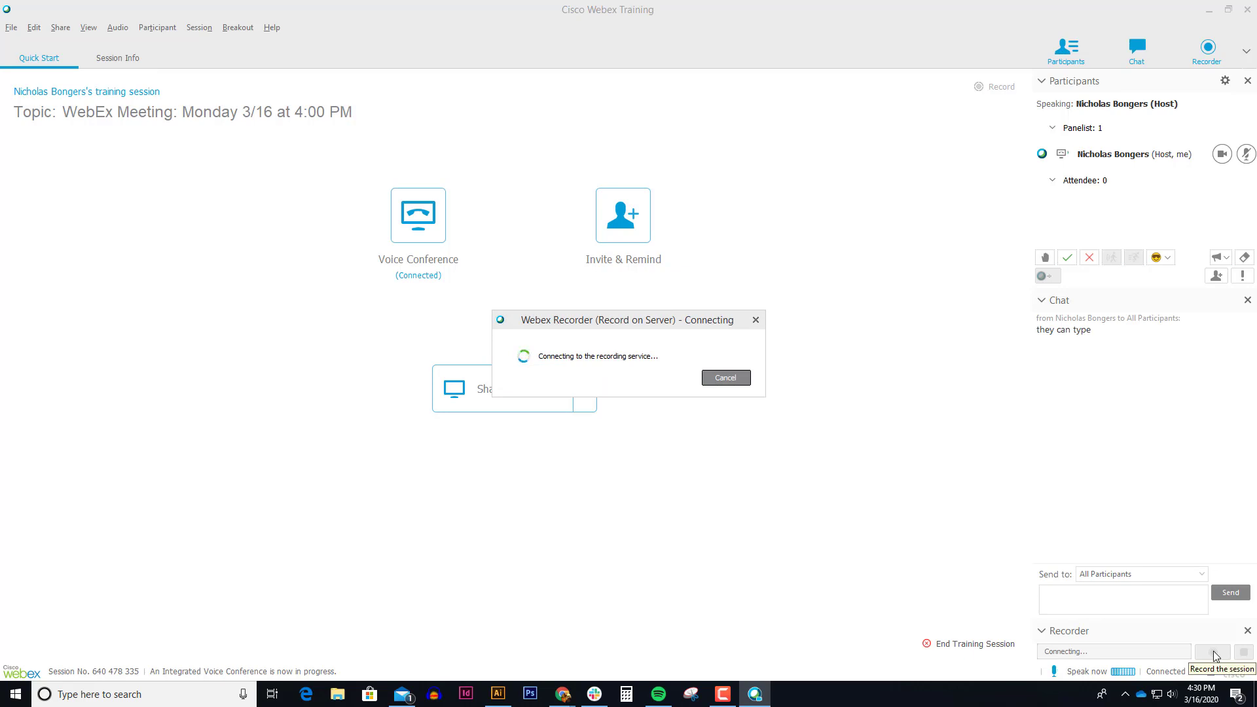
pyautogui.click(1211, 651)
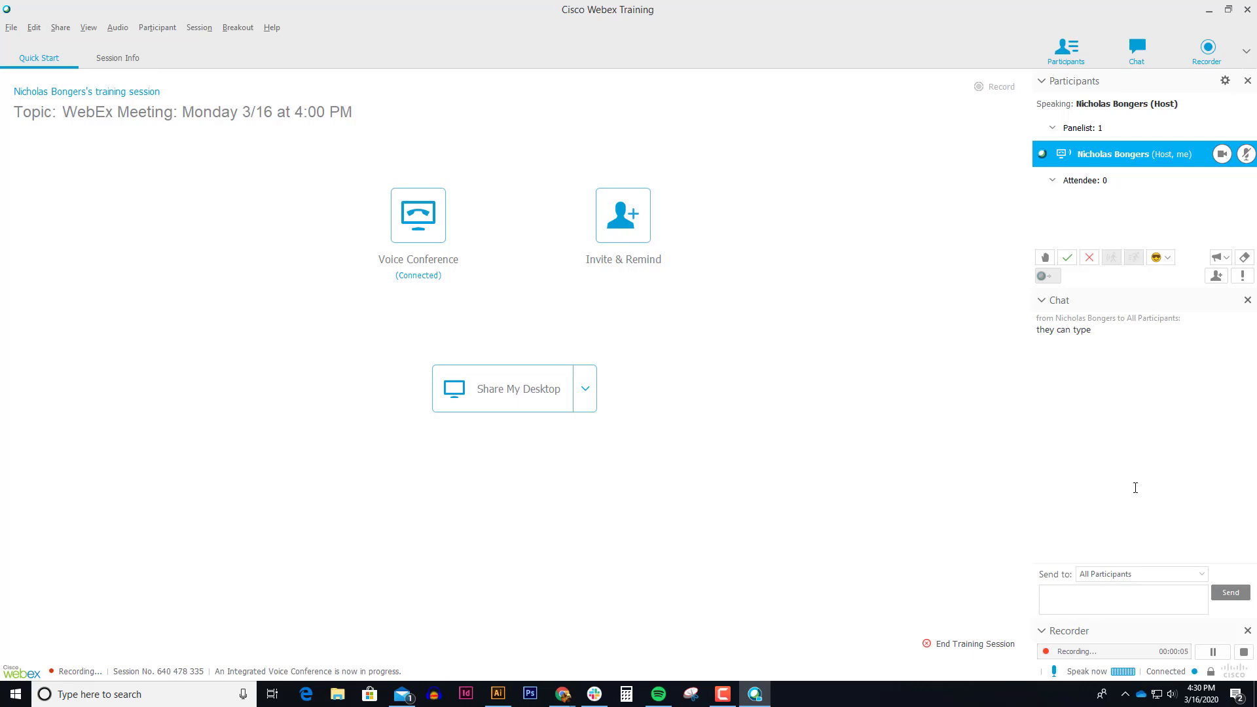
pyautogui.moveTo(922, 341)
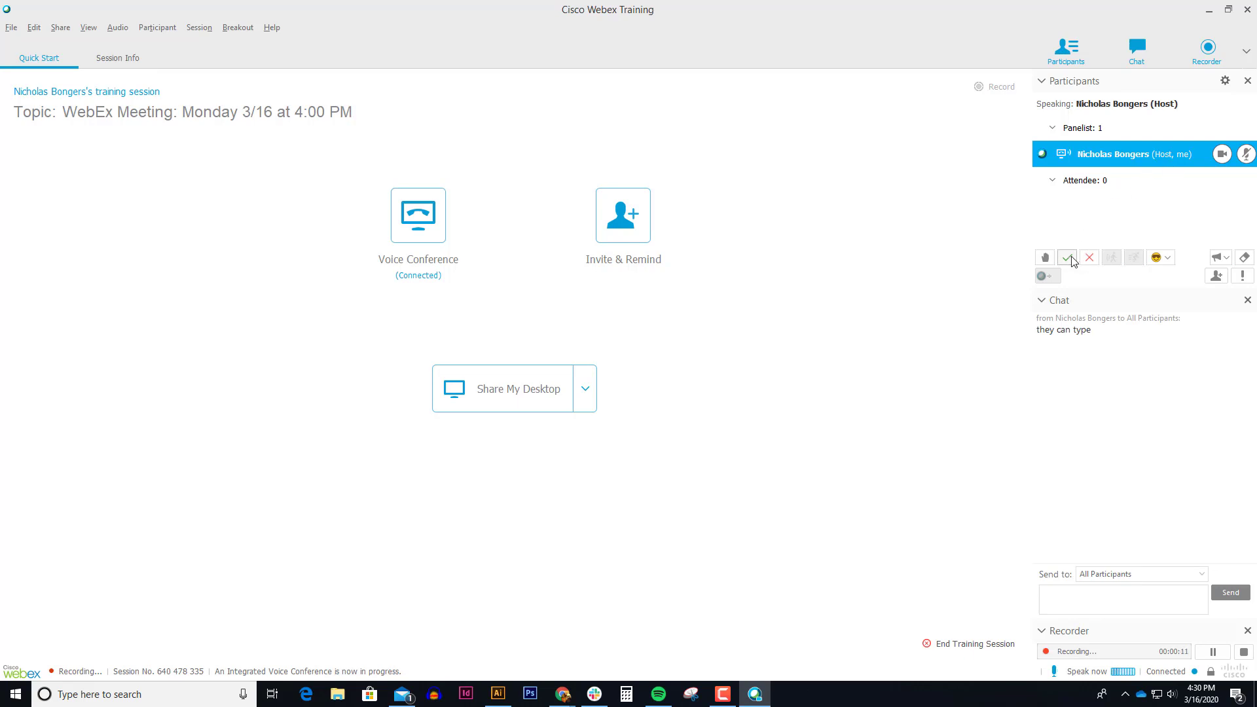
pyautogui.moveTo(1067, 262)
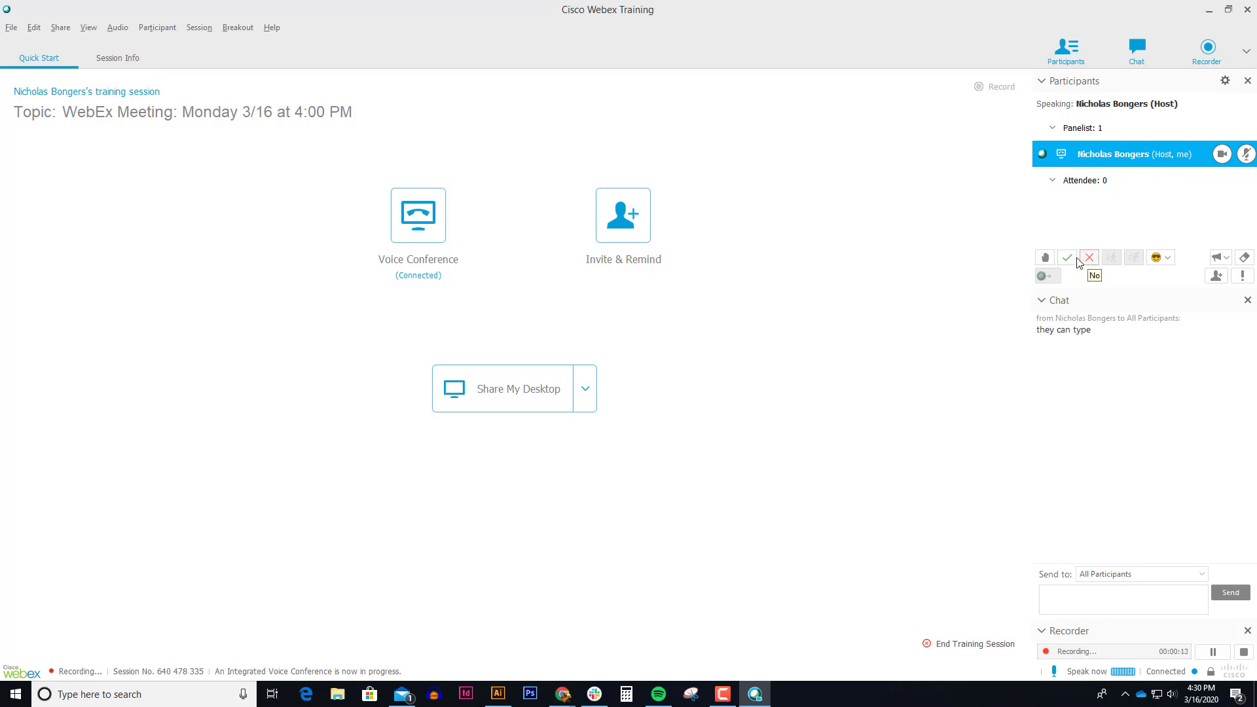
pyautogui.click(1066, 257)
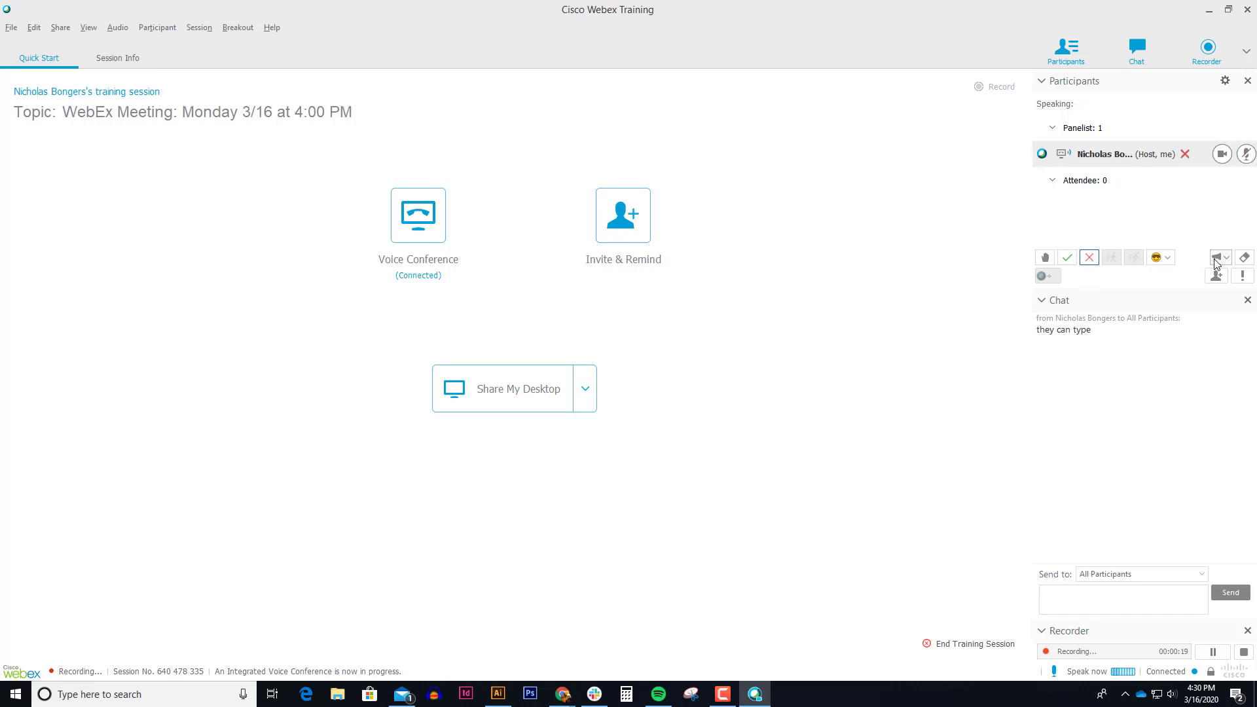
pyautogui.click(1215, 256)
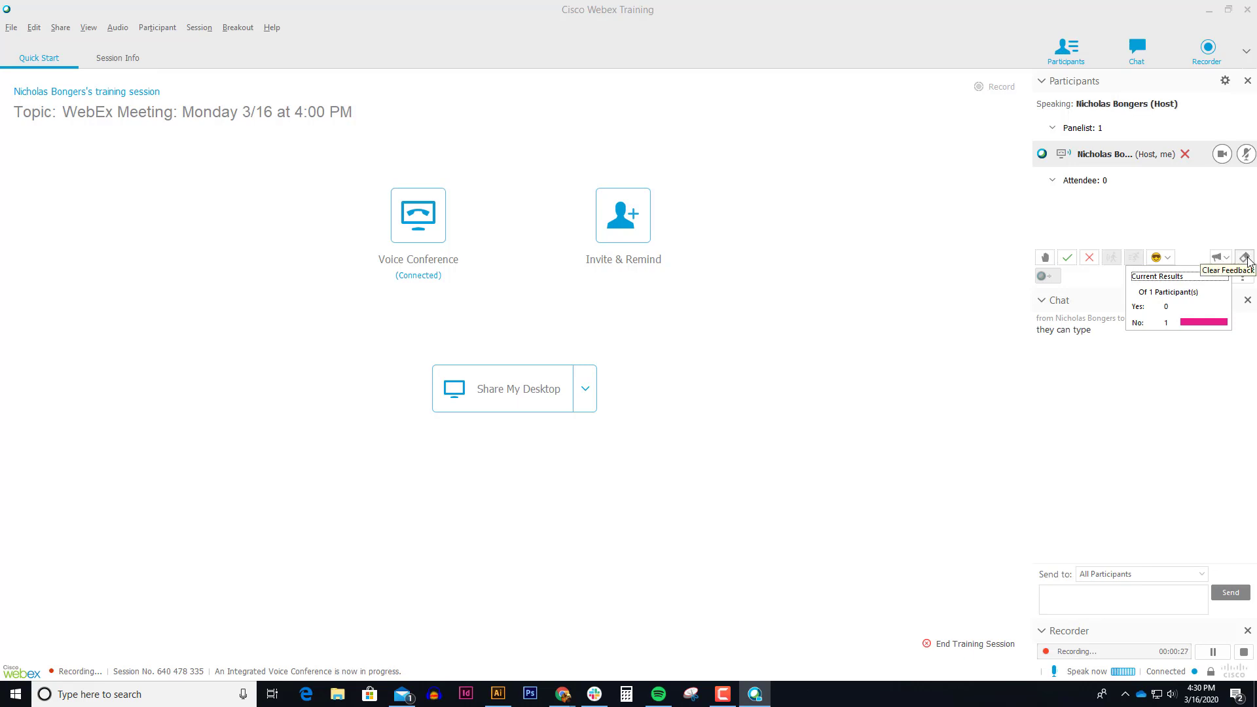
pyautogui.click(1245, 257)
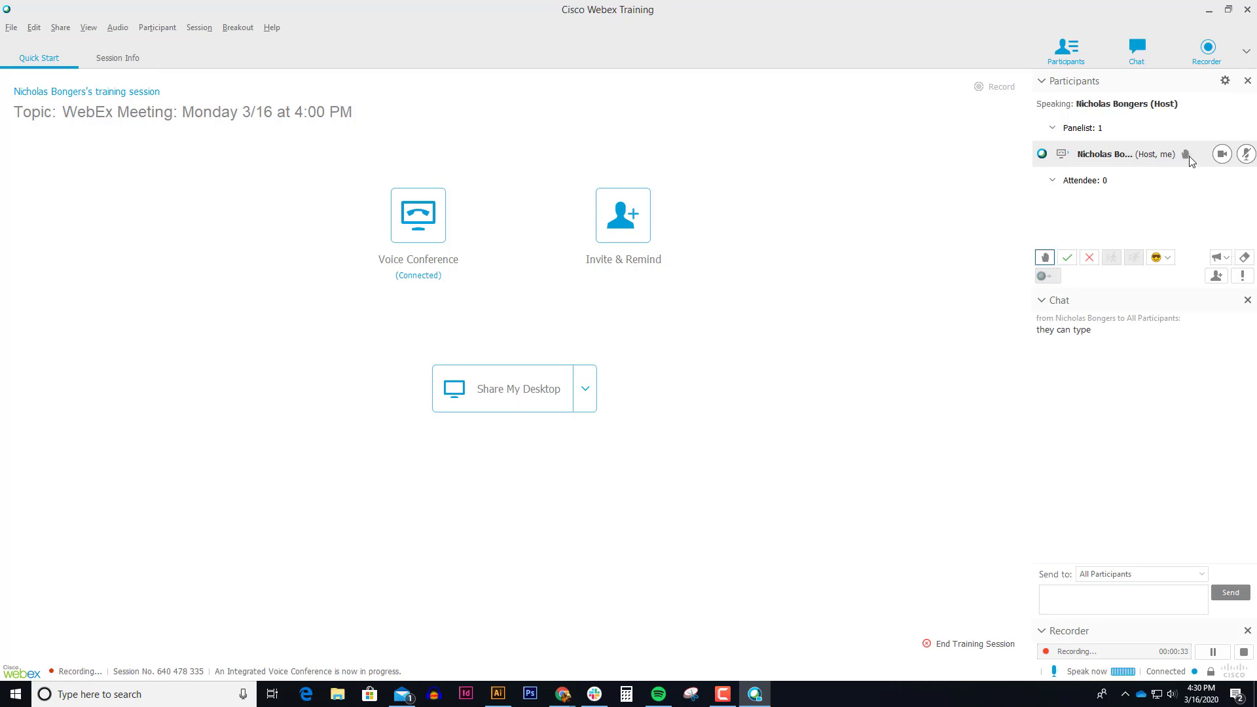
pyautogui.moveTo(1186, 154)
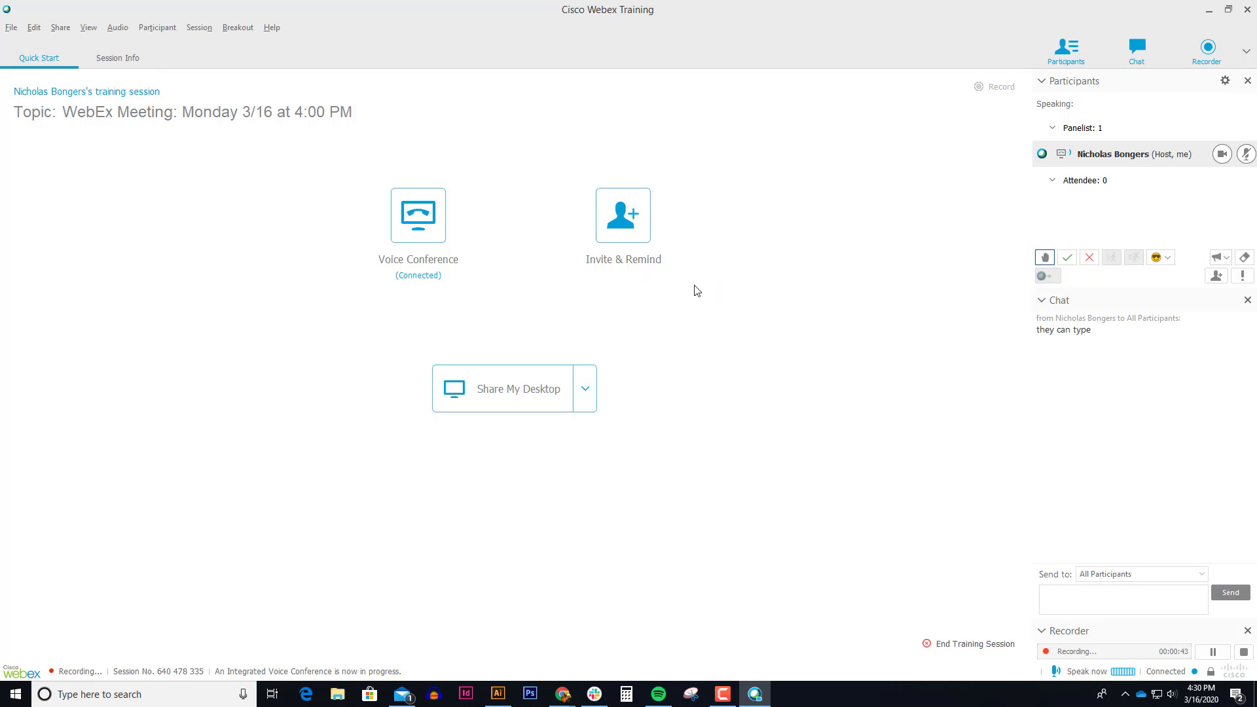
pyautogui.moveTo(500, 389)
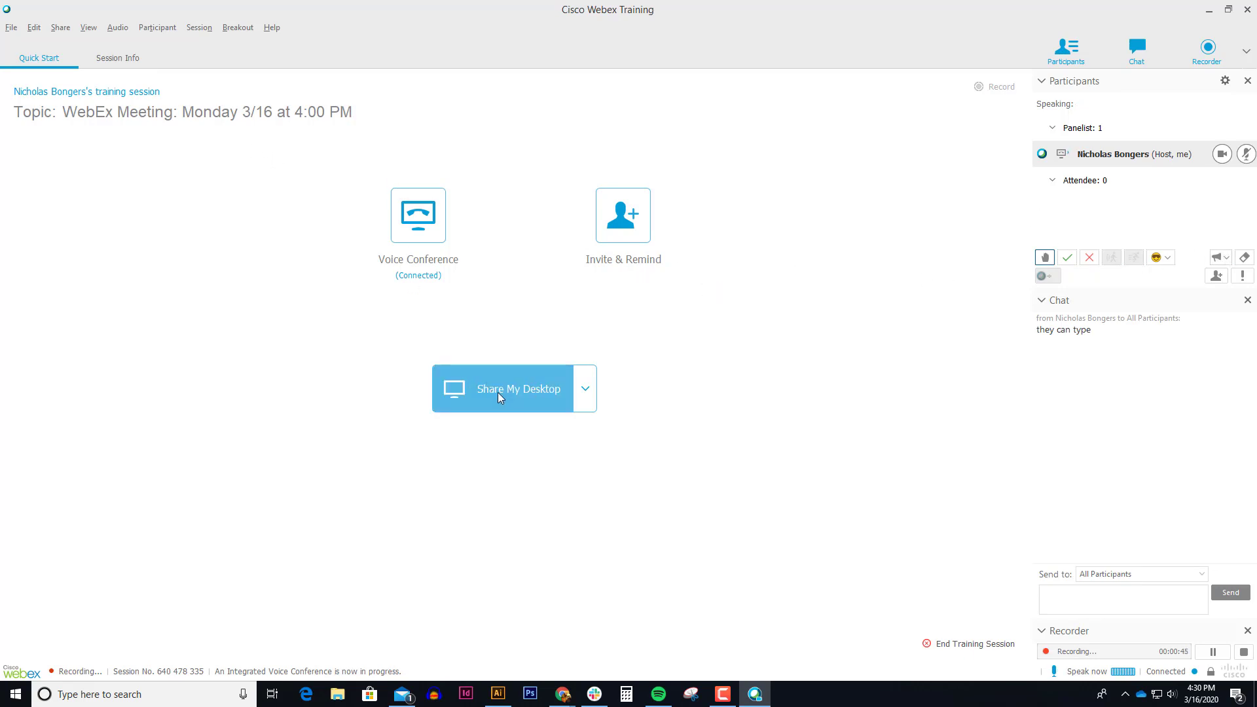
pyautogui.moveTo(539, 431)
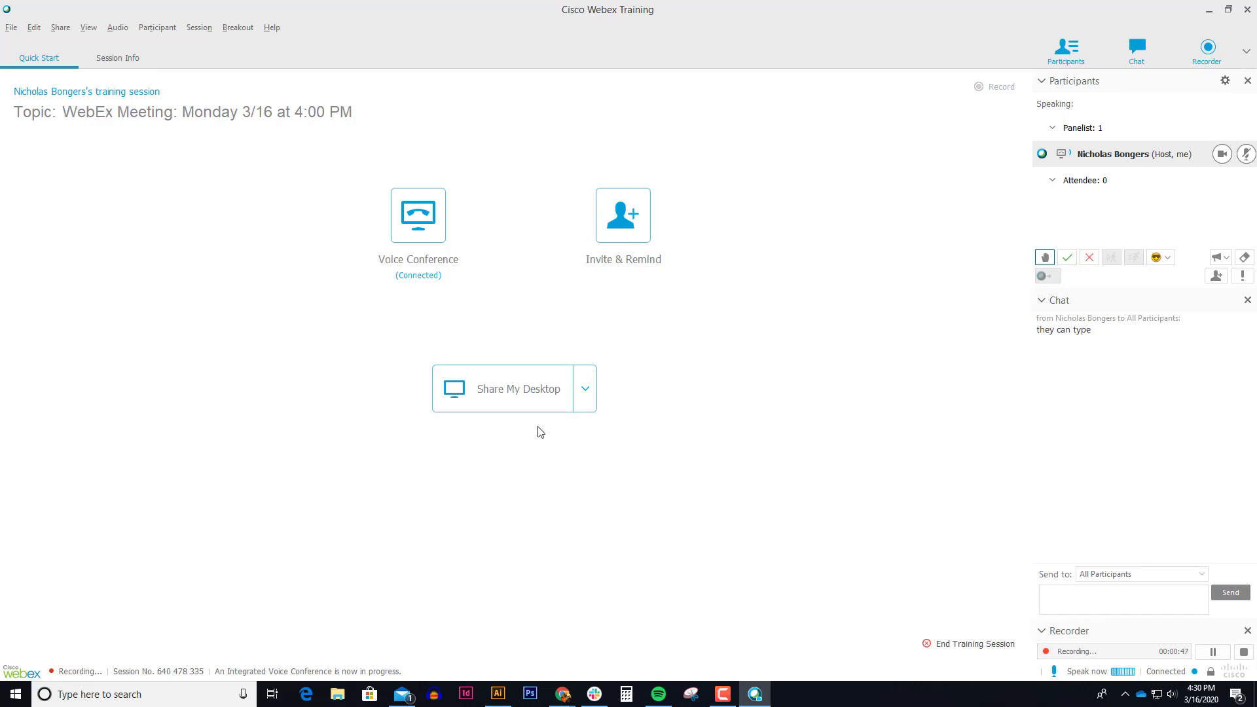
# Step: Share the entire desktop, continue past the External Site page, and minimize the browser
pyautogui.click(518, 389)
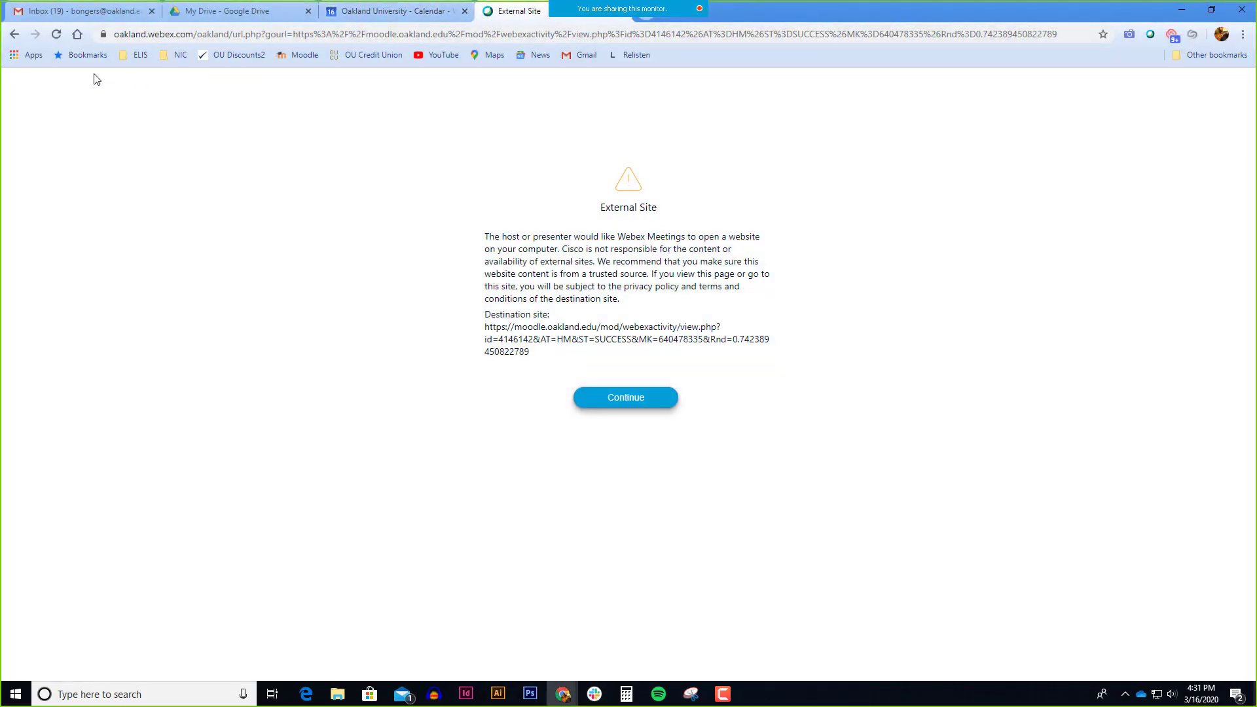
pyautogui.click(624, 397)
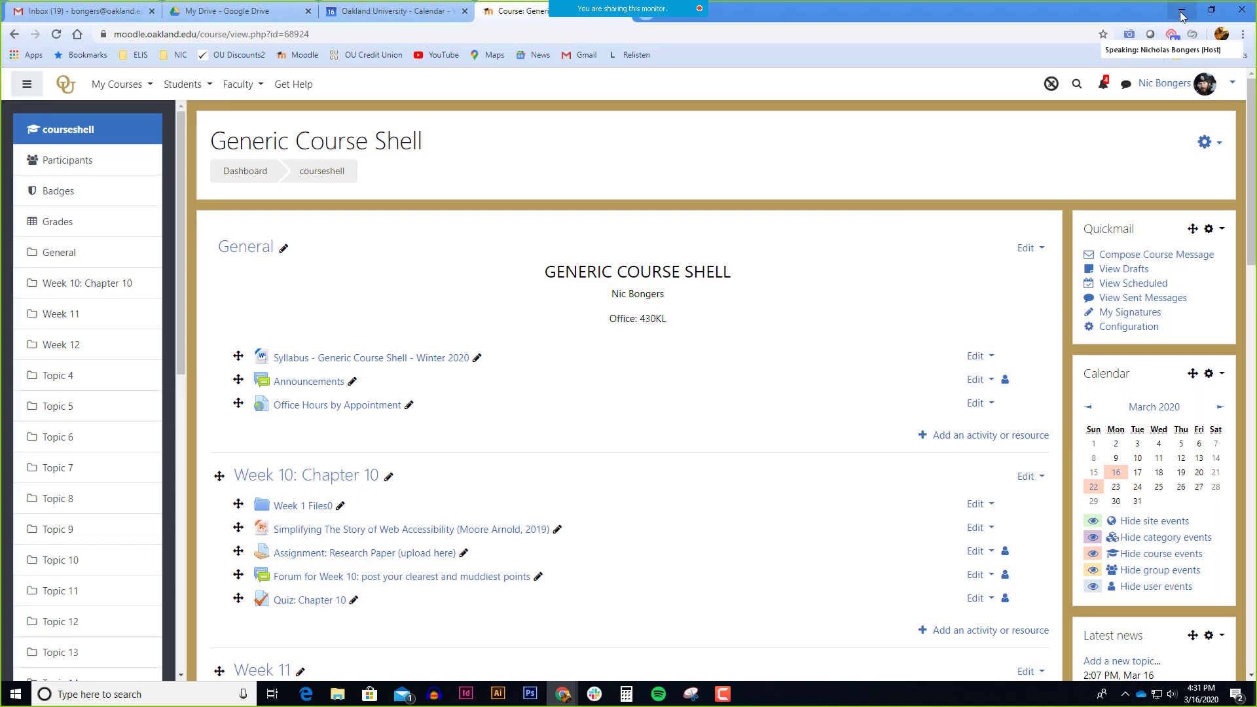
pyautogui.click(1200, 11)
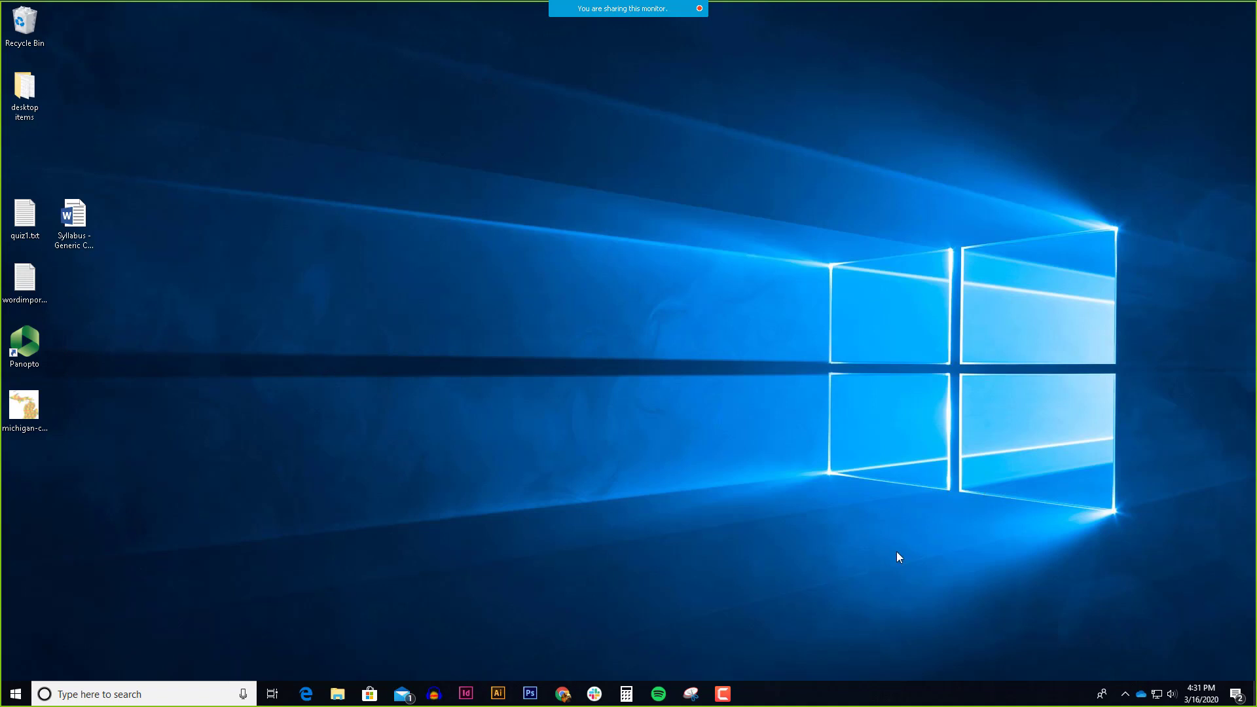
pyautogui.moveTo(875, 550)
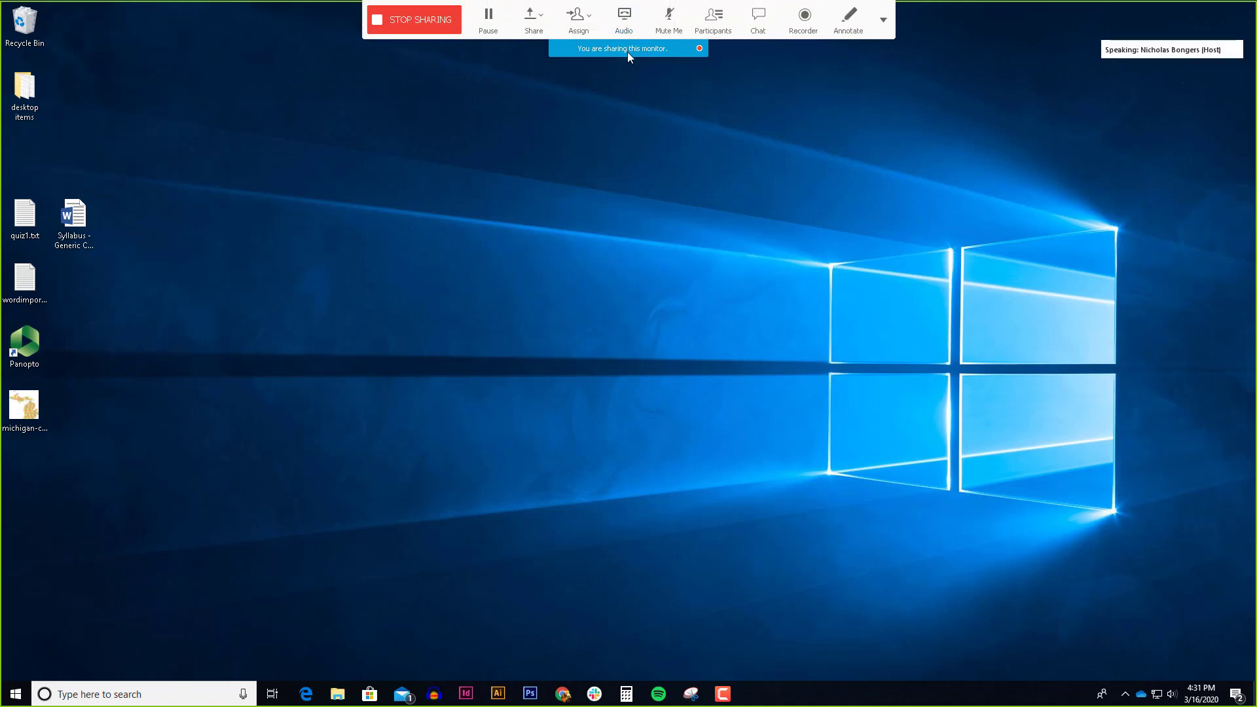
pyautogui.moveTo(721, 160)
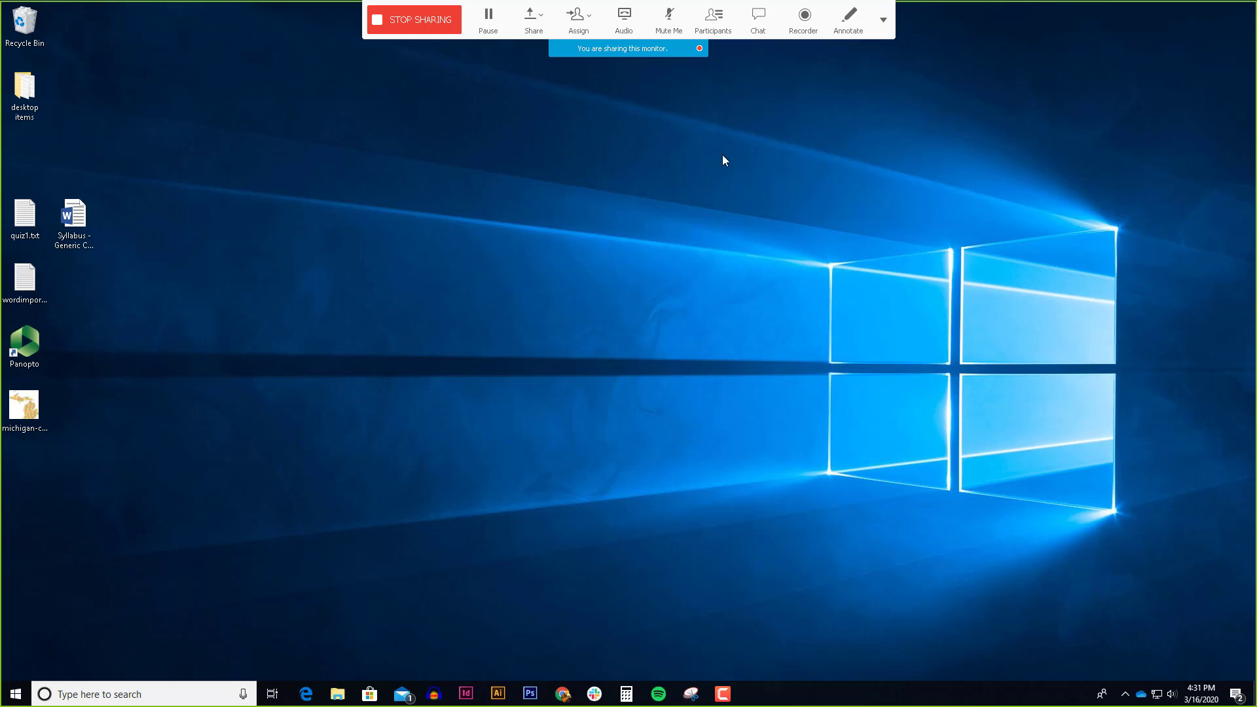
pyautogui.moveTo(668, 7)
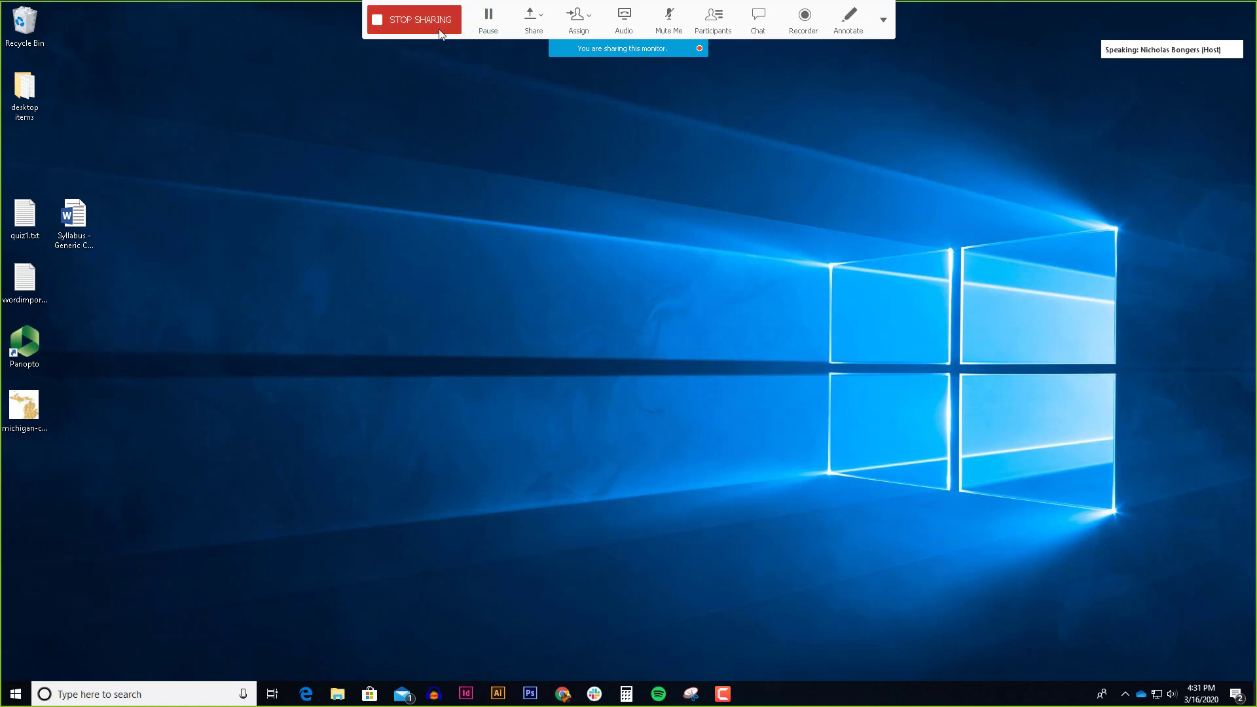
pyautogui.moveTo(757, 19)
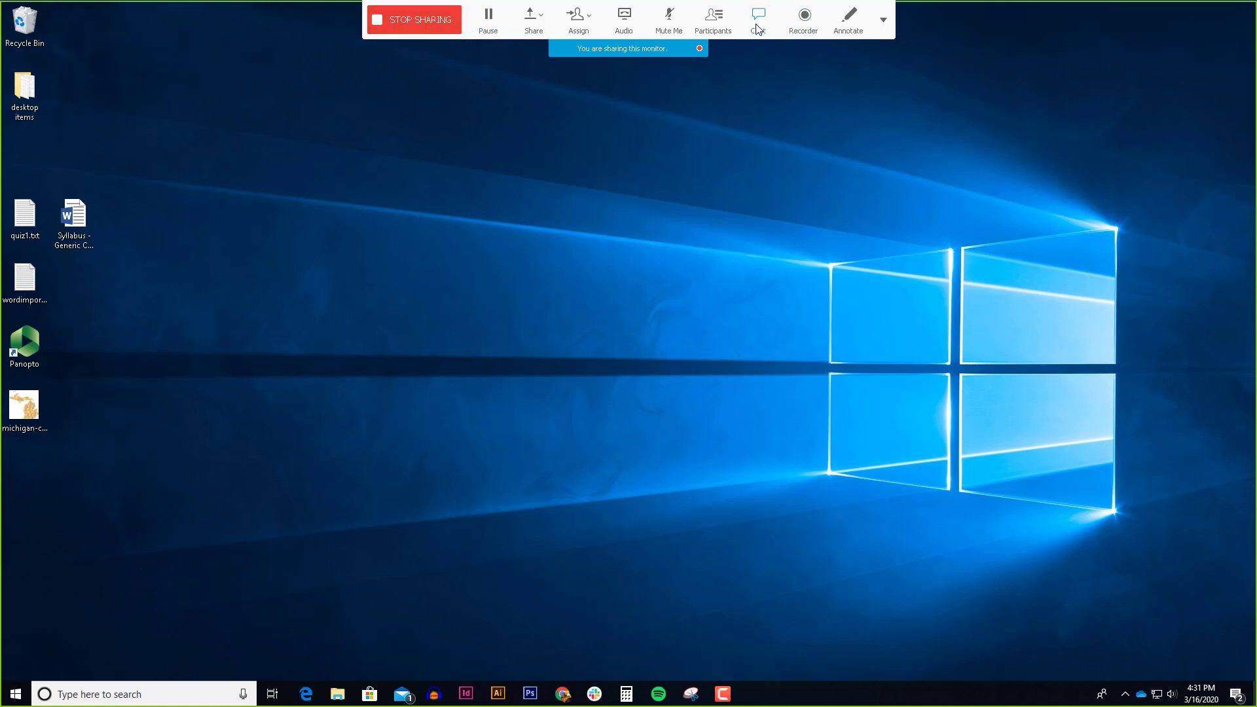
# Step: Show the session chat with the 'they can type' message over the shared desktop
pyautogui.click(756, 15)
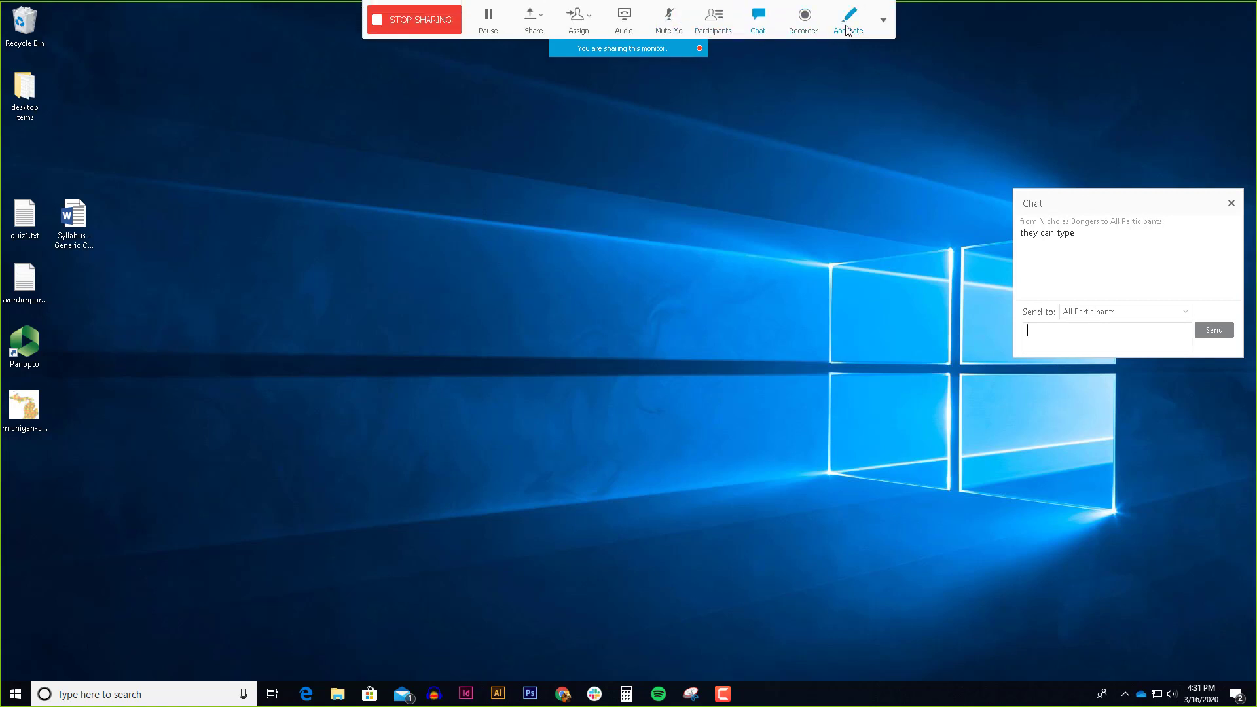
# Step: Annotate the shared desktop with a yellow circle, arrow and 'I AM TYPE', then clear all annotations
pyautogui.click(848, 17)
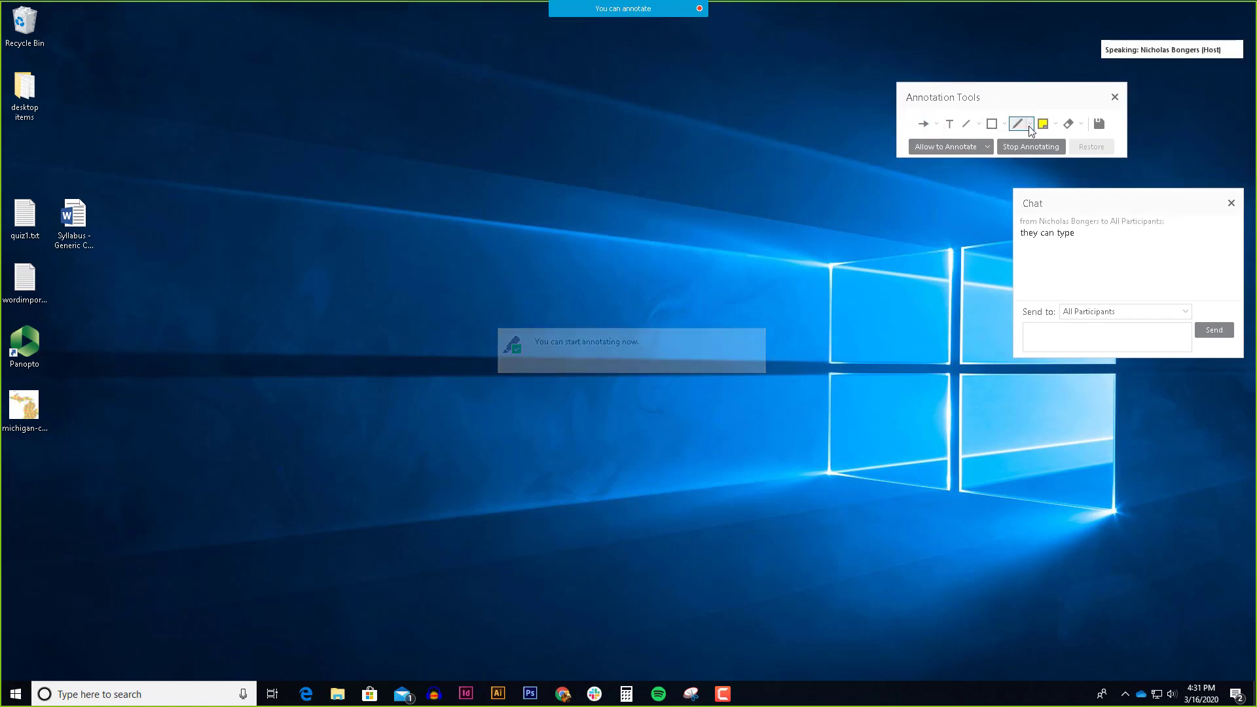
pyautogui.moveTo(647, 253); pyautogui.dragTo(703, 186)
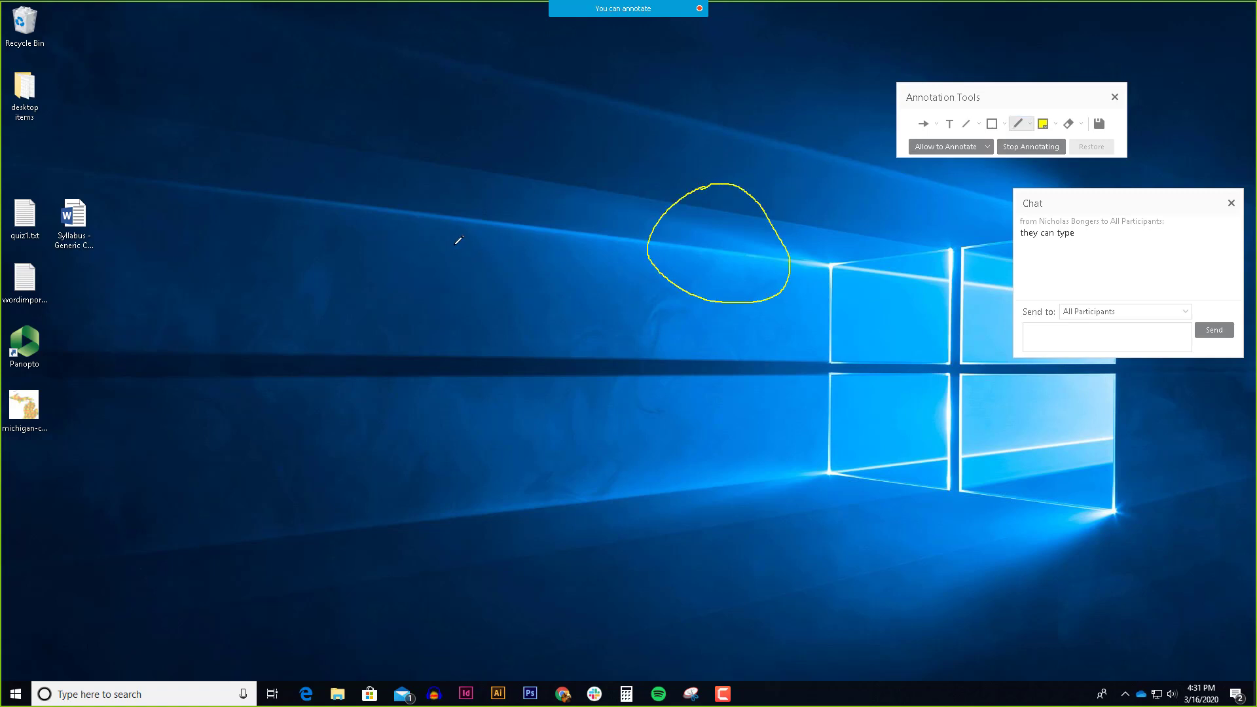
pyautogui.moveTo(451, 240); pyautogui.dragTo(625, 255)
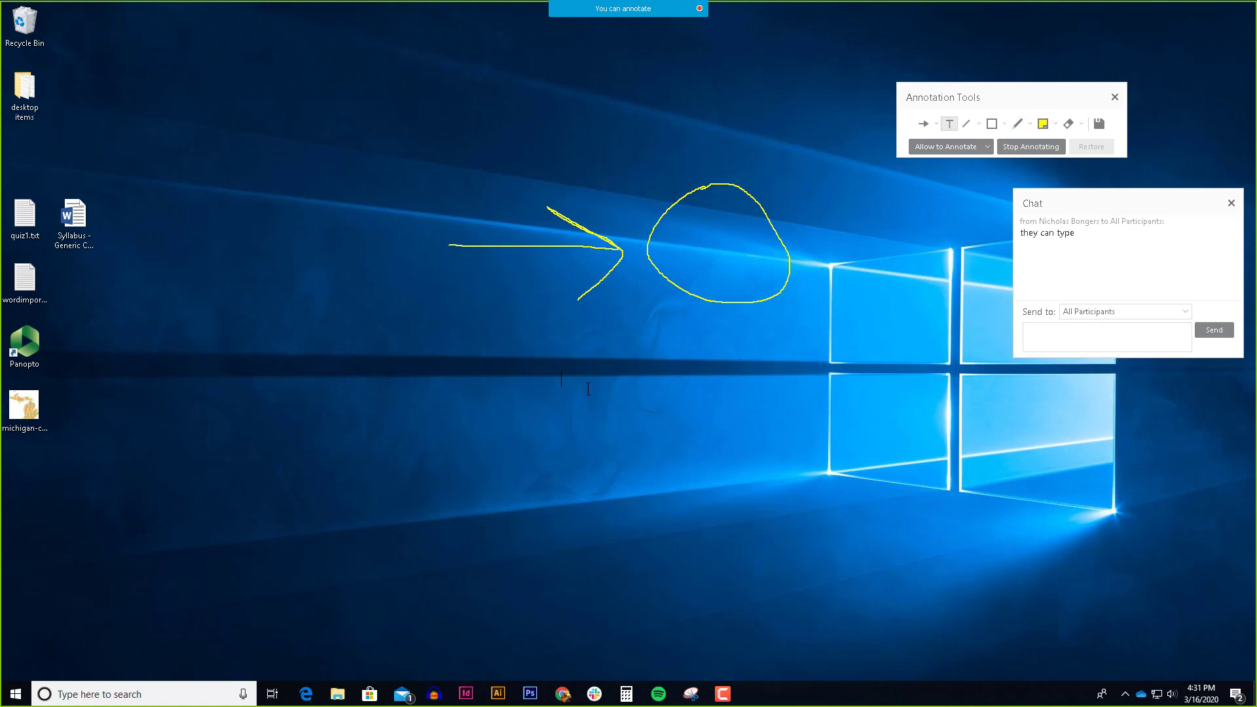
pyautogui.write('I AM TYPE')
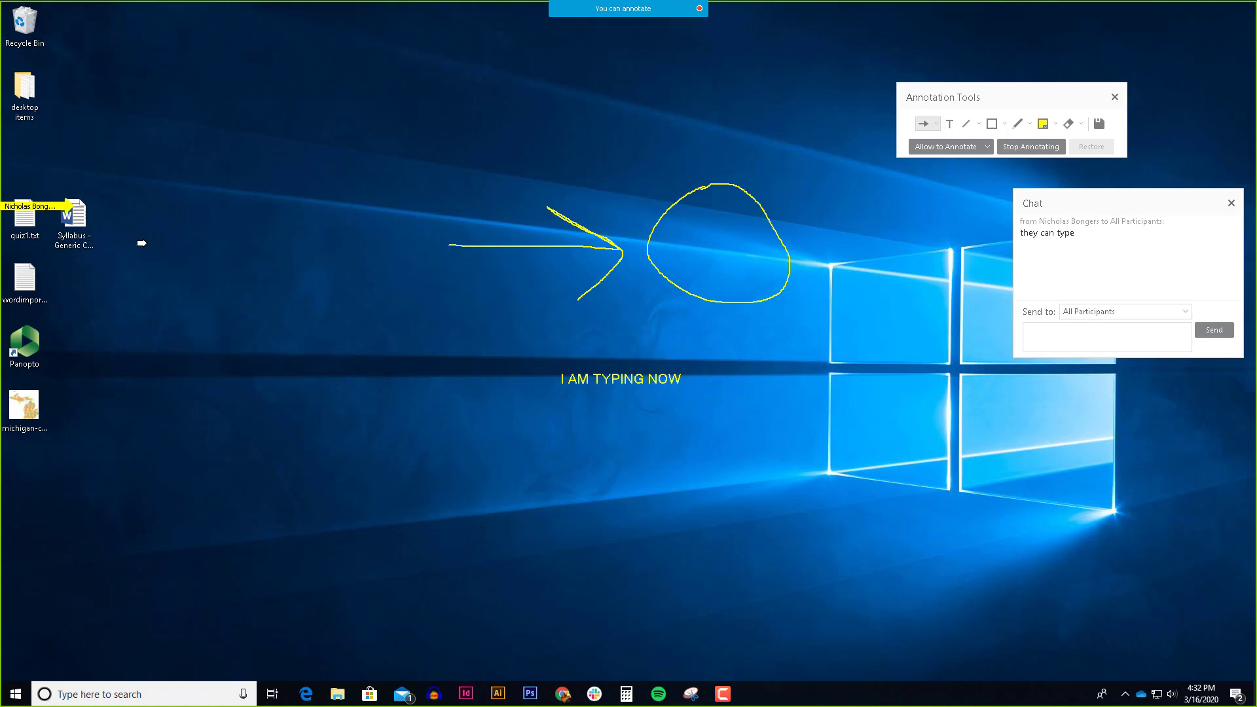
pyautogui.moveTo(935, 143)
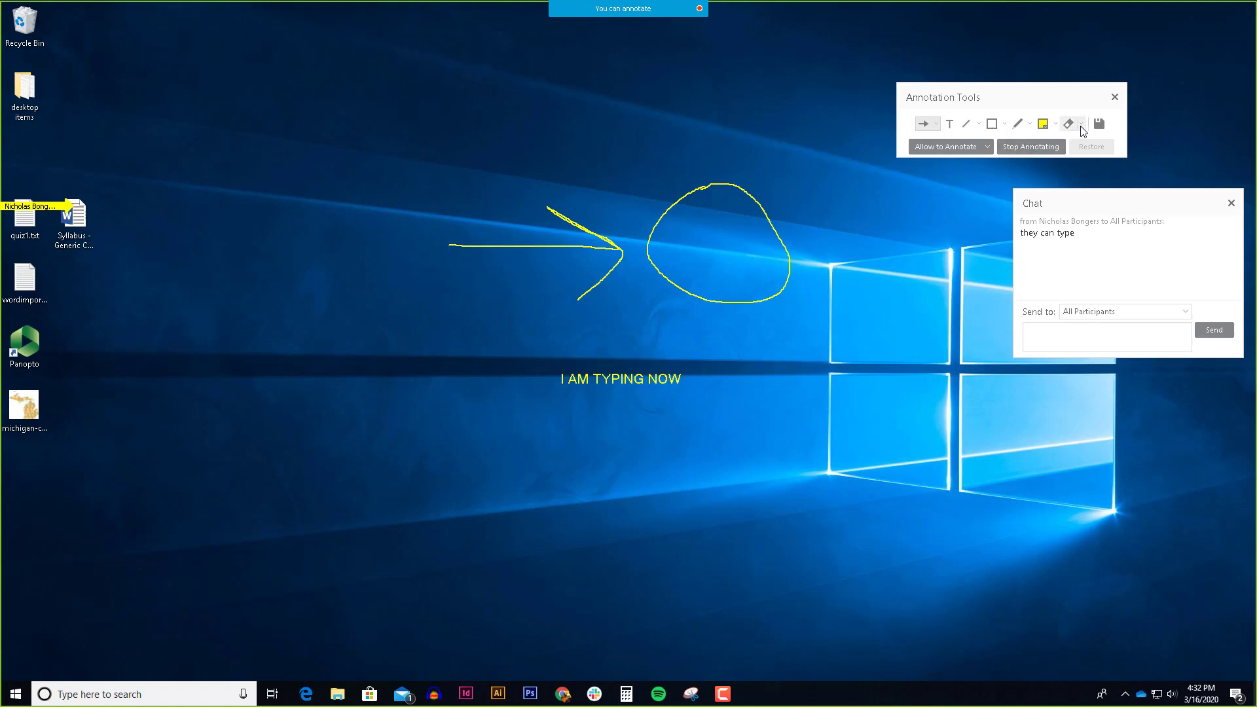
pyautogui.click(1077, 122)
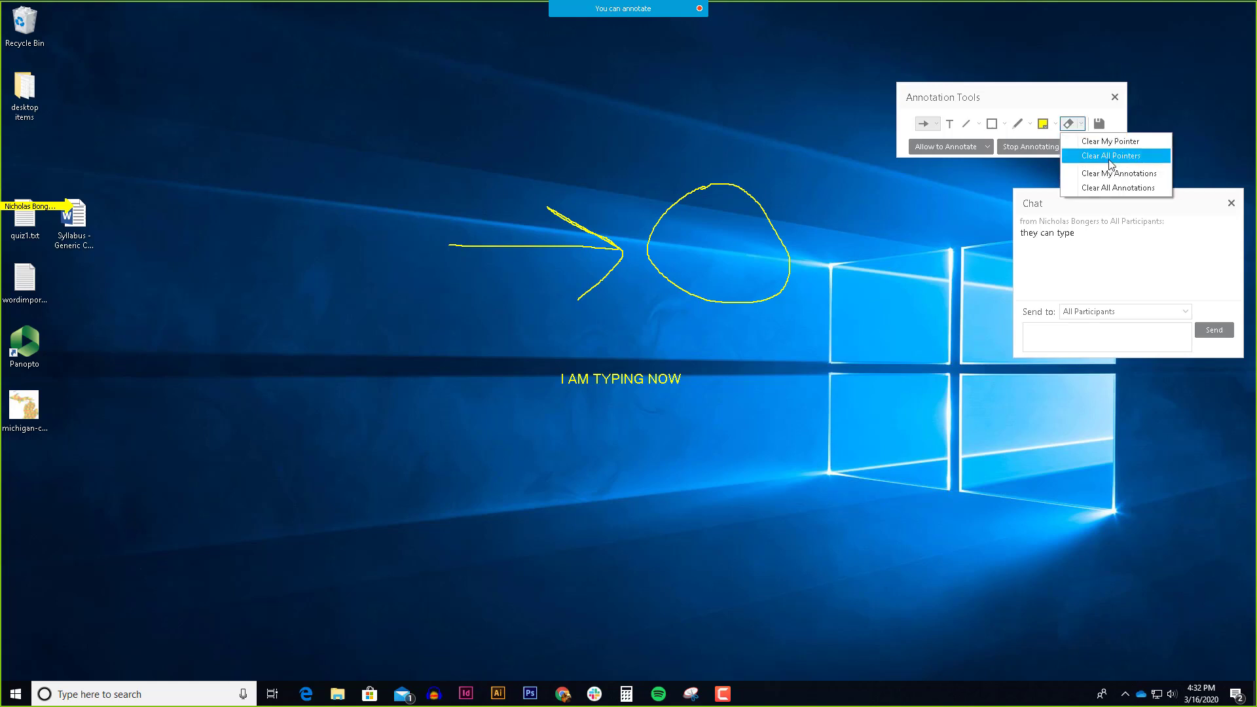
pyautogui.click(1115, 188)
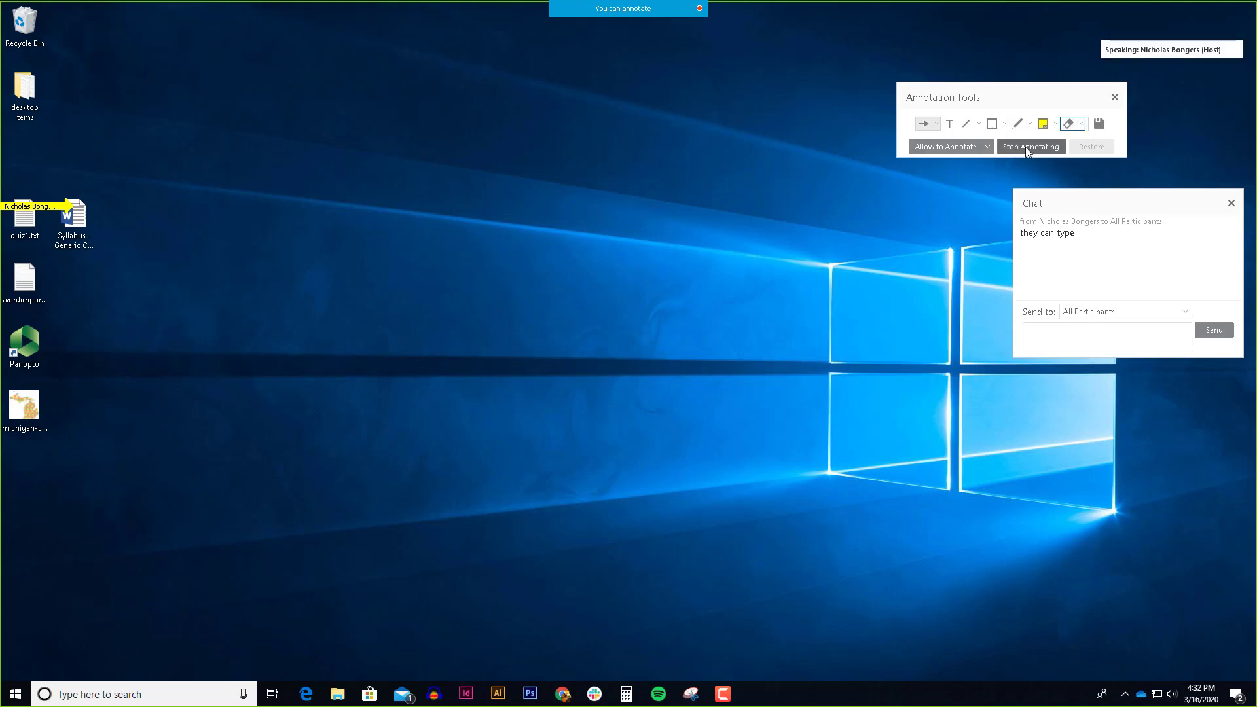
# Step: Stop annotating and desktop sharing, and share a blank whiteboard instead
pyautogui.click(1029, 147)
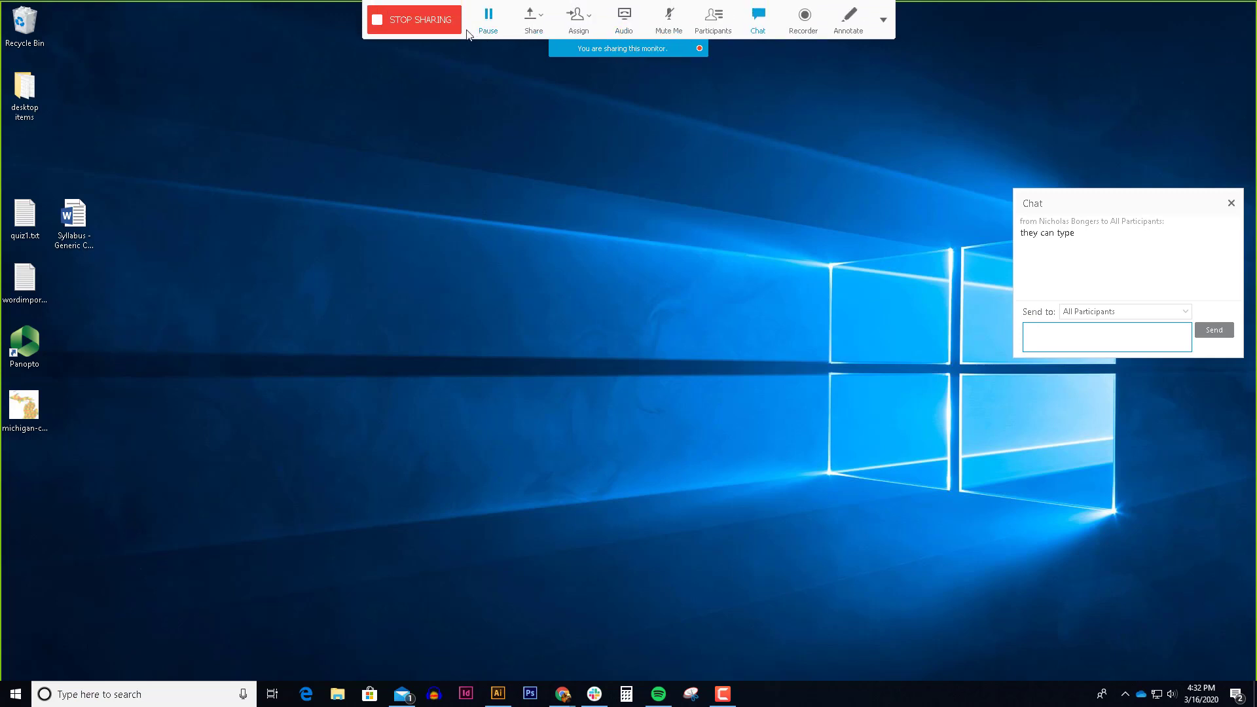
pyautogui.moveTo(617, 50)
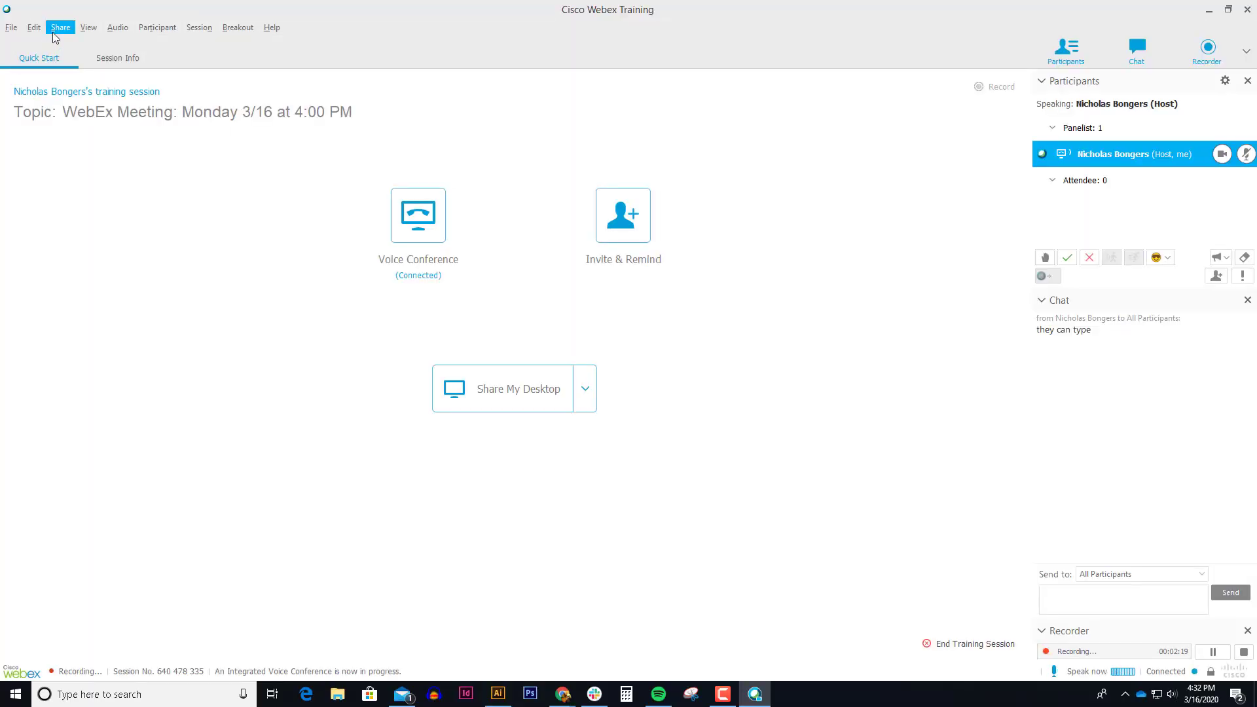
pyautogui.click(59, 26)
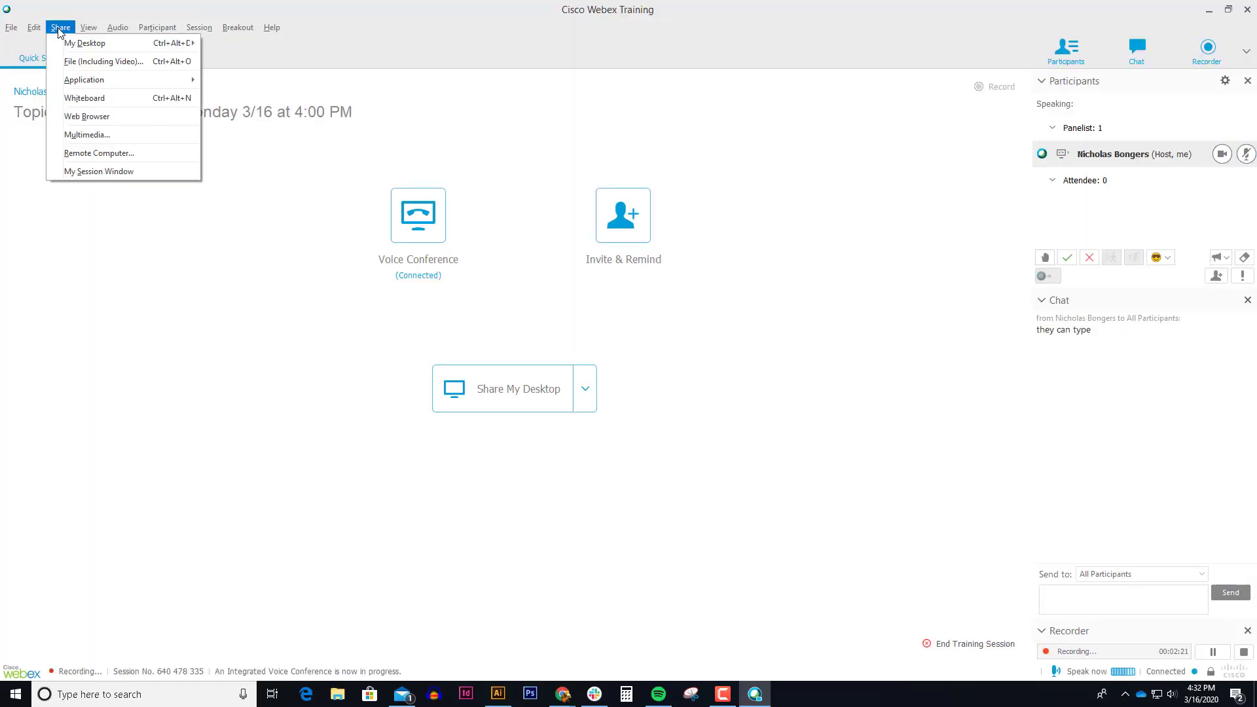
pyautogui.moveTo(74, 72)
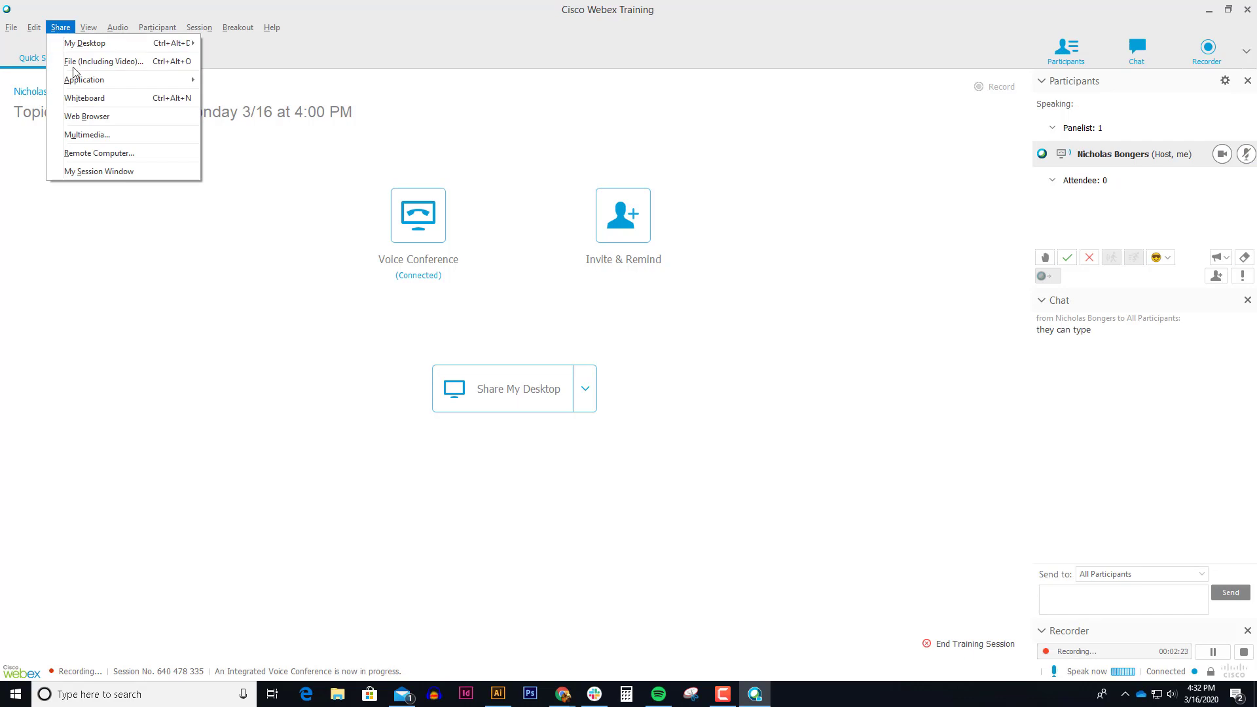
pyautogui.click(85, 98)
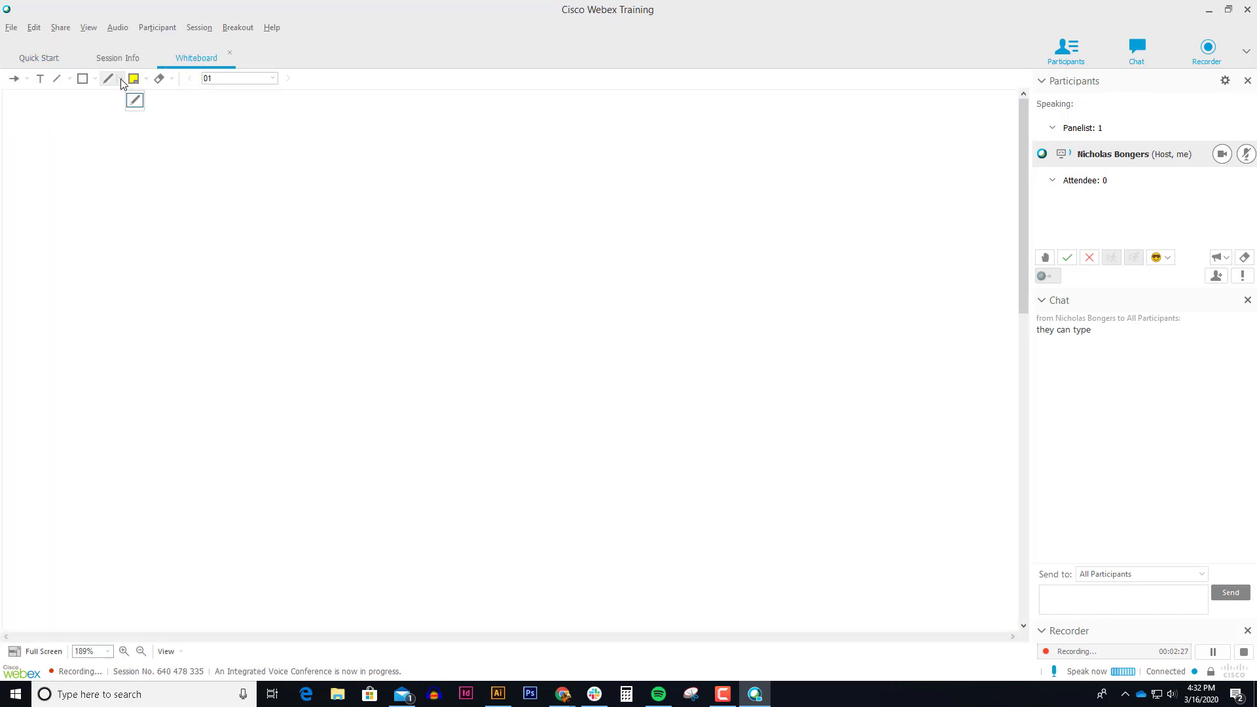
# Step: Sketch a yellow smiley face with two eyes and a curved mouth on the whiteboard
pyautogui.moveTo(192, 144); pyautogui.dragTo(229, 236)
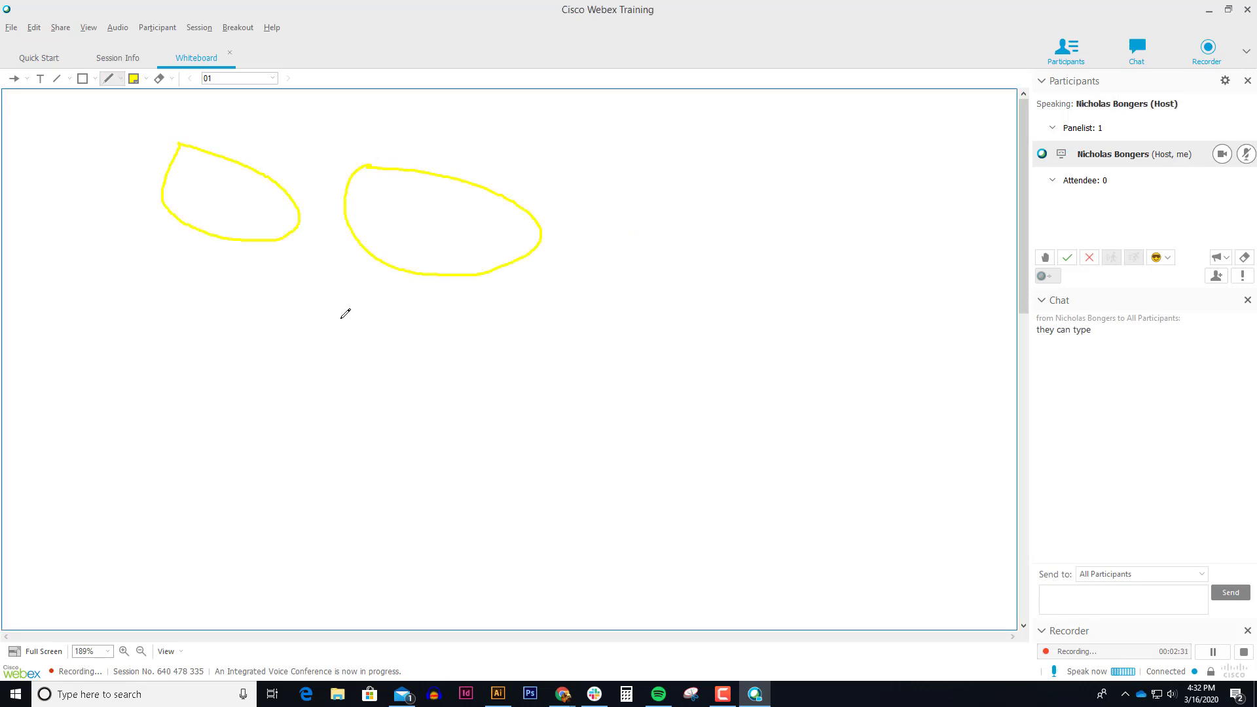
pyautogui.moveTo(190, 310); pyautogui.dragTo(465, 381)
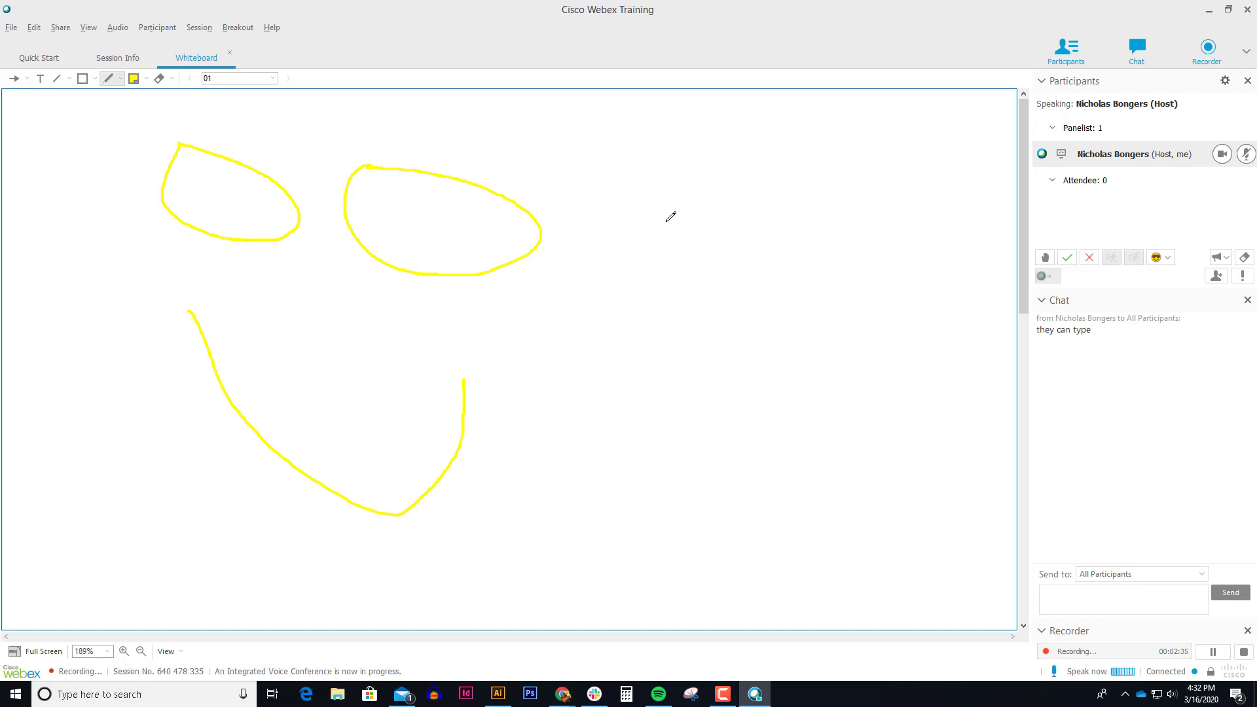
pyautogui.moveTo(13, 40)
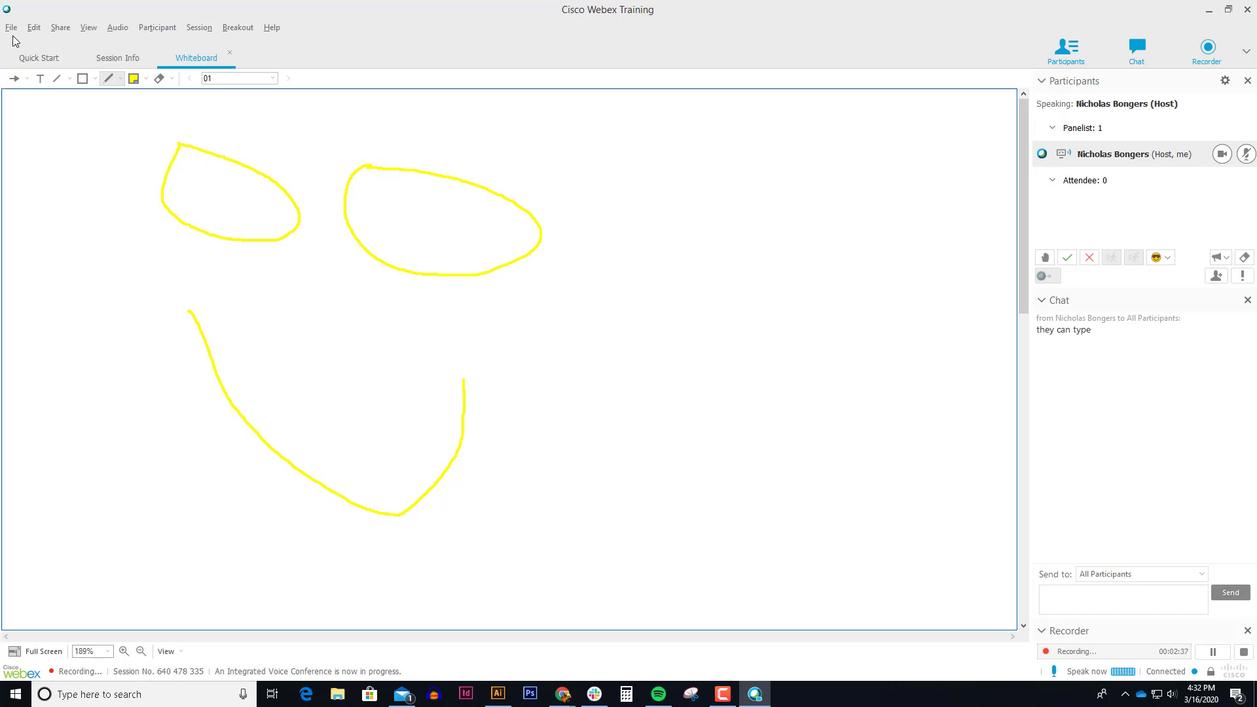
# Step: Open and share michigan-county-map.gif from the Desktop in a new session tab
pyautogui.click(11, 26)
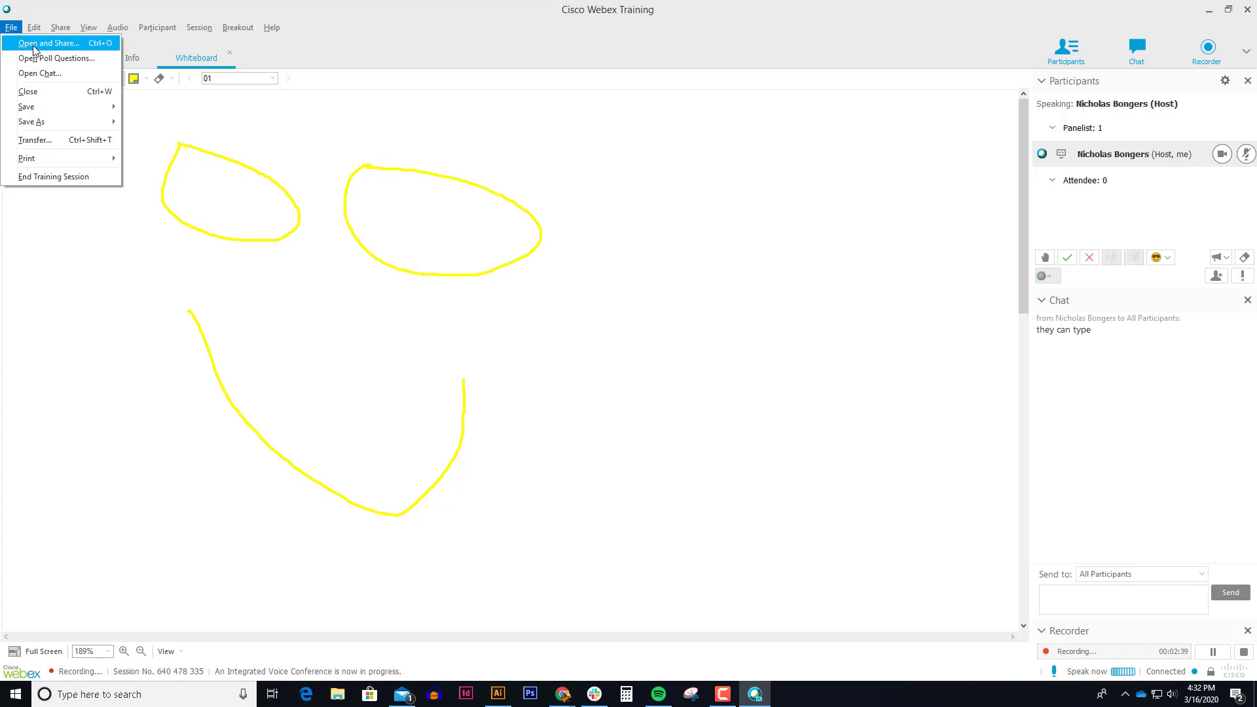
pyautogui.click(47, 43)
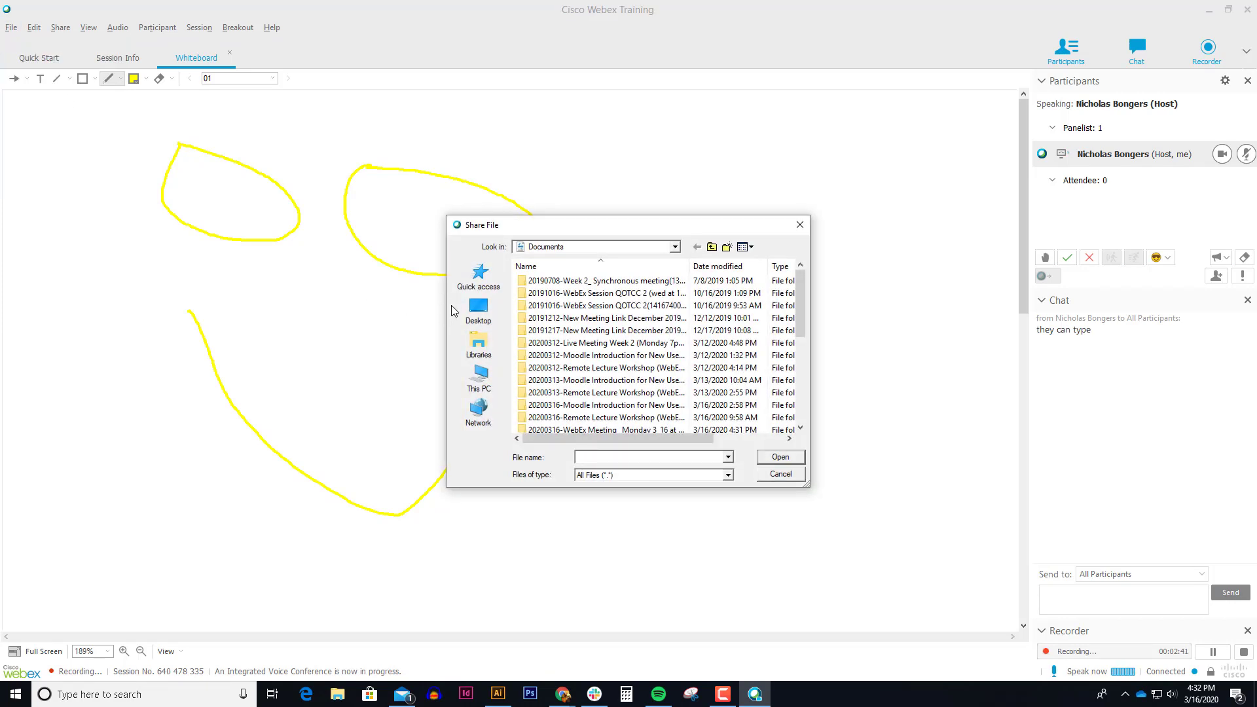
pyautogui.click(478, 310)
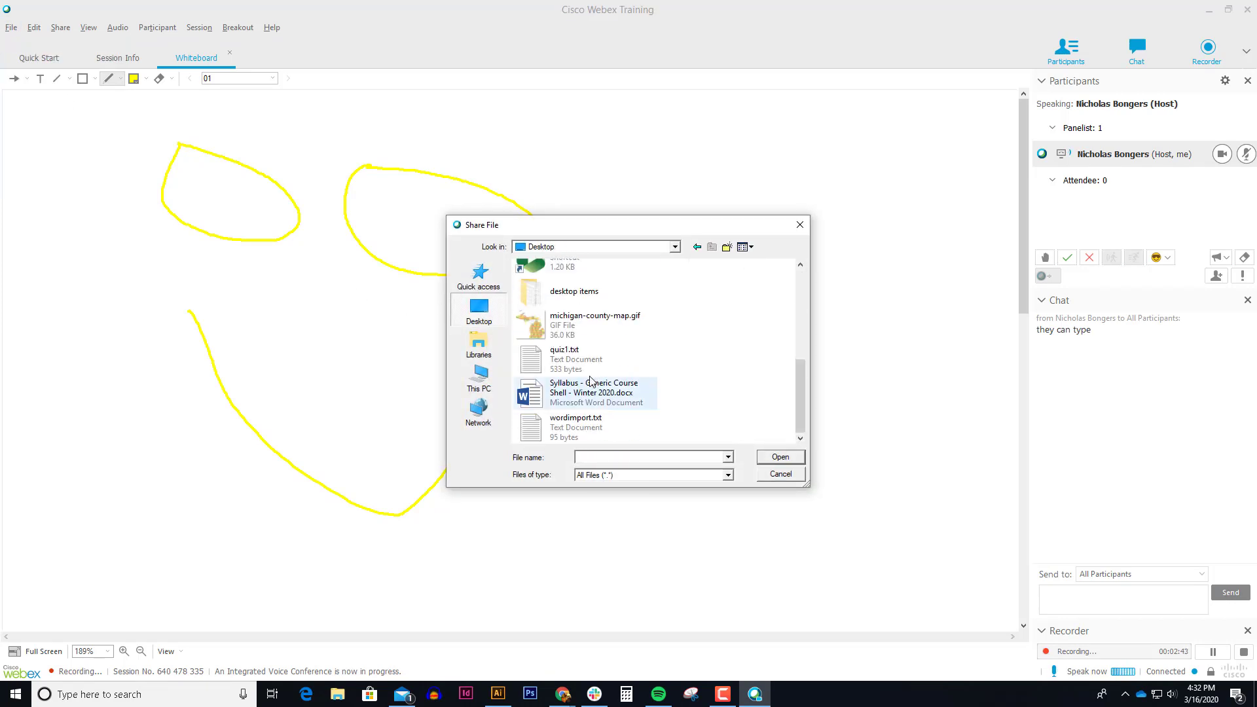
pyautogui.click(593, 325)
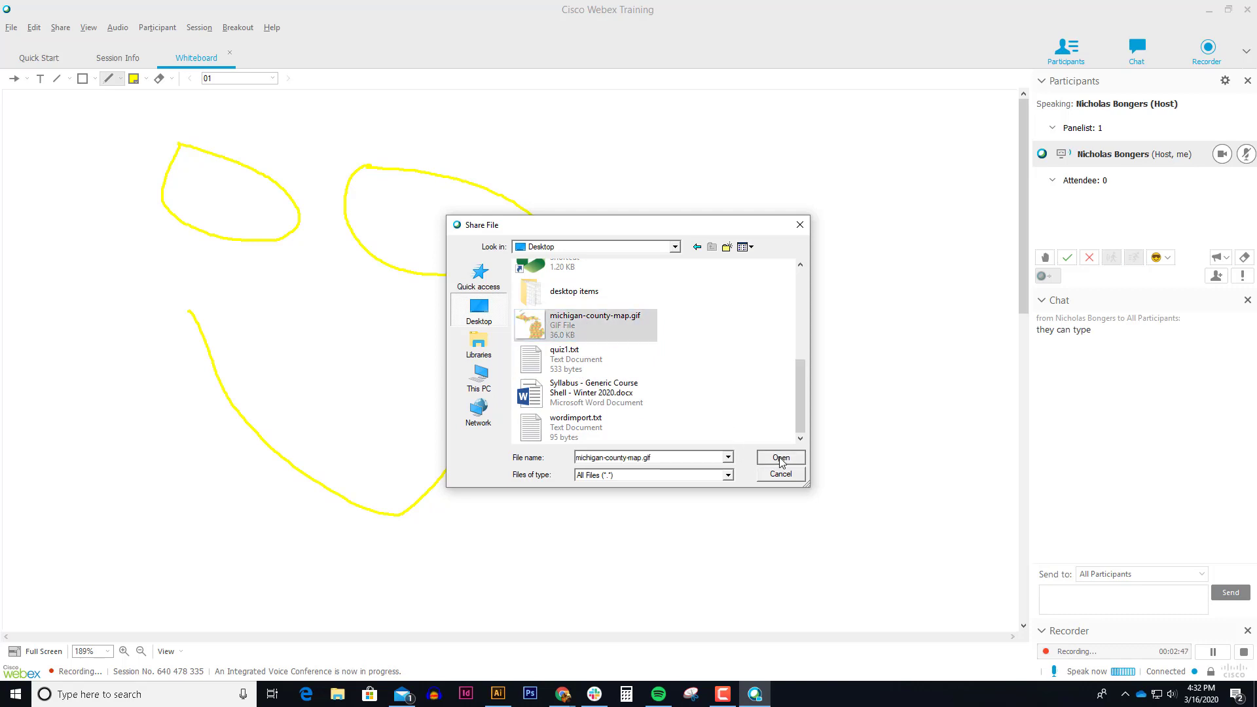
pyautogui.click(778, 457)
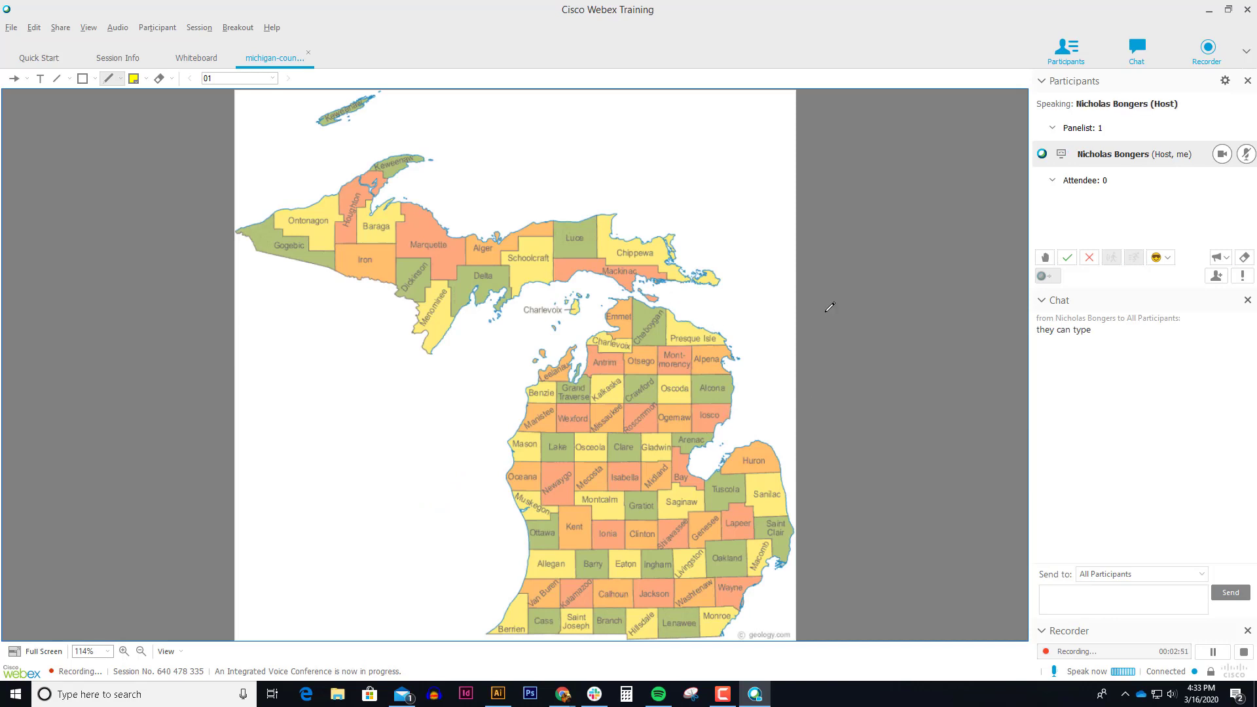
pyautogui.click(134, 78)
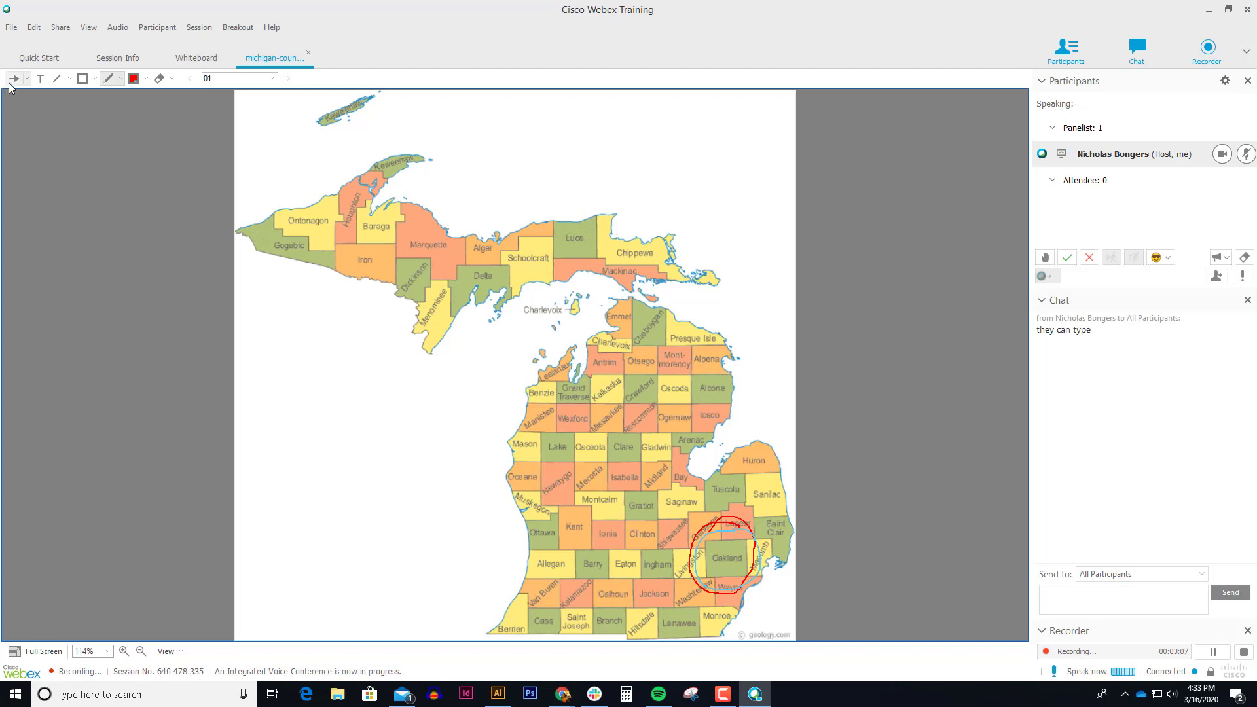
pyautogui.click(14, 78)
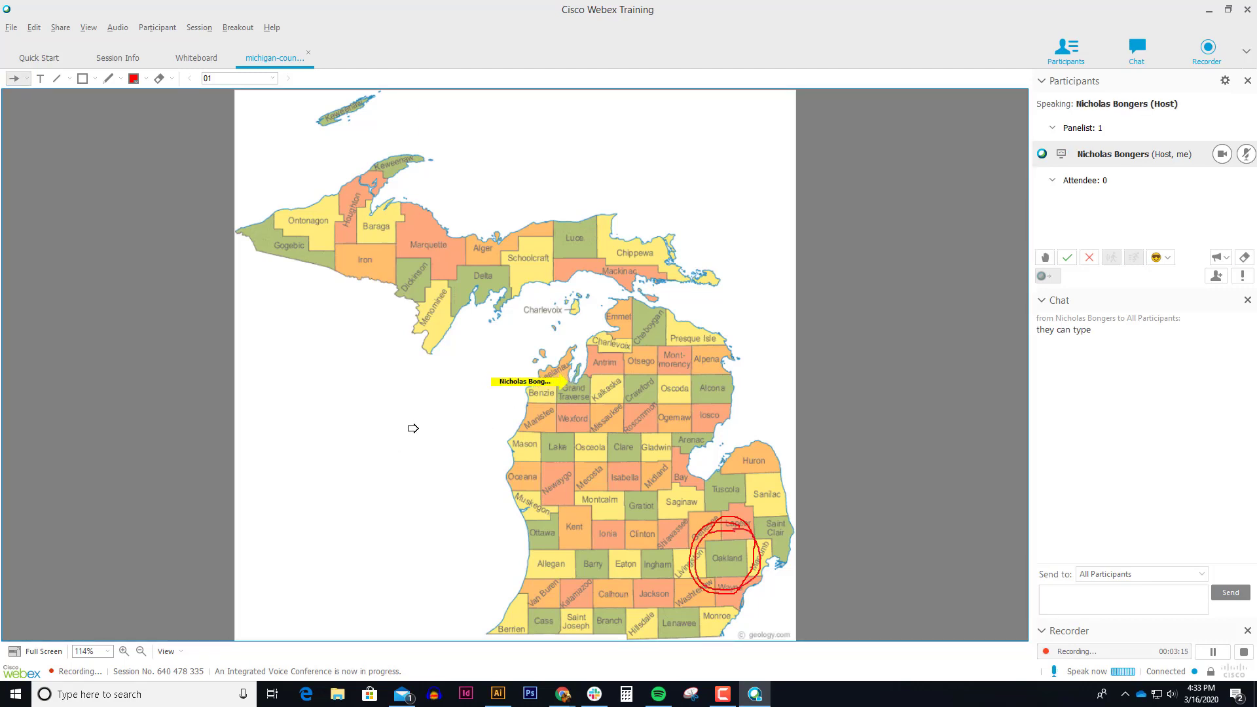
pyautogui.moveTo(607, 341)
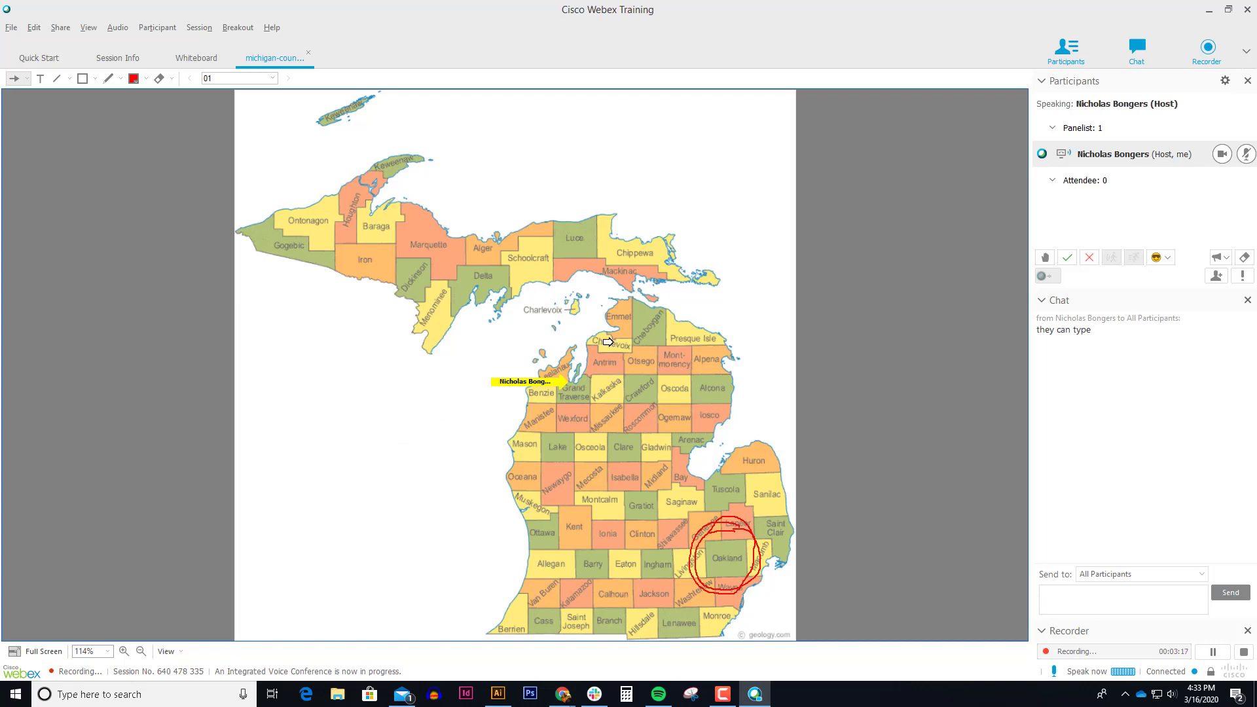
pyautogui.moveTo(745, 254)
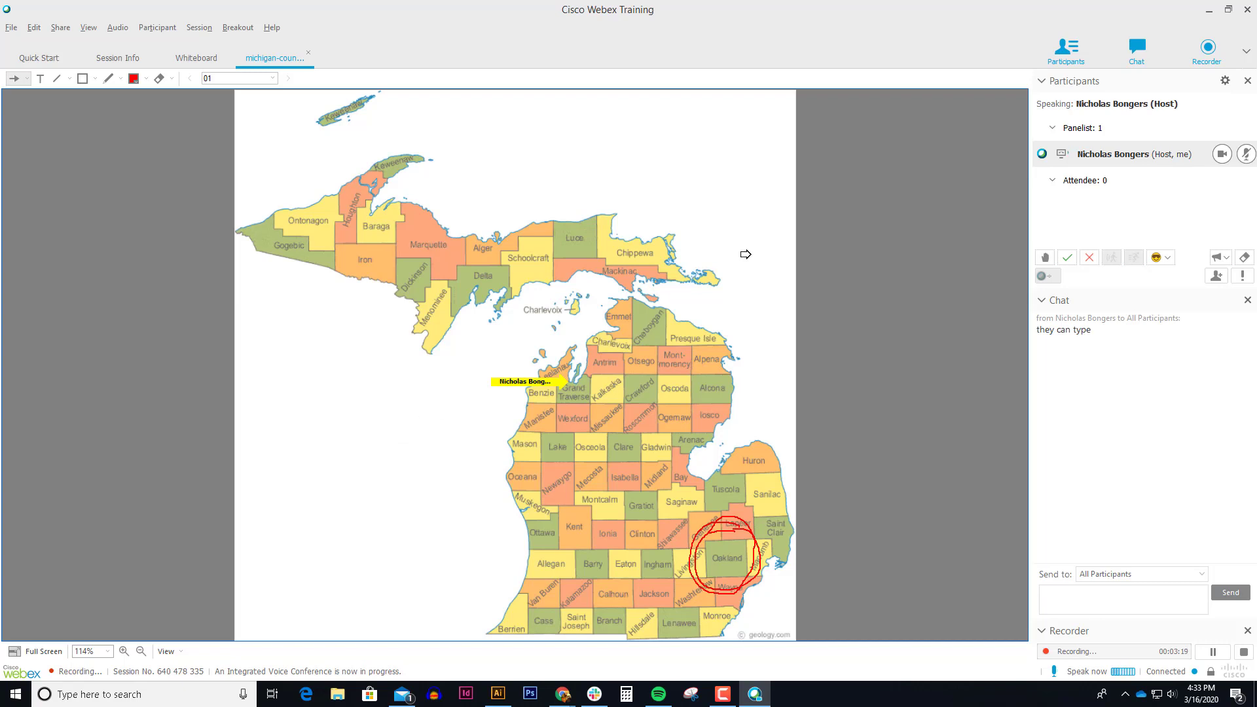
pyautogui.moveTo(900, 264)
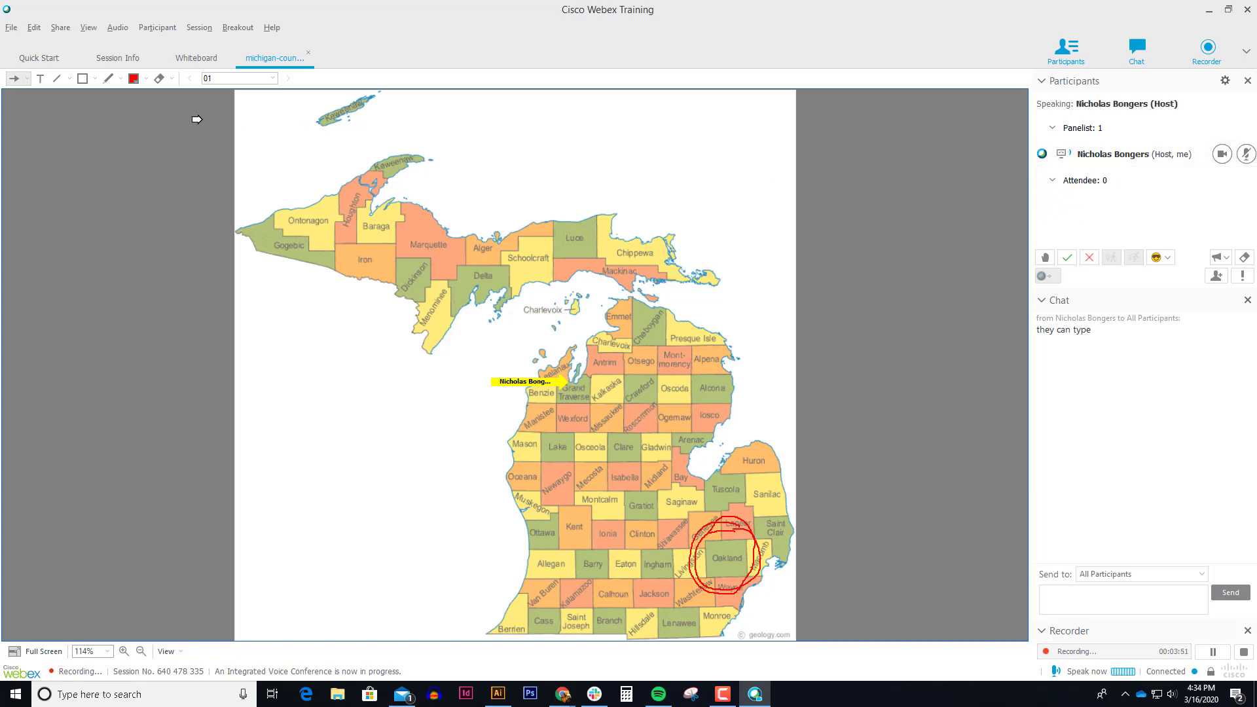
# Step: Switch from the annotated map to the Quick Start page
pyautogui.click(39, 57)
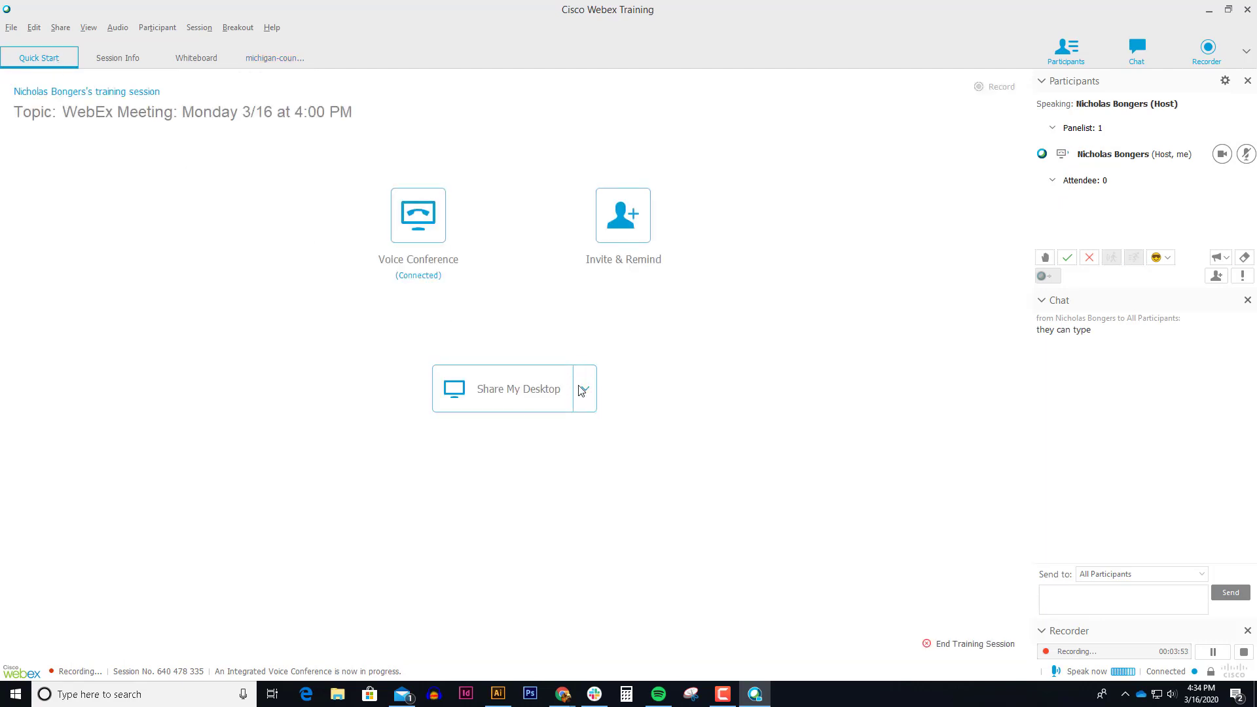
pyautogui.moveTo(694, 392)
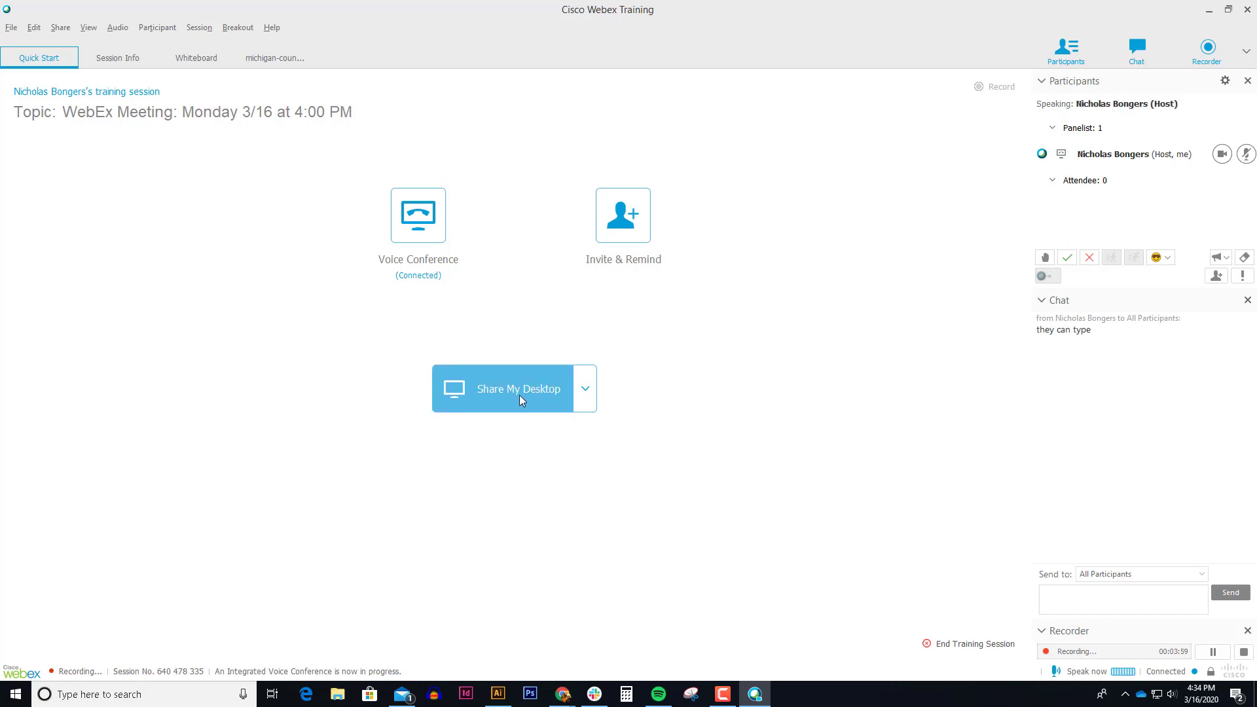
pyautogui.moveTo(1245, 203)
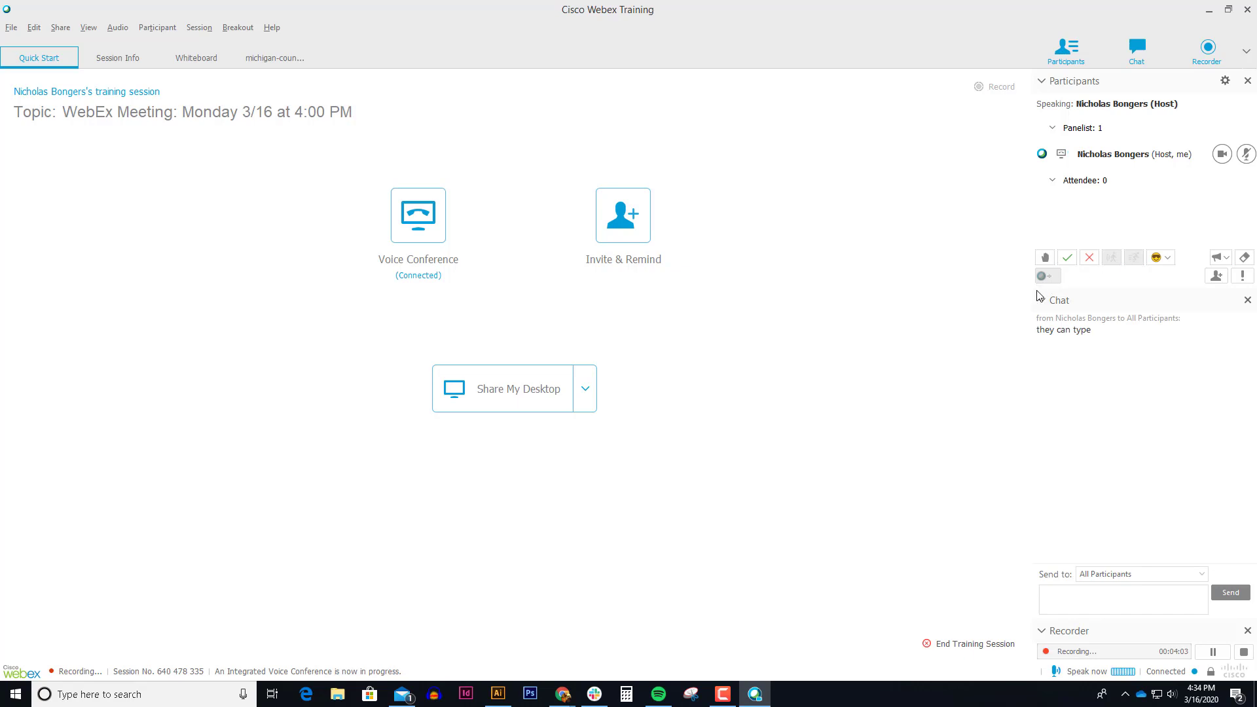
pyautogui.moveTo(939, 479)
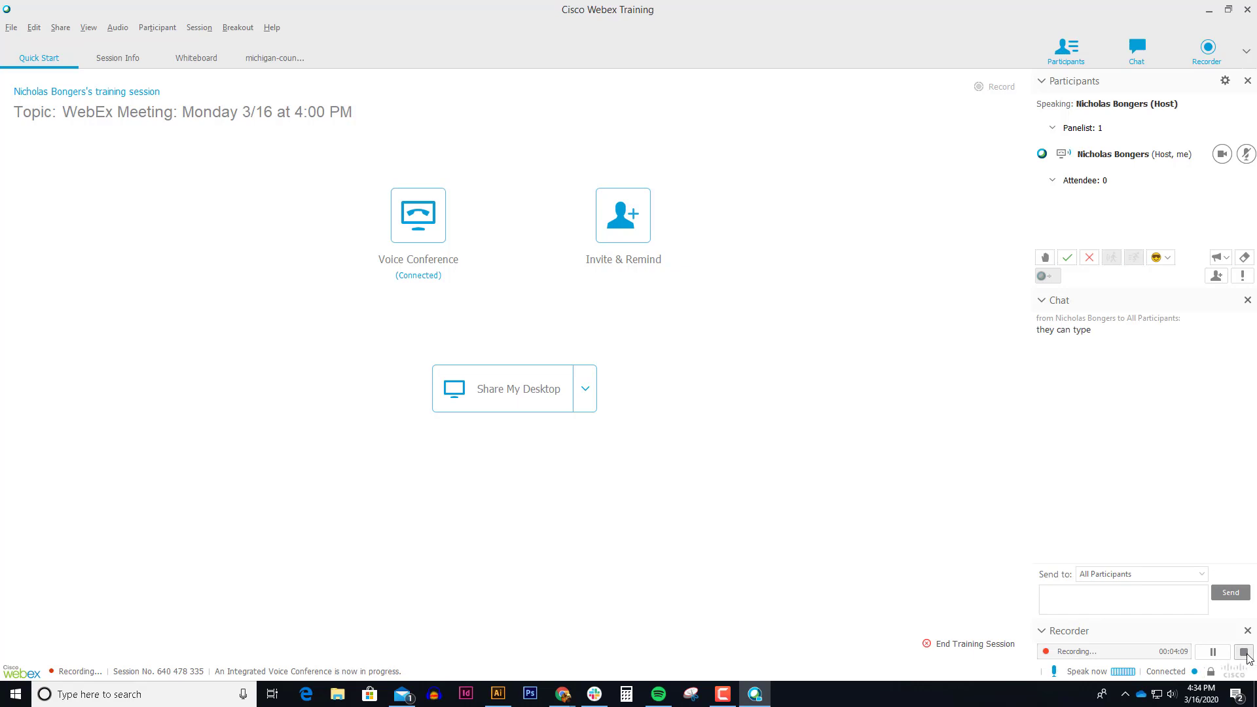
# Step: Stop and confirm the session recording, then end the training session for everyone
pyautogui.click(1243, 651)
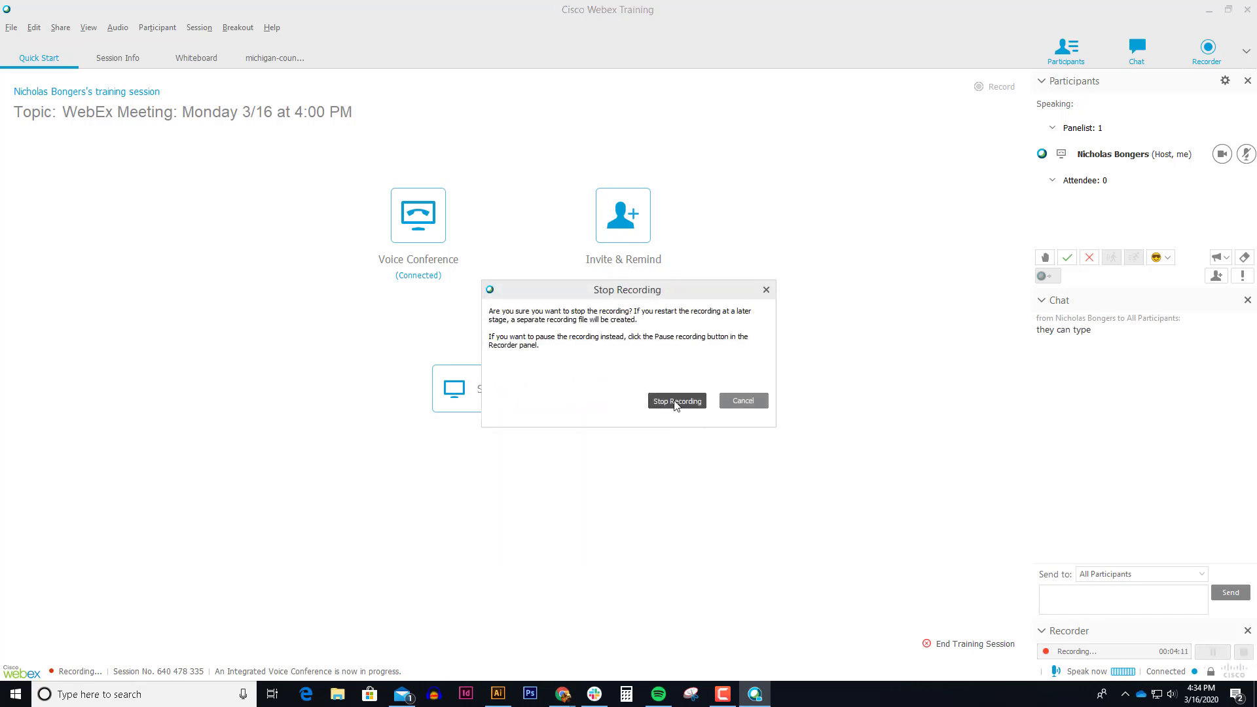
pyautogui.click(676, 401)
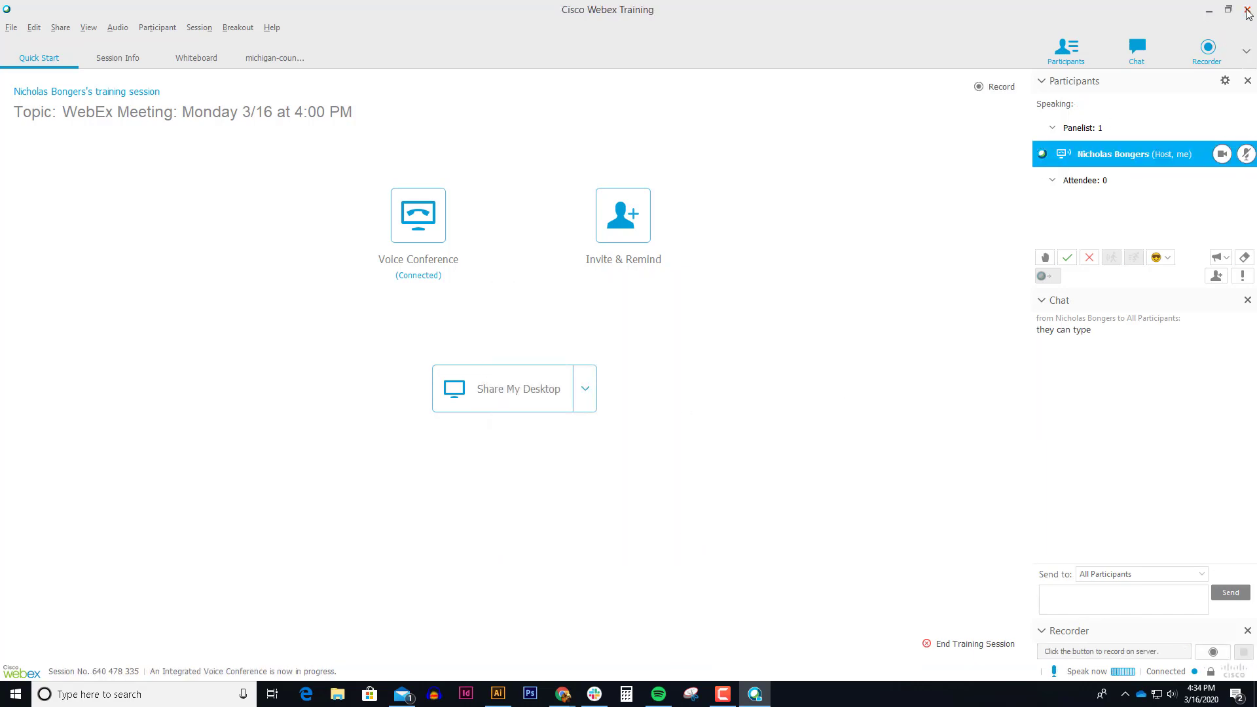
pyautogui.click(974, 643)
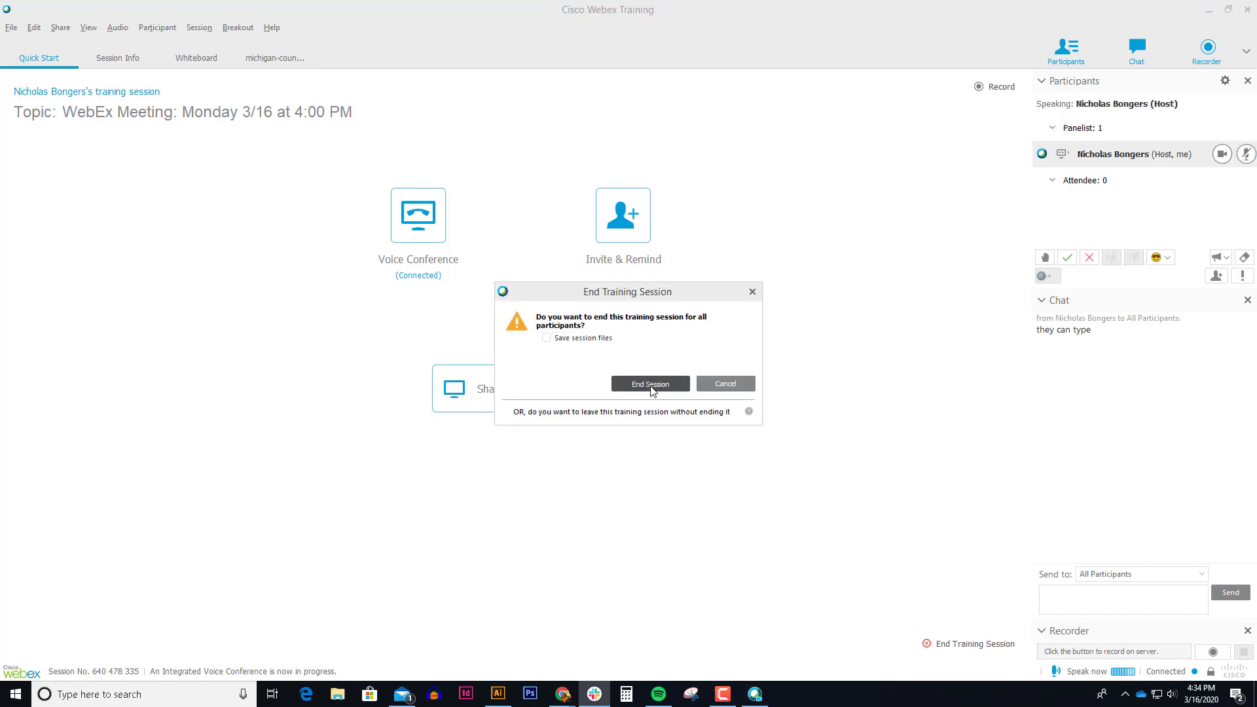
pyautogui.click(650, 383)
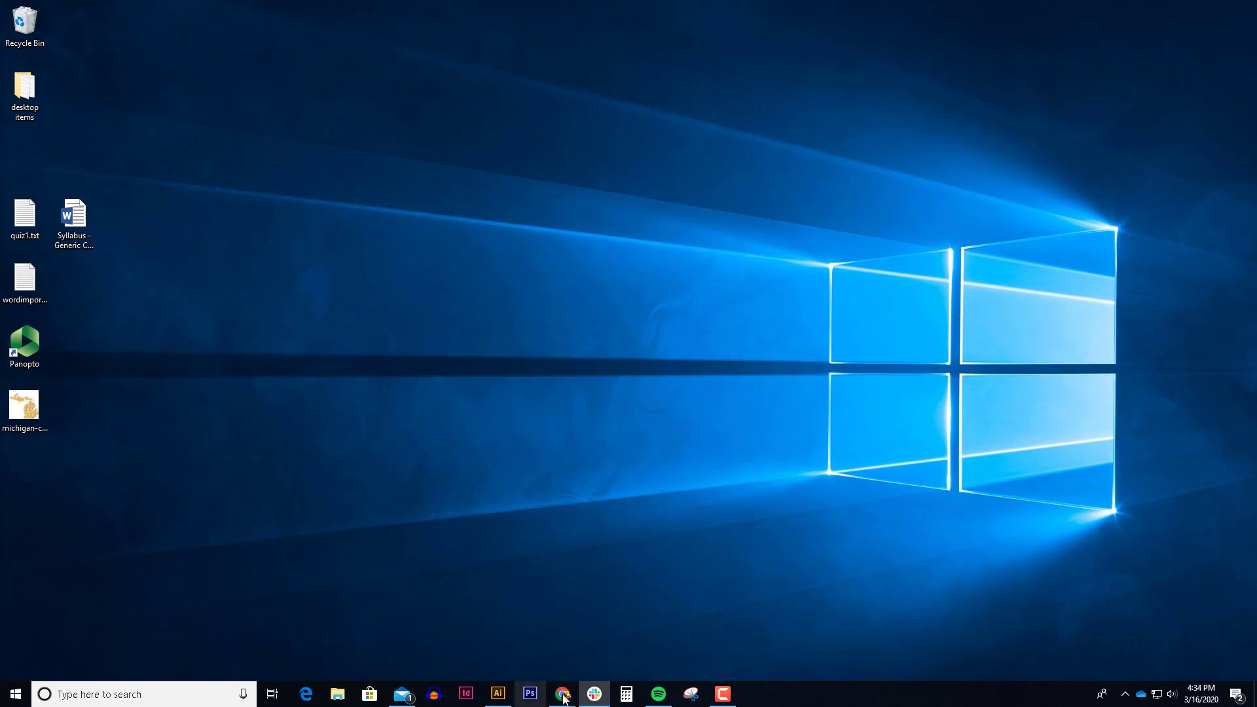
# Step: Return to Moodle, open the Week 11 WebEx Meeting activity, then go to the Dashboard
pyautogui.click(564, 693)
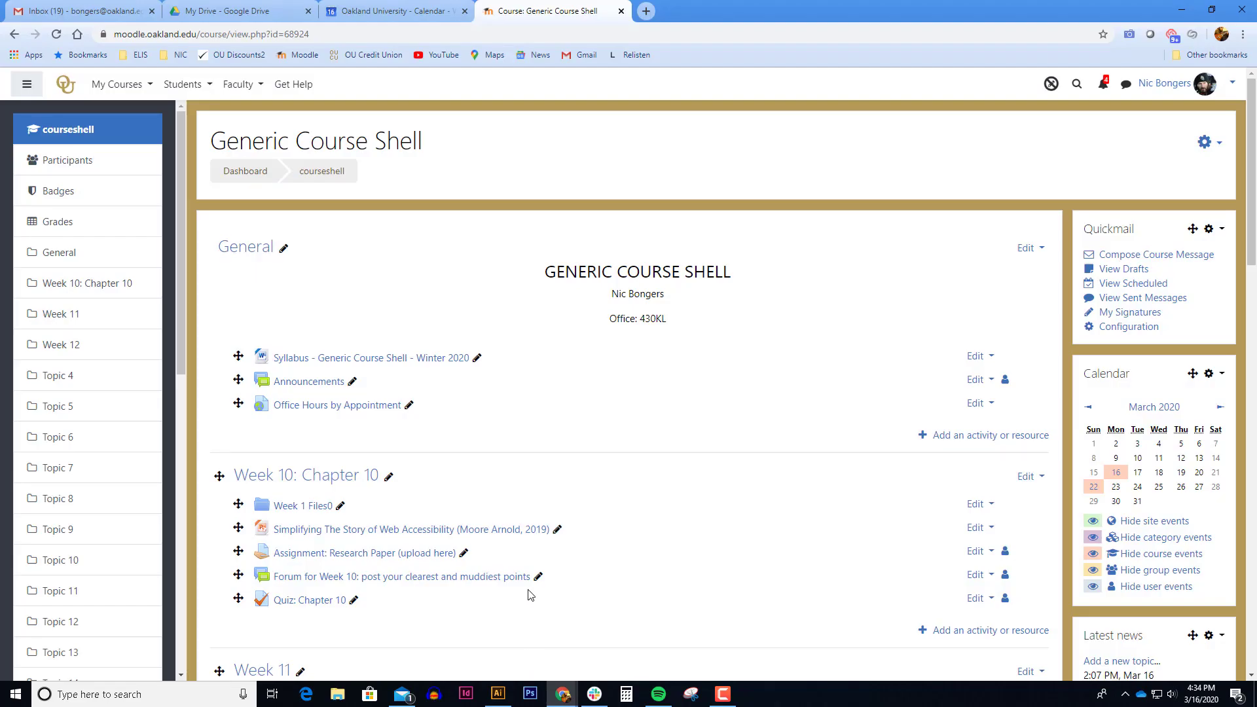
pyautogui.scroll(-3)
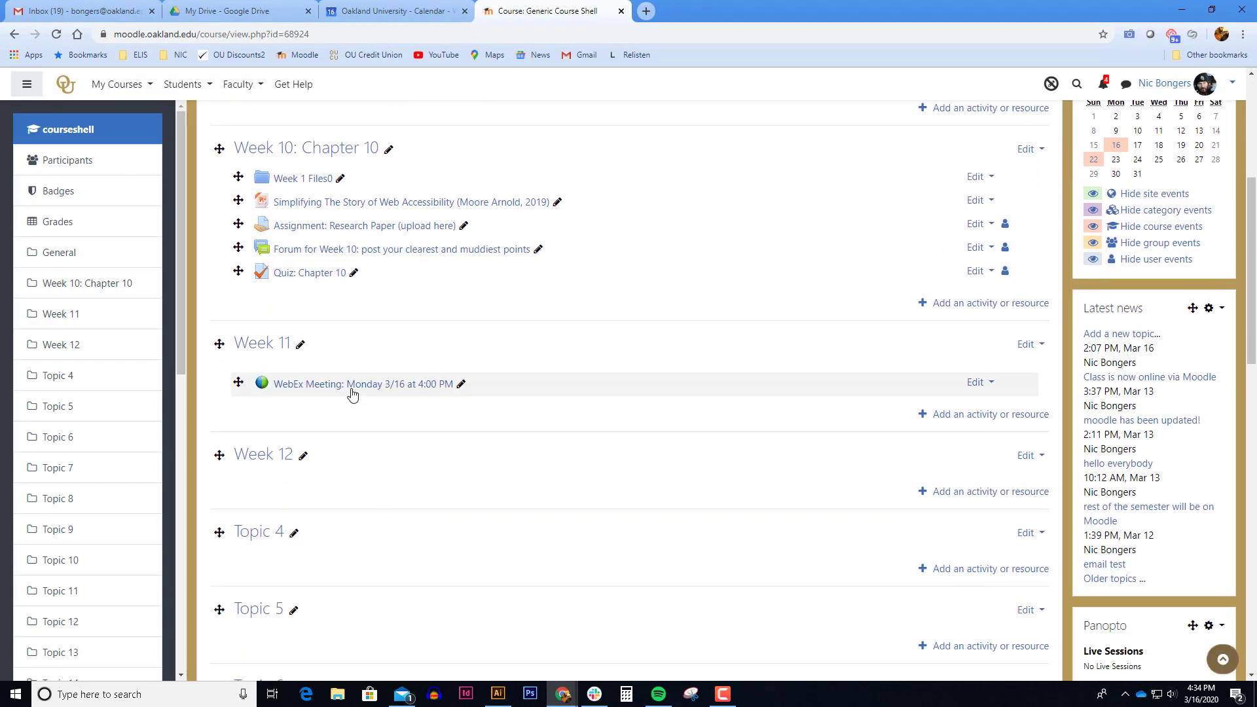
pyautogui.click(363, 383)
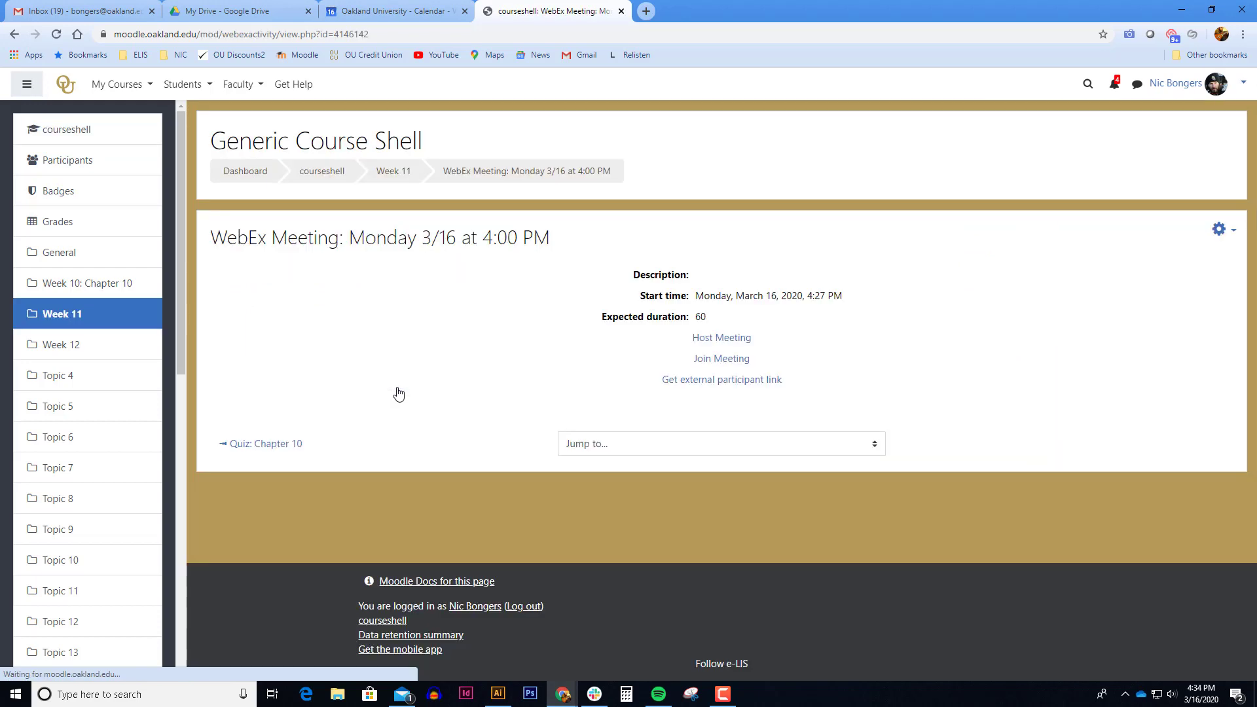
pyautogui.click(720, 358)
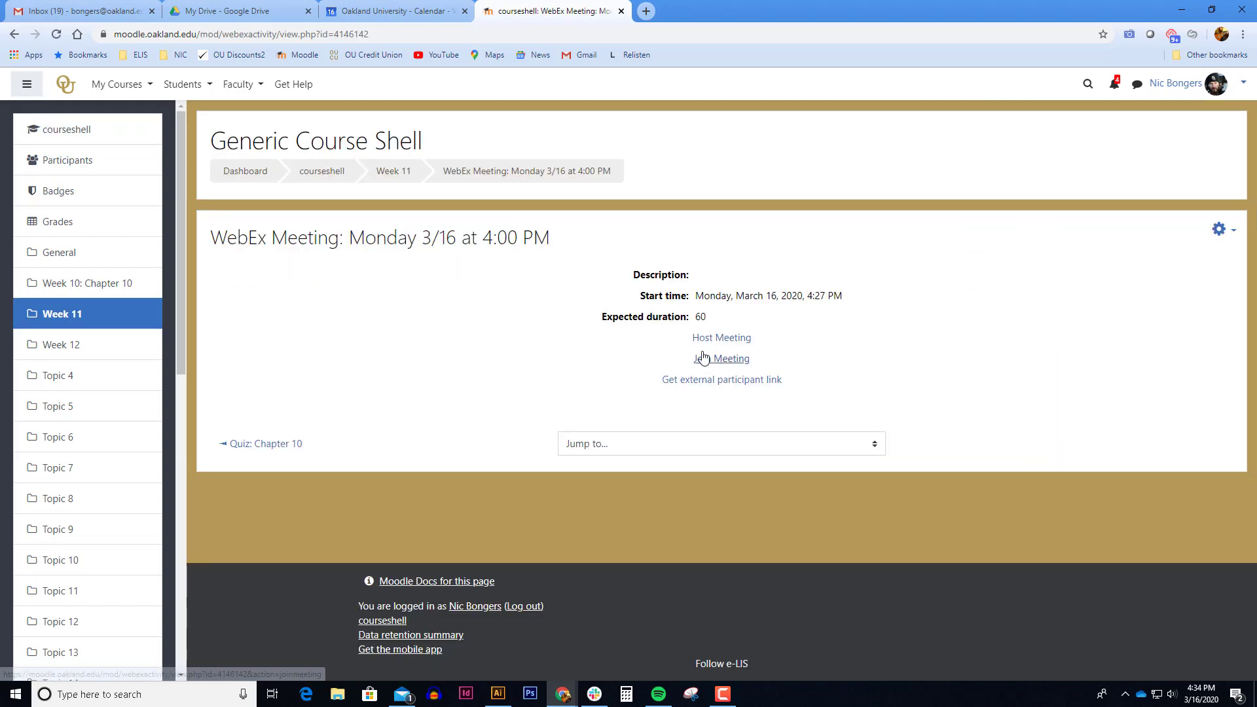
pyautogui.moveTo(789, 349)
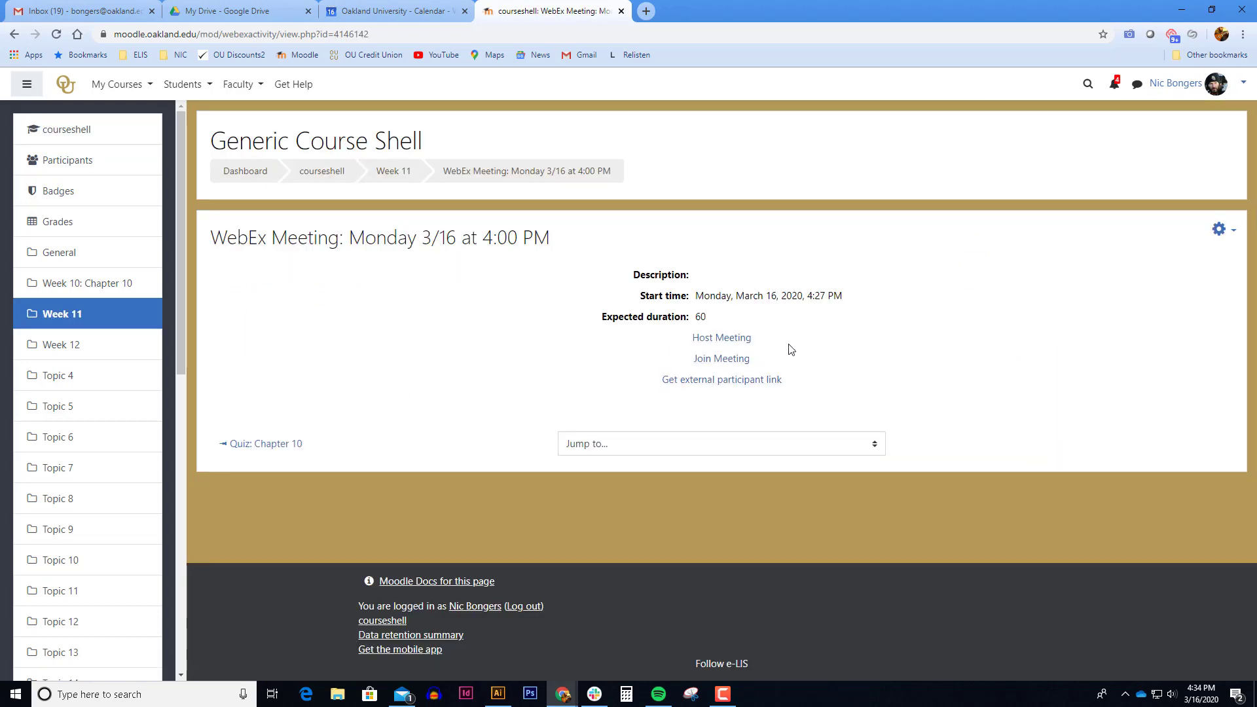
pyautogui.moveTo(464, 355)
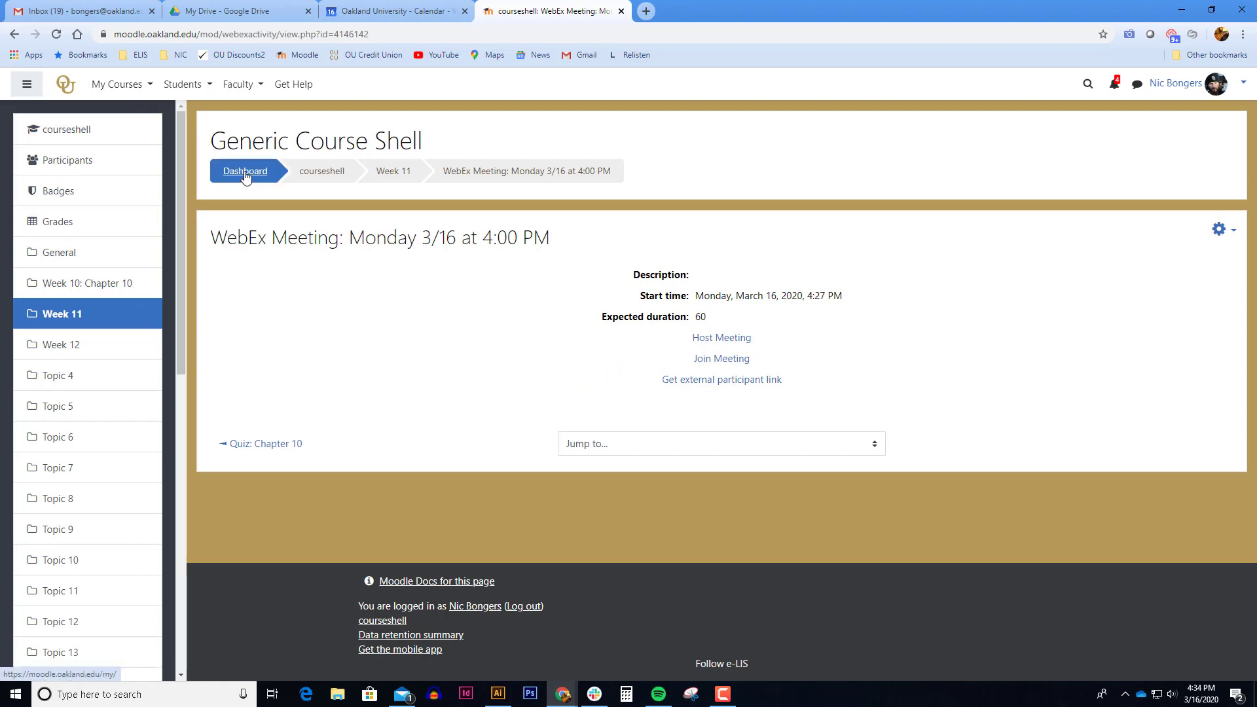
pyautogui.click(244, 171)
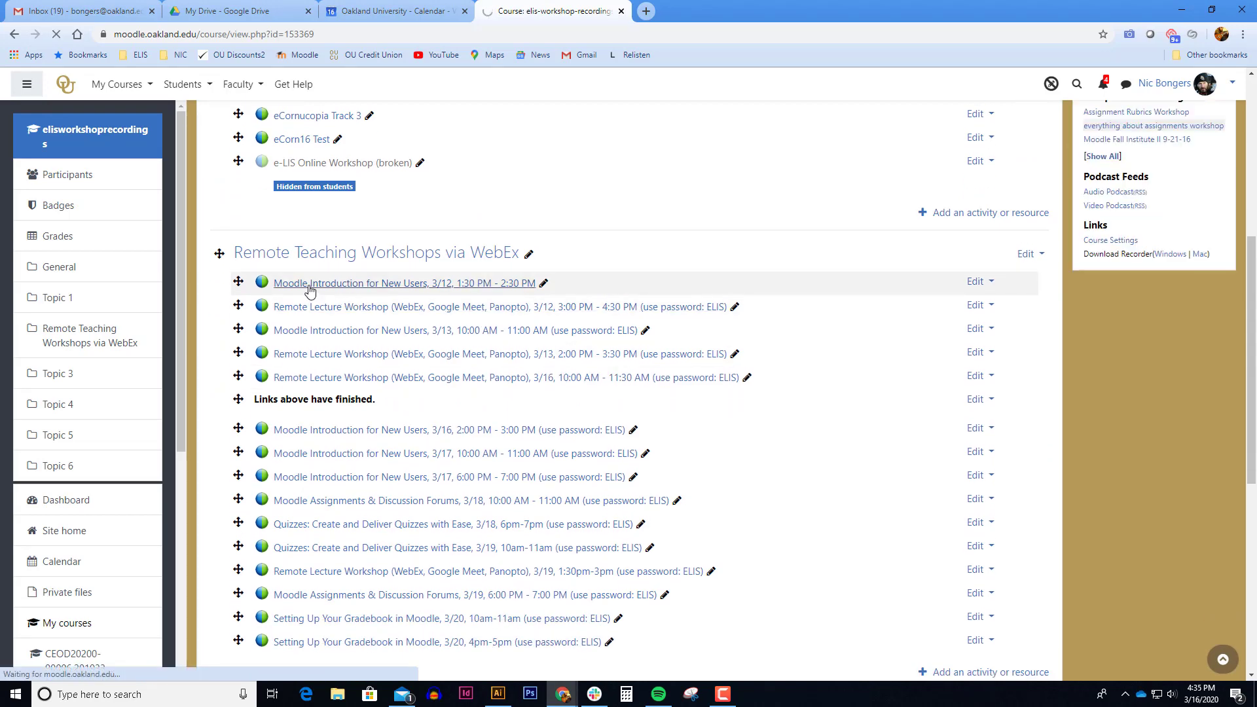
# Step: Play the recording from the 3/12 Moodle Introduction for New Users activity
pyautogui.click(403, 283)
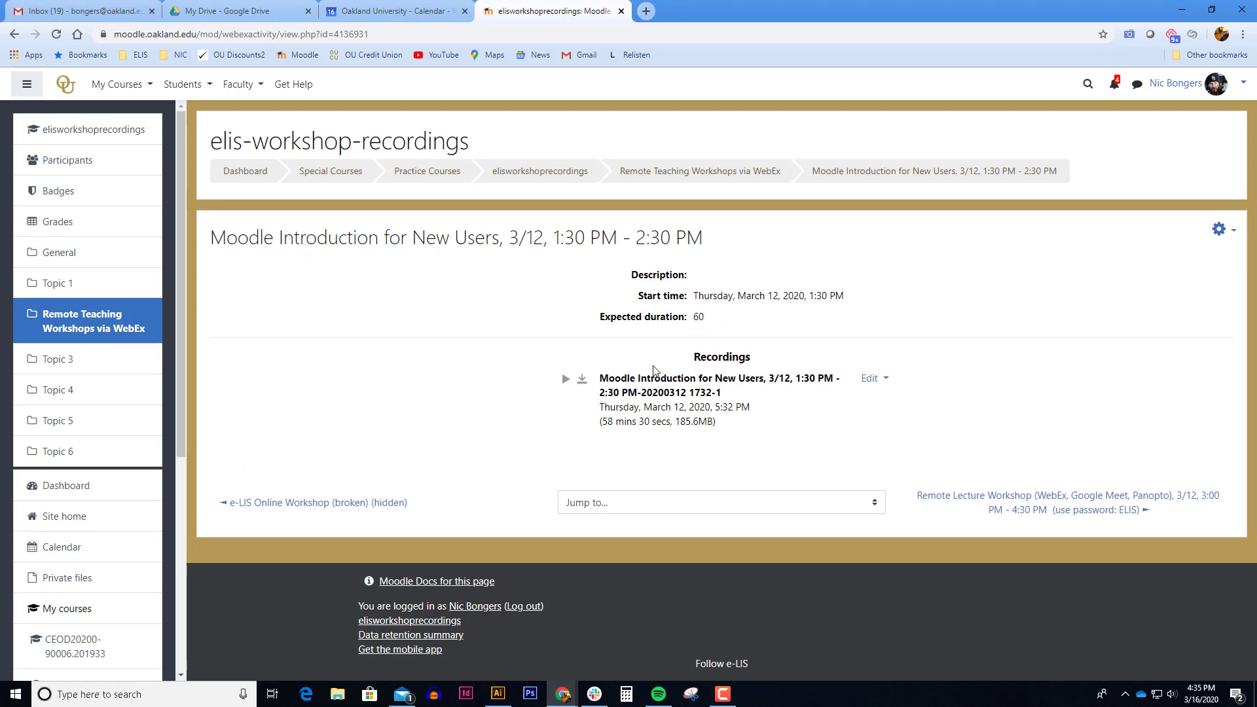
pyautogui.moveTo(675, 358)
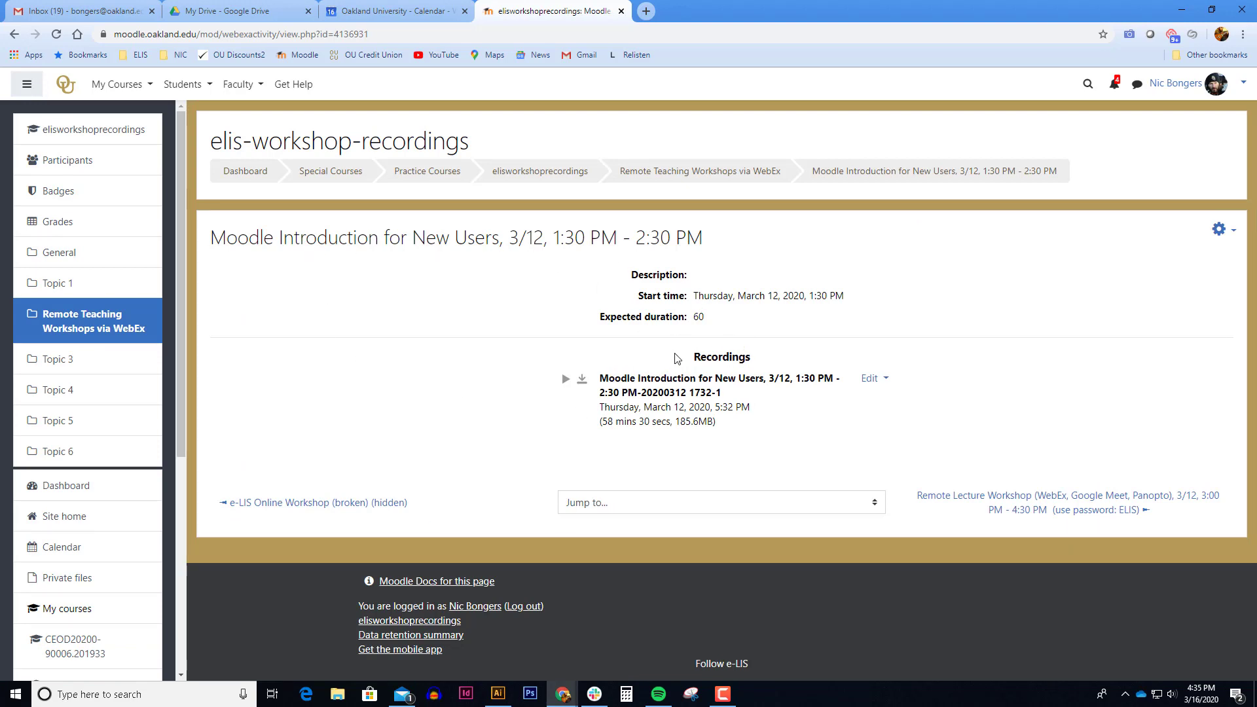
pyautogui.moveTo(566, 379)
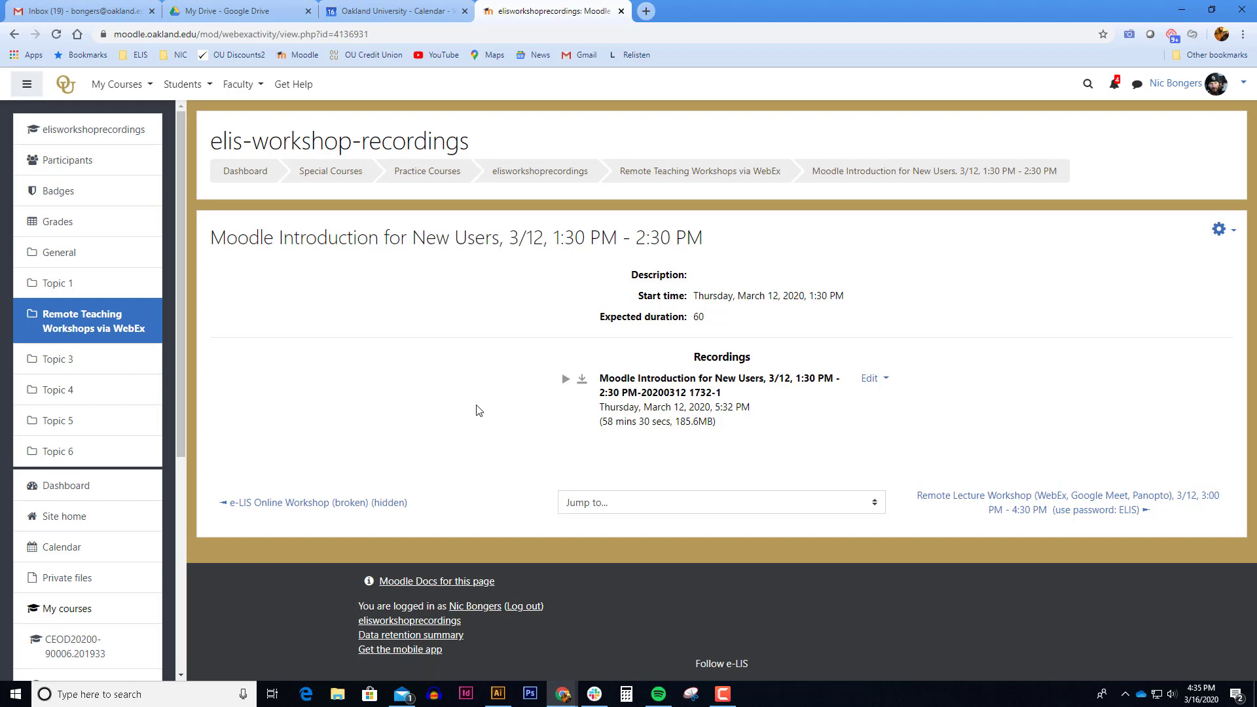
pyautogui.moveTo(565, 387)
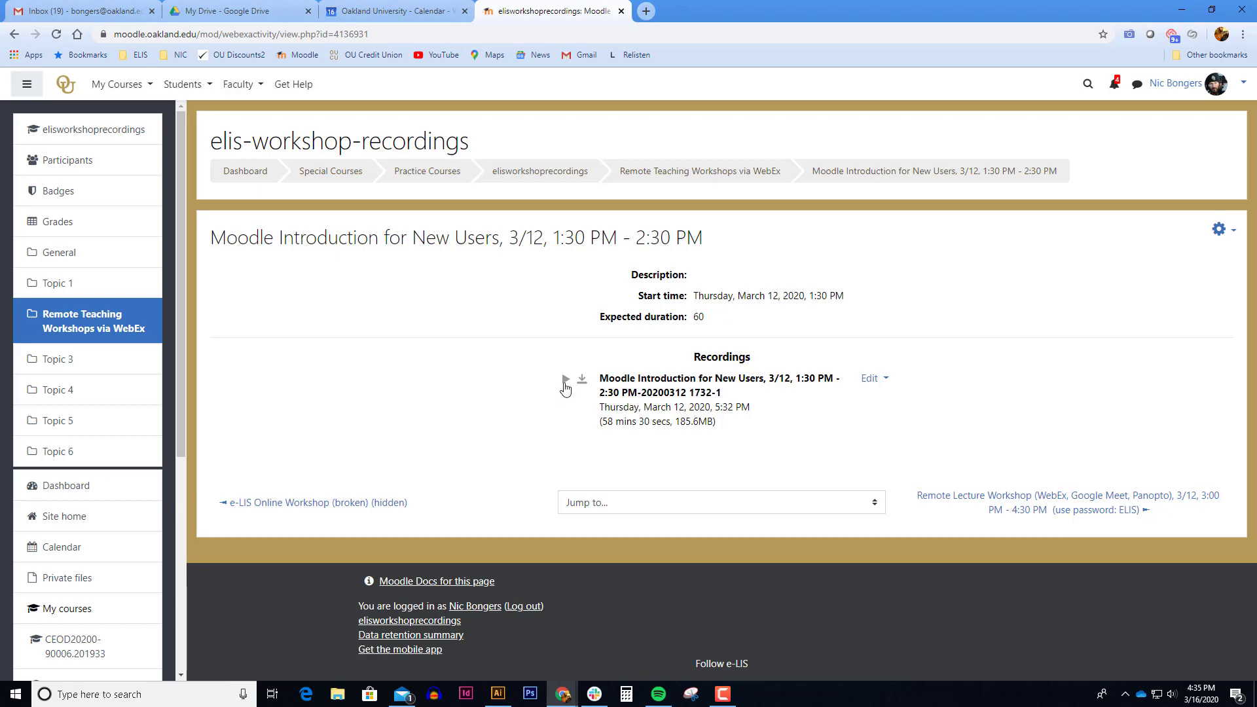
pyautogui.click(564, 381)
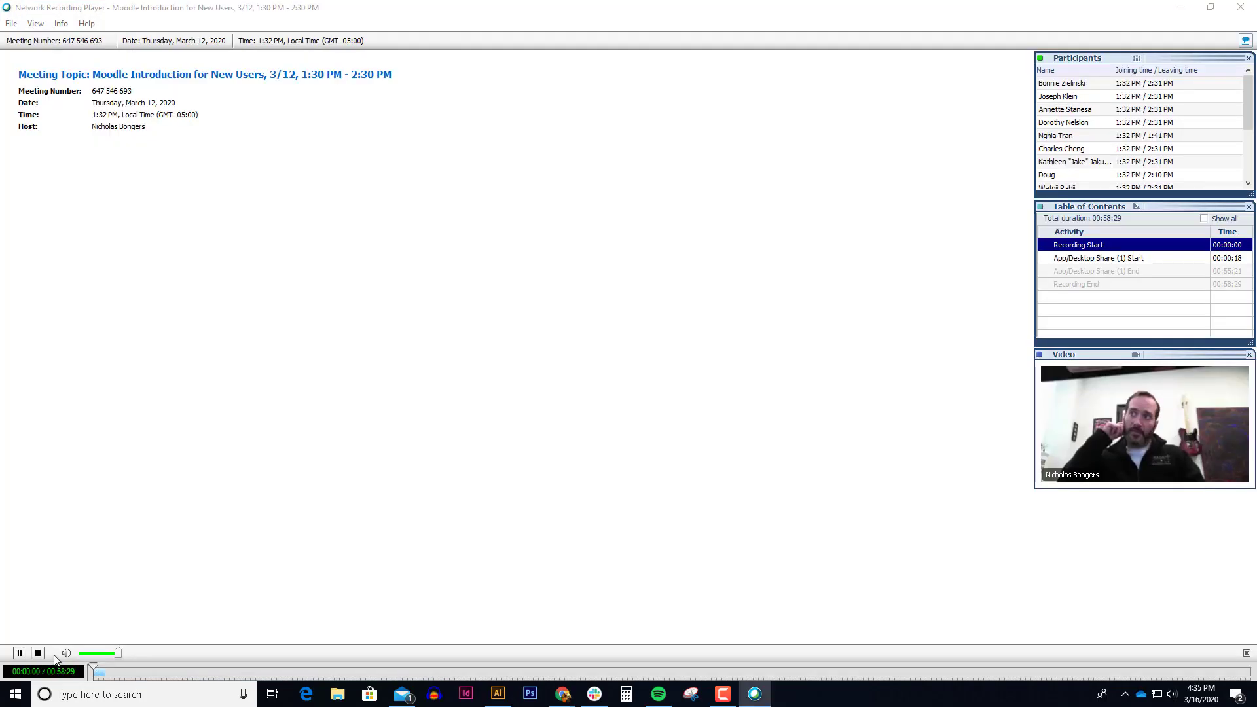
# Step: Play and then pause the workshop recording in the Network Recording Player
pyautogui.click(19, 652)
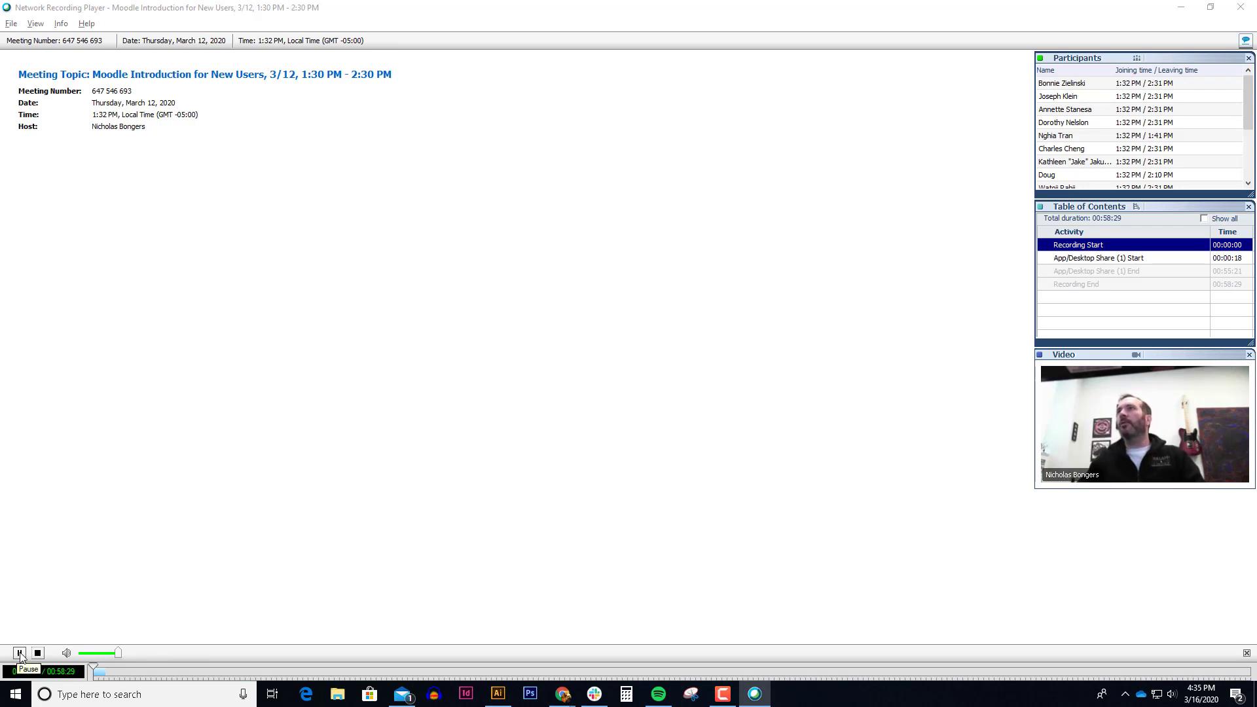
pyautogui.click(19, 653)
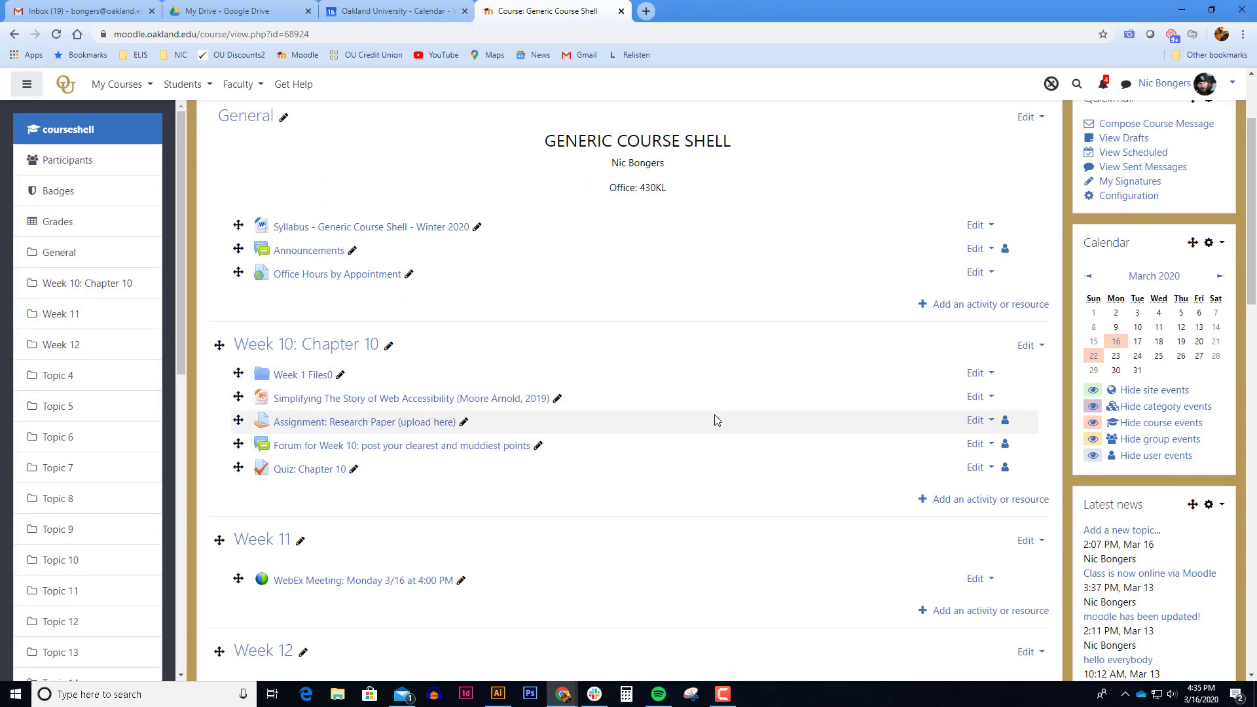
# Step: Turn editing off on the Generic Course Shell and scroll down to the Week 11 WebEx Meeting activity
pyautogui.scroll(-3)
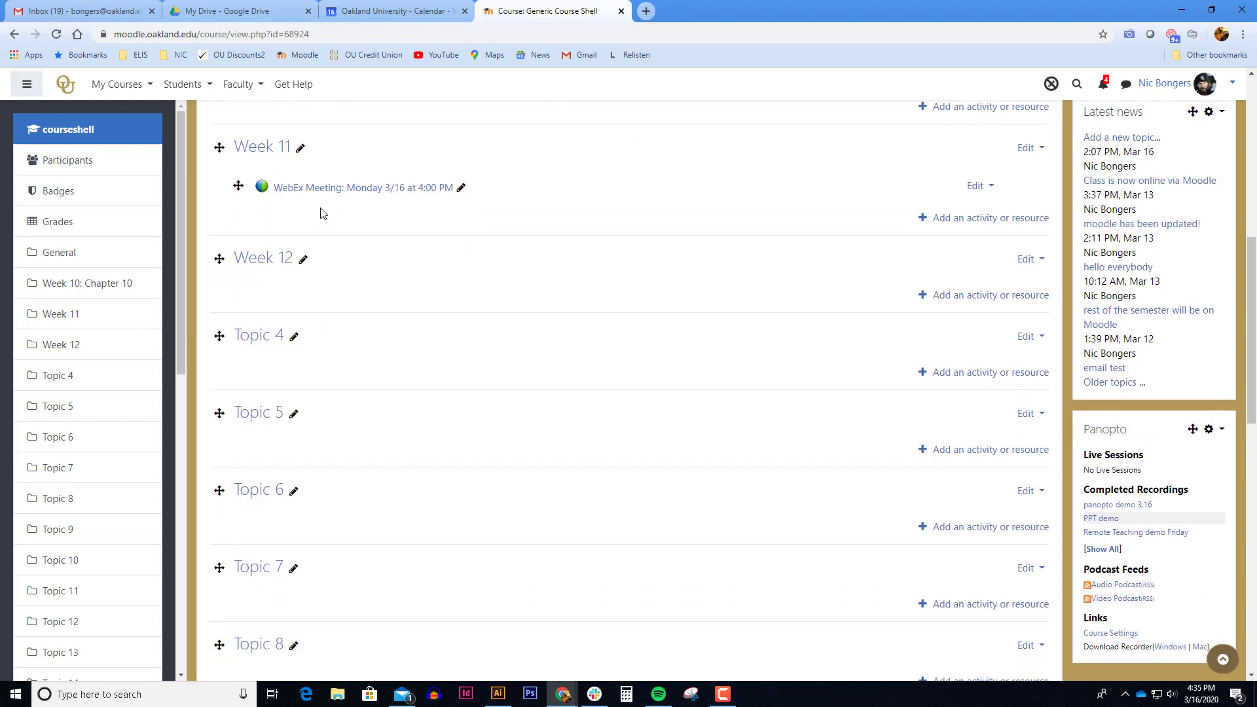
pyautogui.moveTo(307, 192)
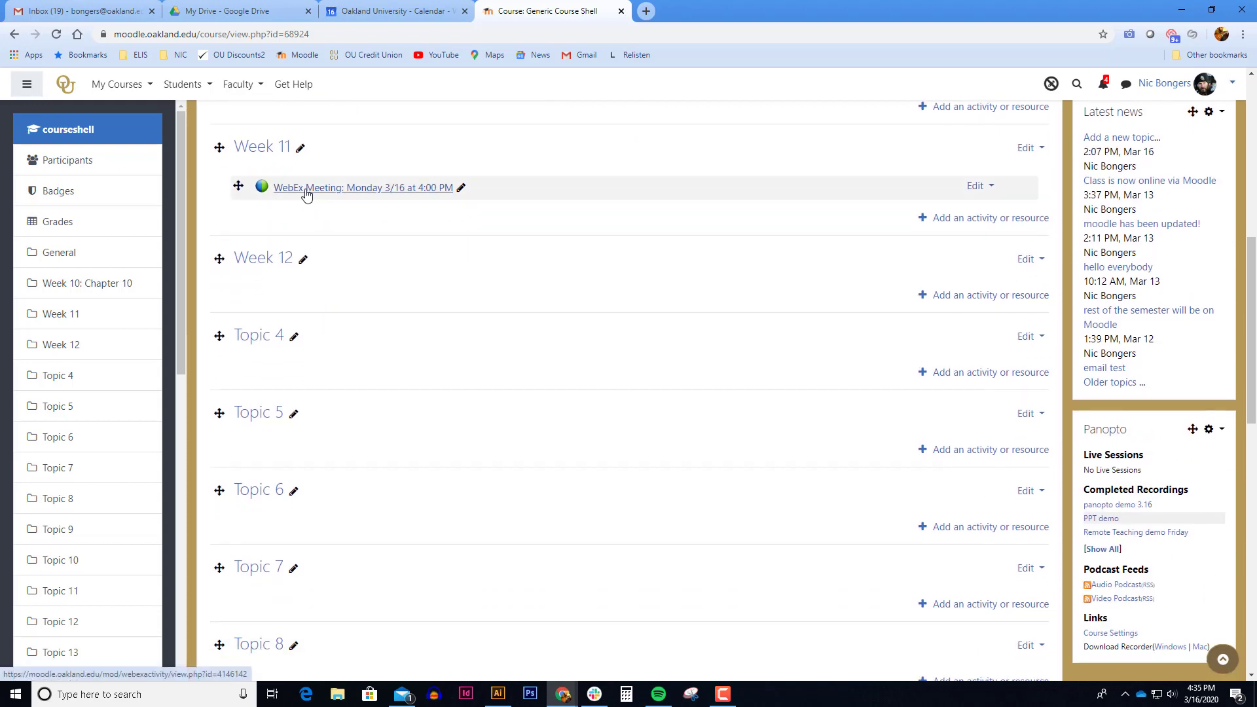
pyautogui.moveTo(404, 288)
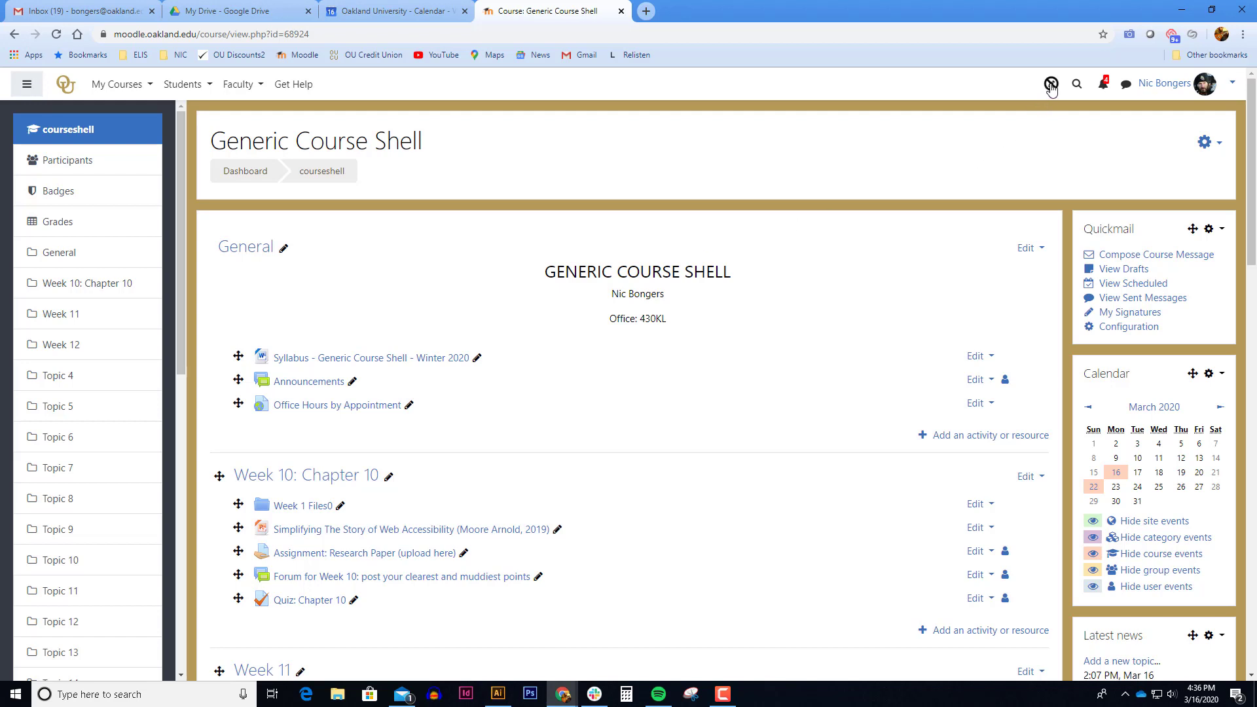
pyautogui.click(1050, 83)
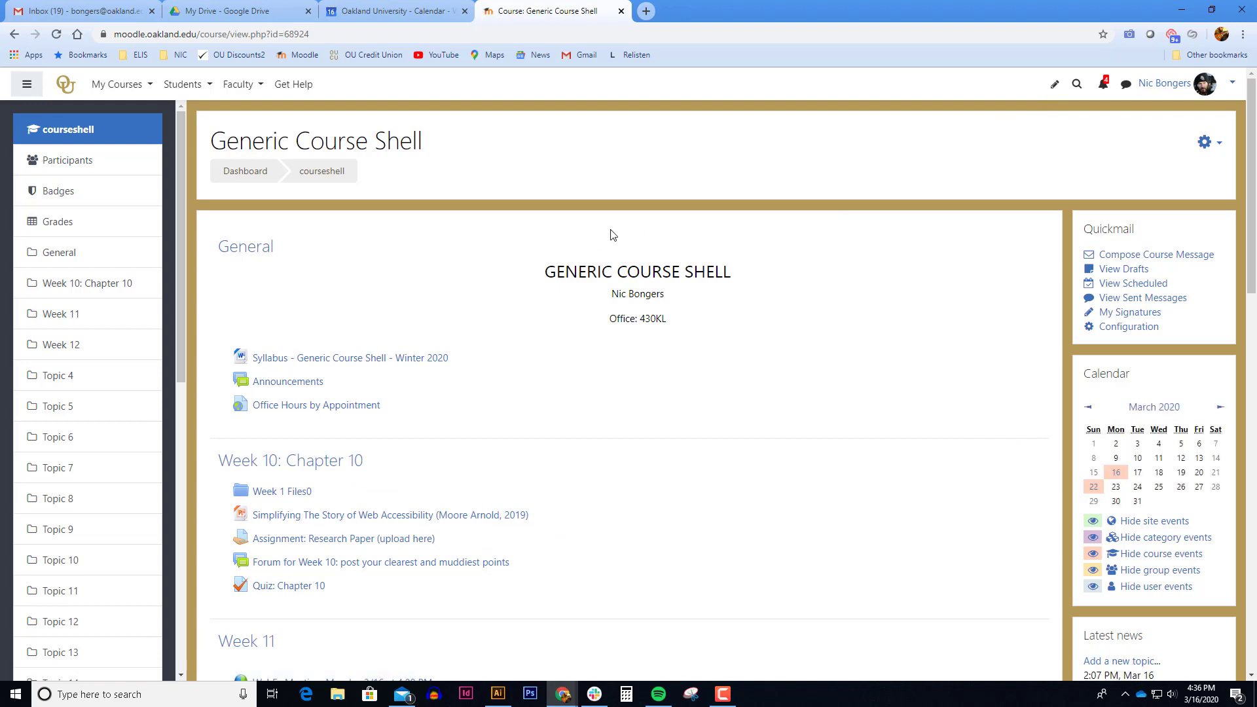
pyautogui.scroll(-3)
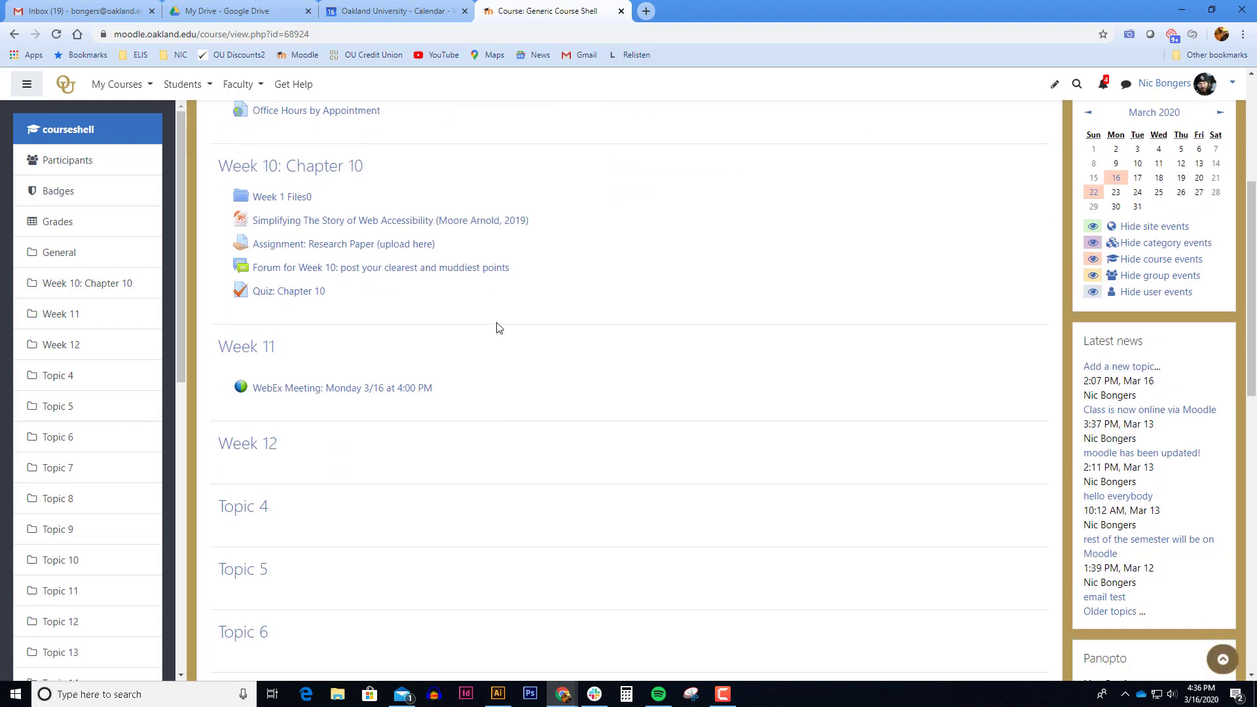
pyautogui.scroll(-3)
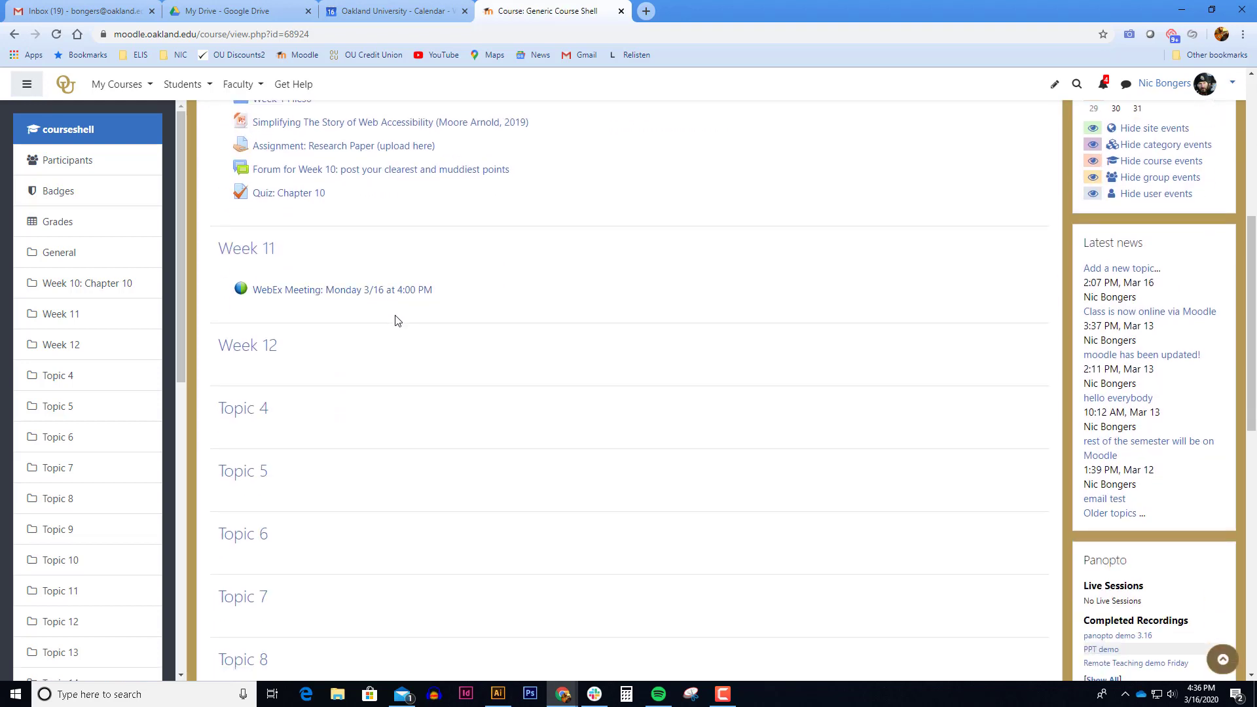